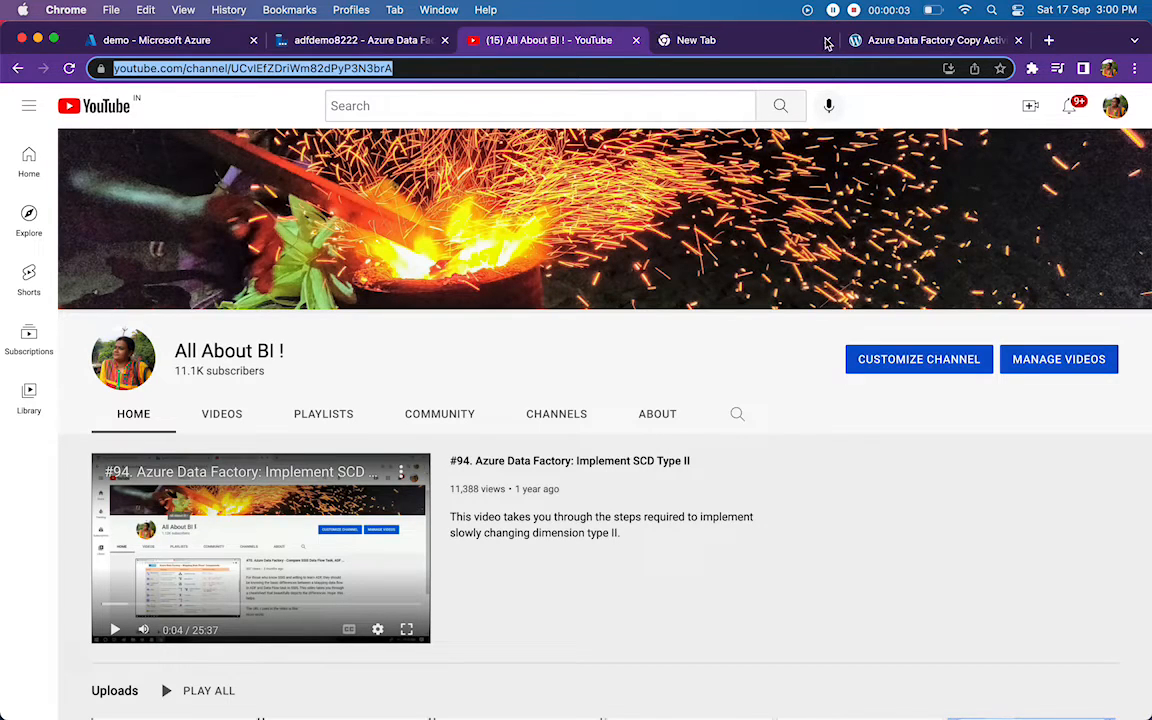
Close the extra blank tab and the Copy Activity video tab, keeping the channel page
{"action": "left_click", "coordinate": [1018, 40]}
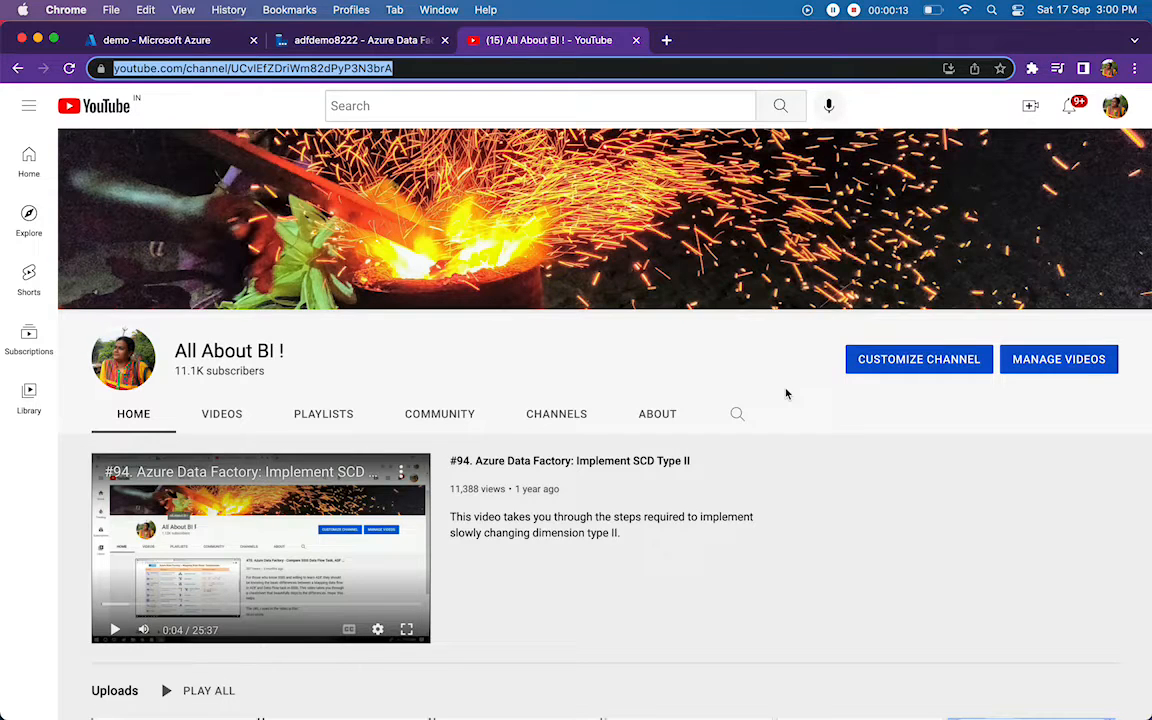
Return to the demo container's top level in the portal and select testJson.json
{"action": "left_click", "coordinate": [150, 40]}
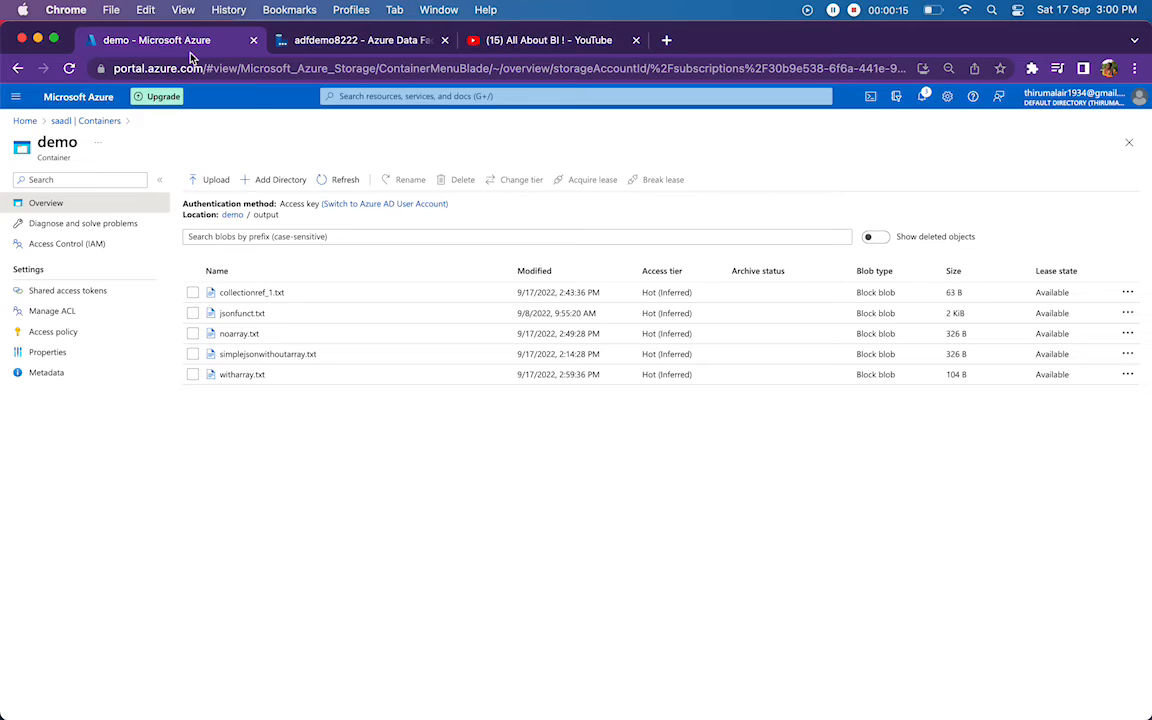
{"action": "left_click", "coordinate": [232, 216]}
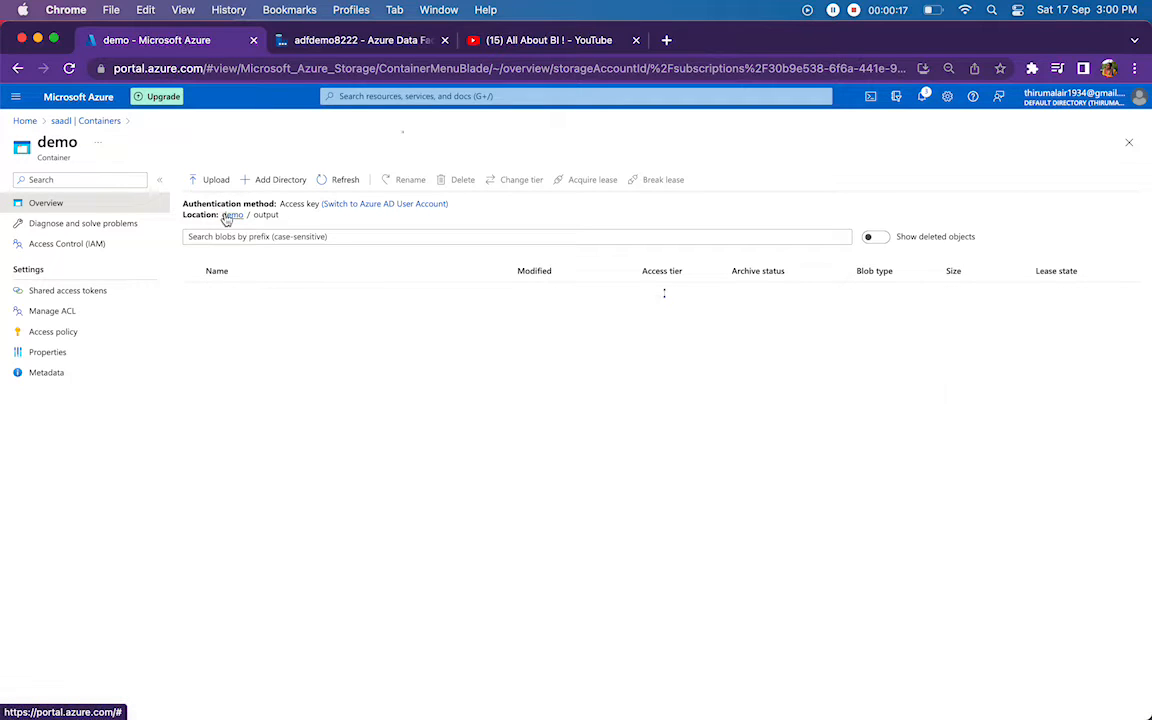
{"action": "left_click", "coordinate": [232, 216]}
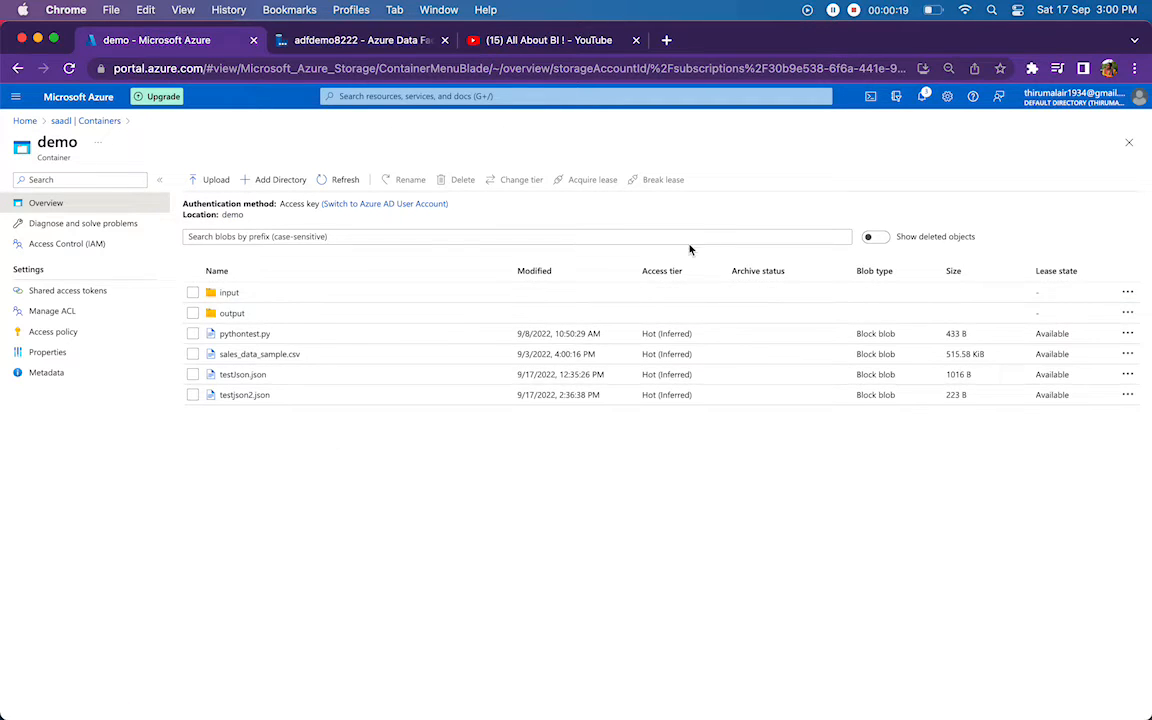
{"action": "mouse_move", "coordinate": [392, 504]}
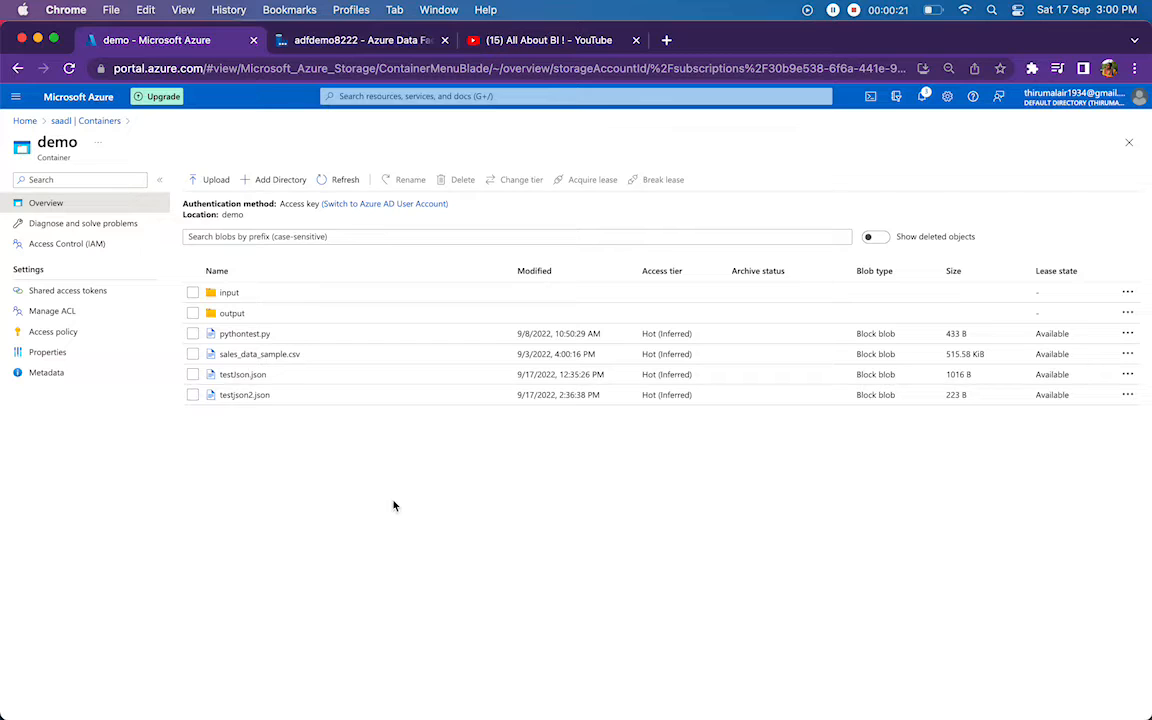
{"action": "left_click", "coordinate": [244, 374]}
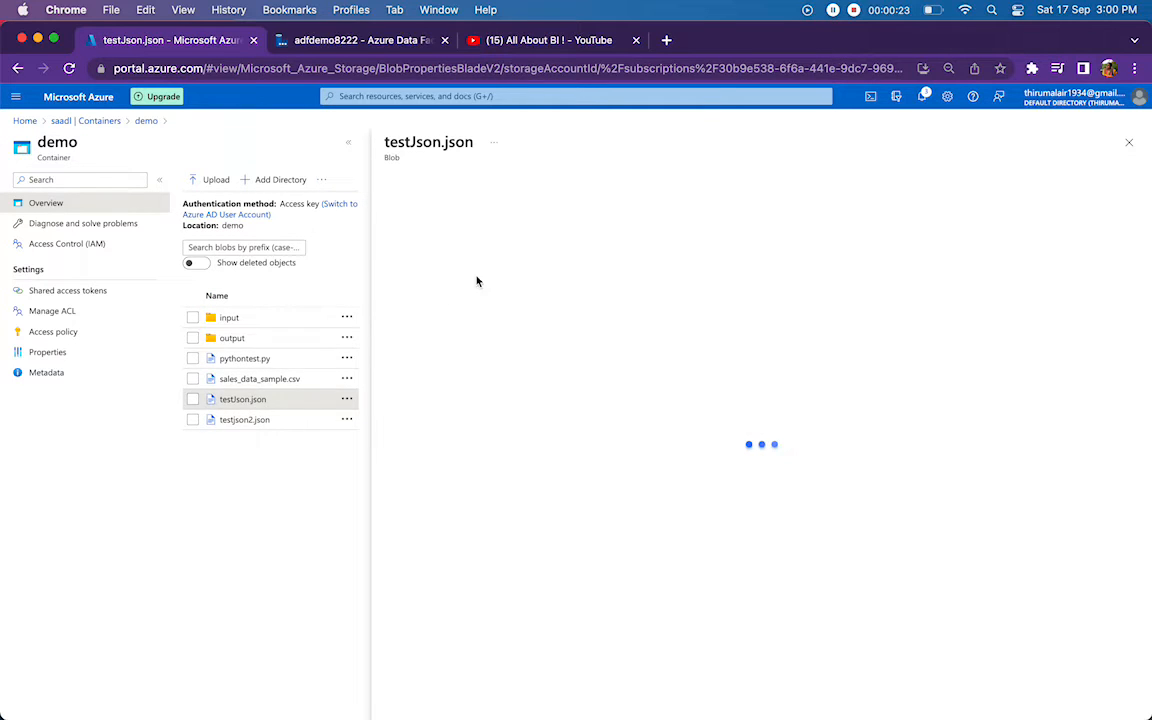
{"action": "left_click", "coordinate": [244, 420]}
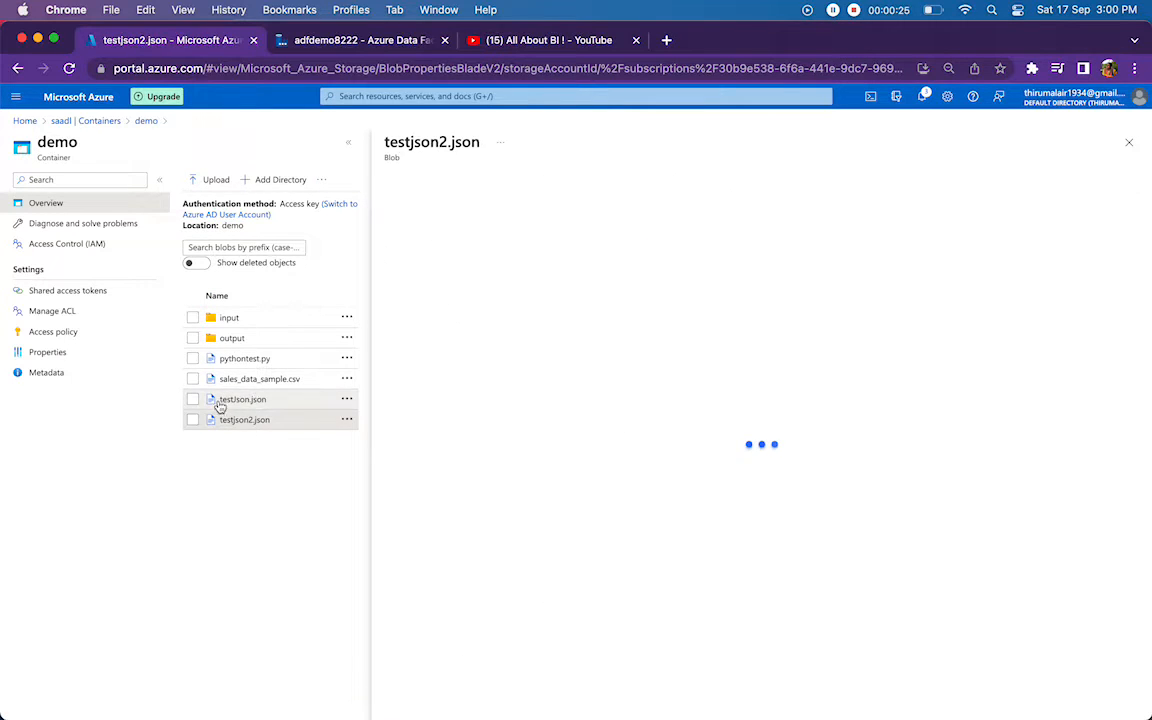
Review testJson.json's two nested employee records in Edit, highlighting the Grade and another field
{"action": "left_click", "coordinate": [242, 400]}
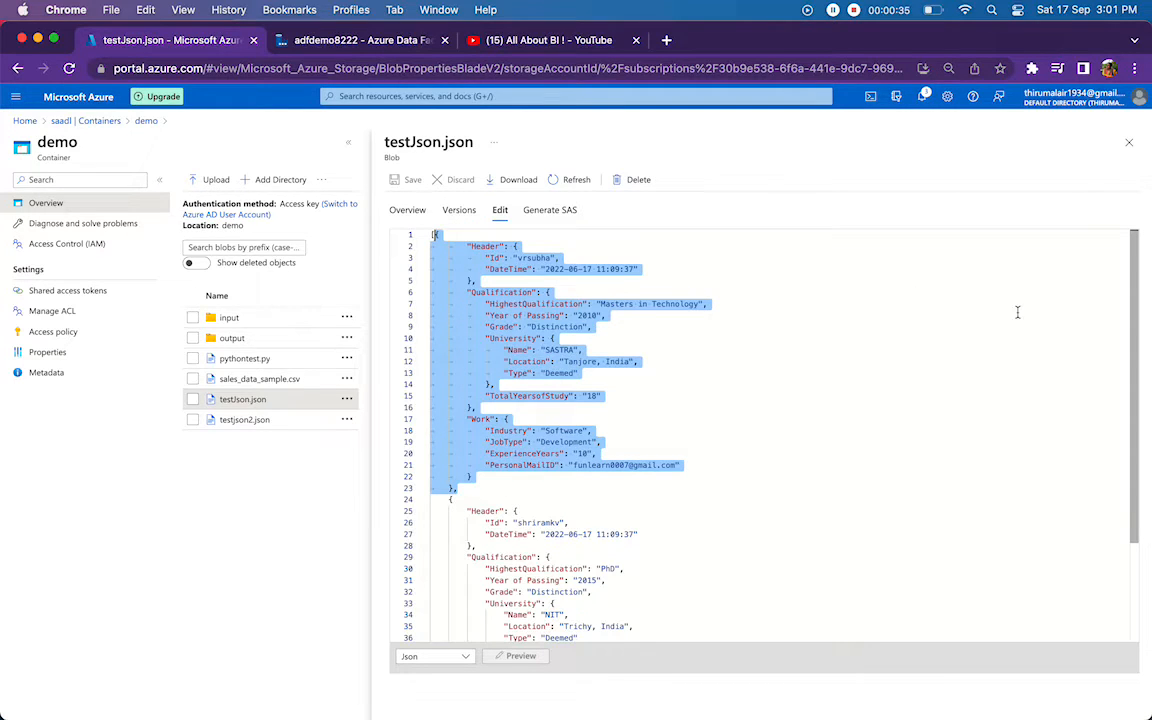
{"action": "scroll", "scroll_direction": "down", "scroll_amount": 3}
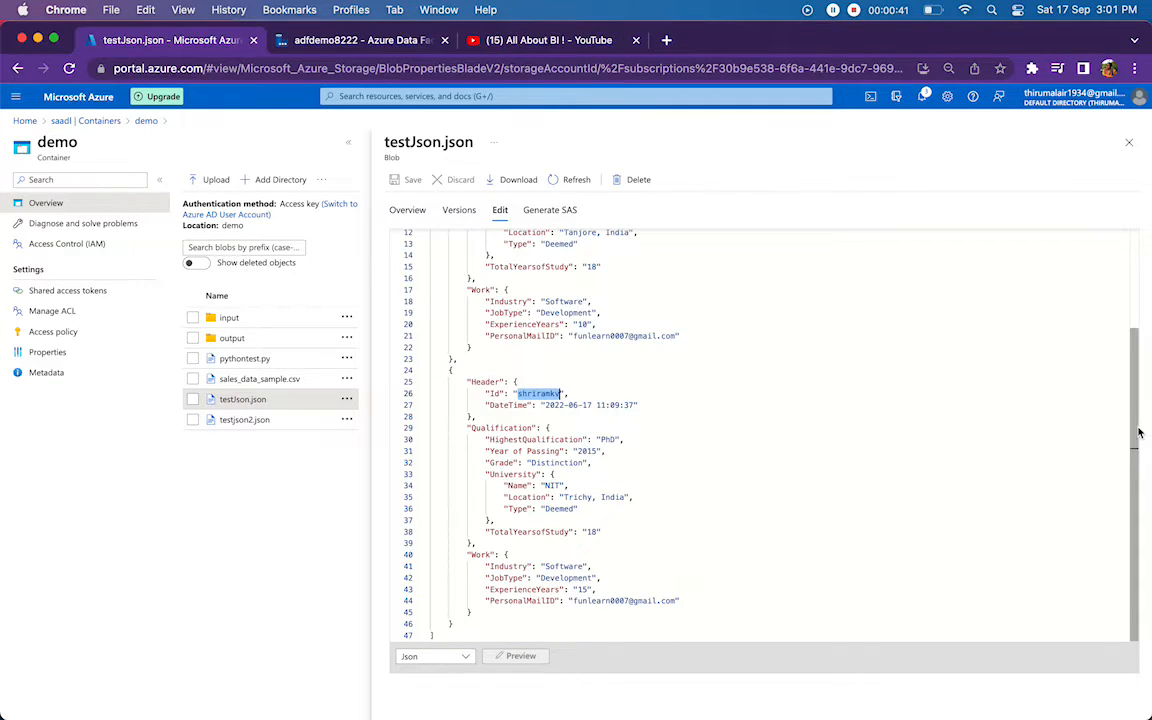
{"action": "scroll", "scroll_direction": "up", "scroll_amount": 3}
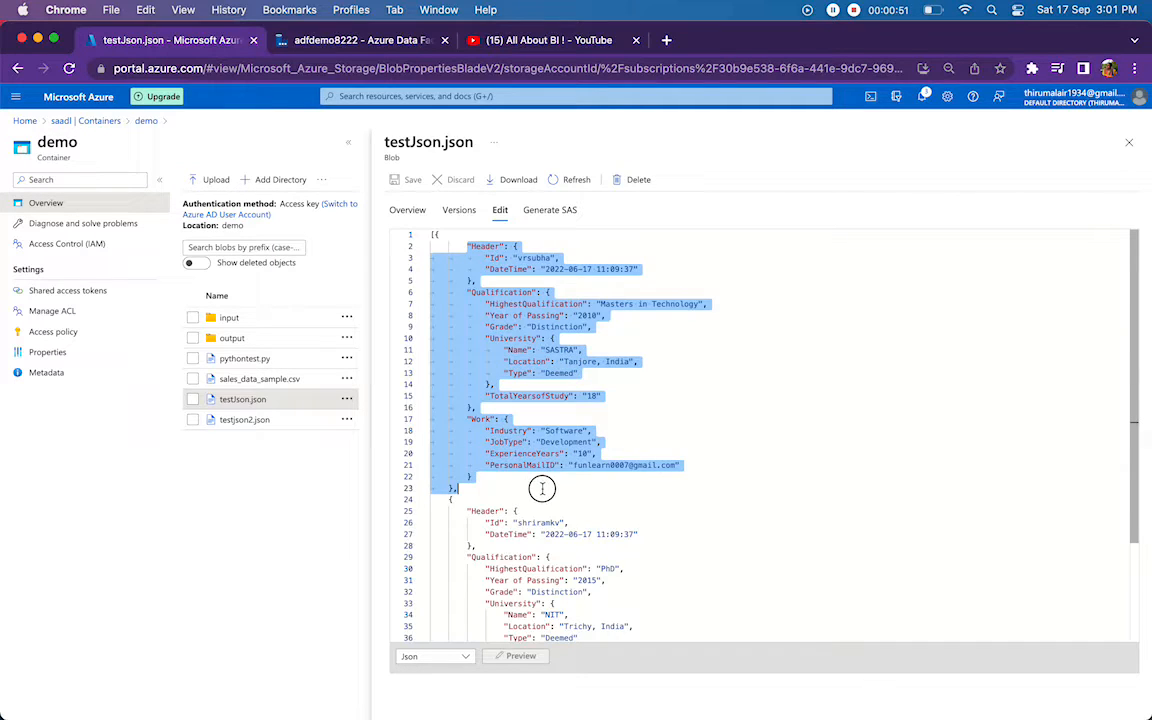
{"action": "scroll", "scroll_direction": "down", "scroll_amount": 3}
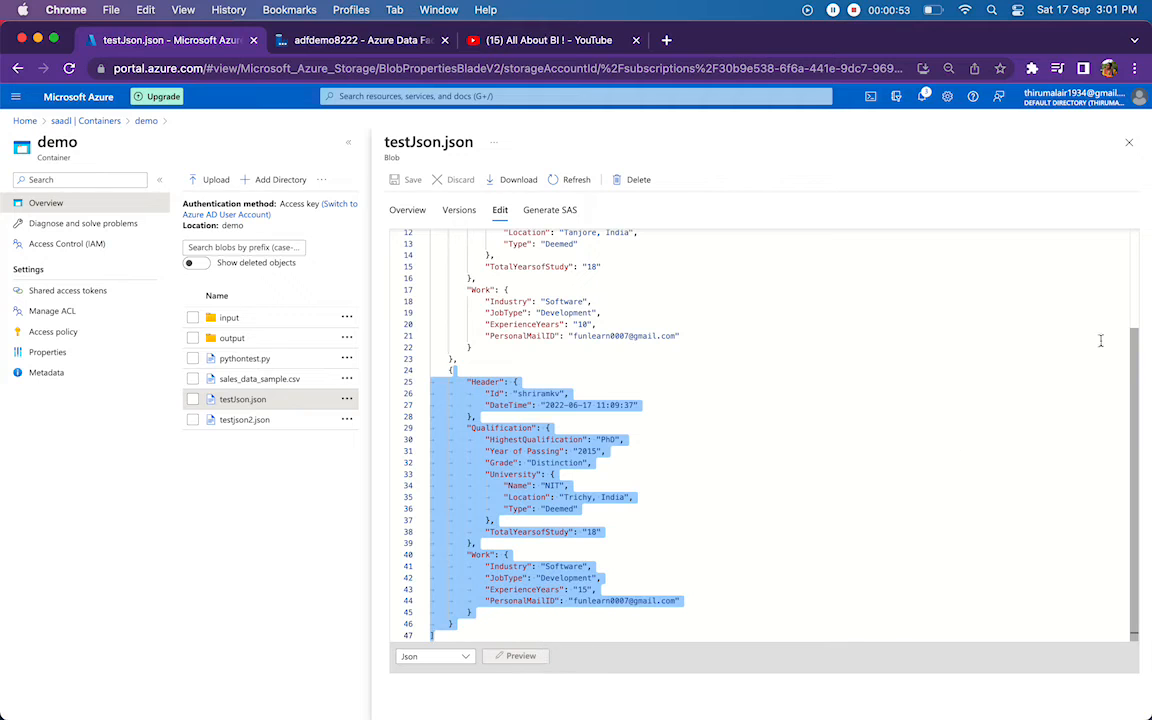
{"action": "scroll", "scroll_direction": "up", "scroll_amount": 3}
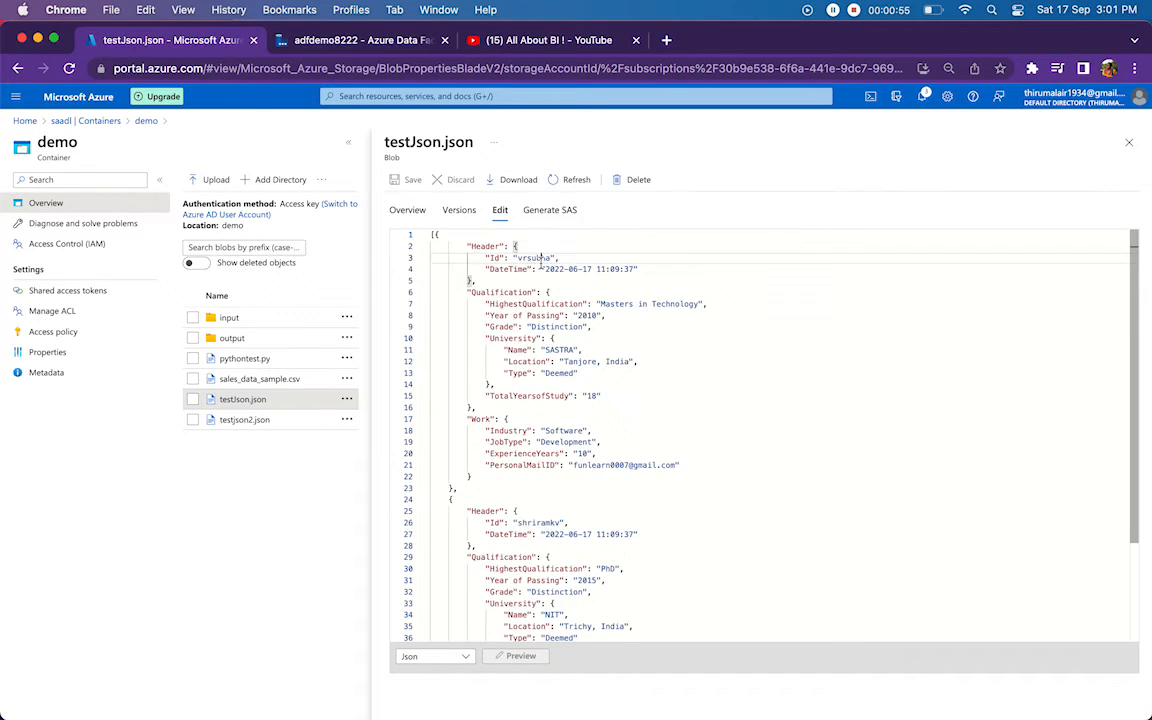
{"action": "double_click", "coordinate": [536, 304]}
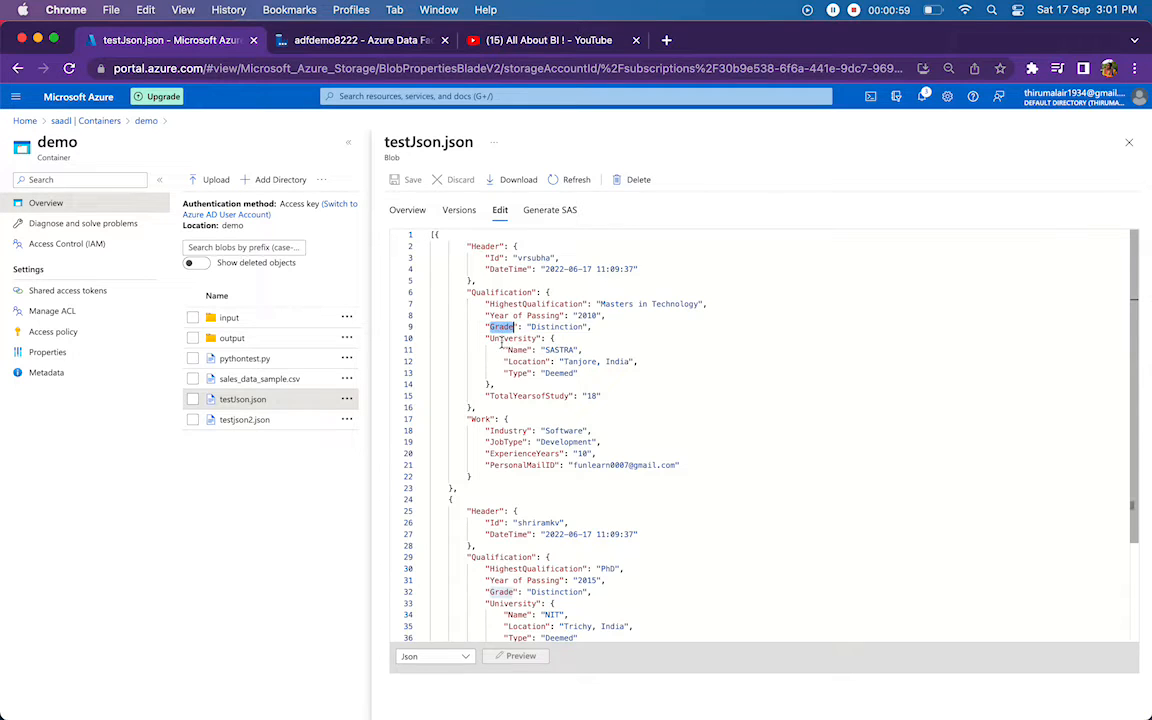
{"action": "double_click", "coordinate": [528, 360]}
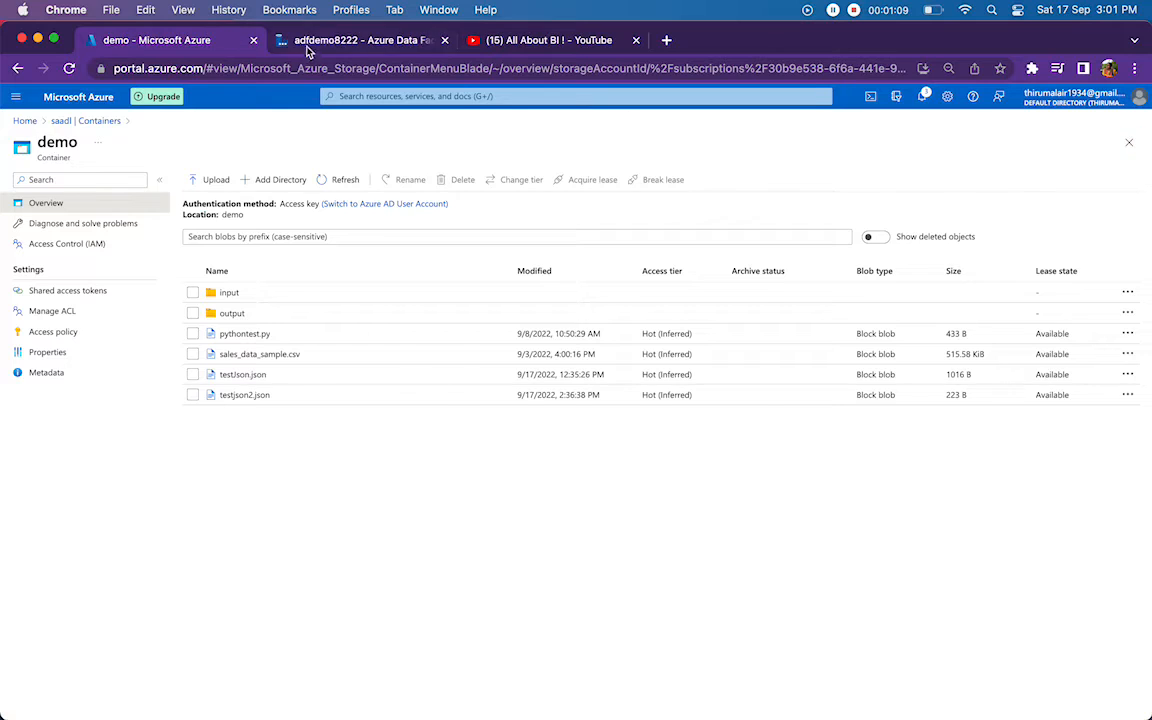
In the ADF pipeline, preview the copy activity's source JSON and check the sink output file name
{"action": "left_click", "coordinate": [360, 40]}
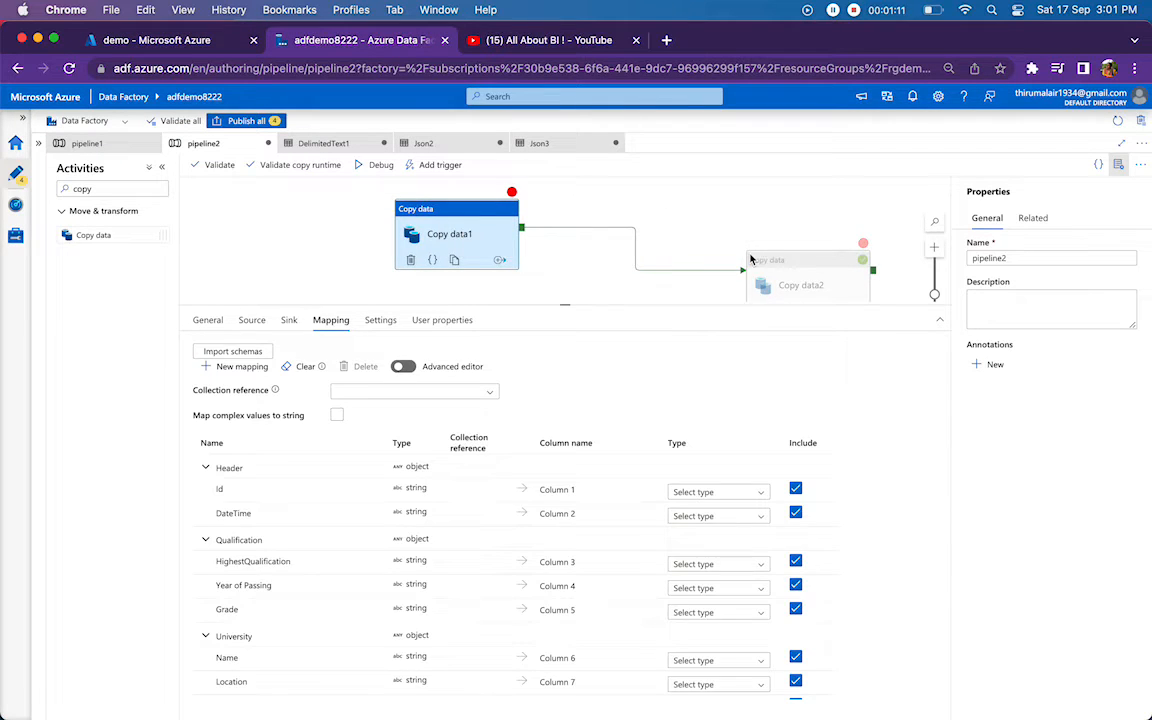
{"action": "left_click_drag", "start_coordinate": [808, 272], "coordinate": [604, 242]}
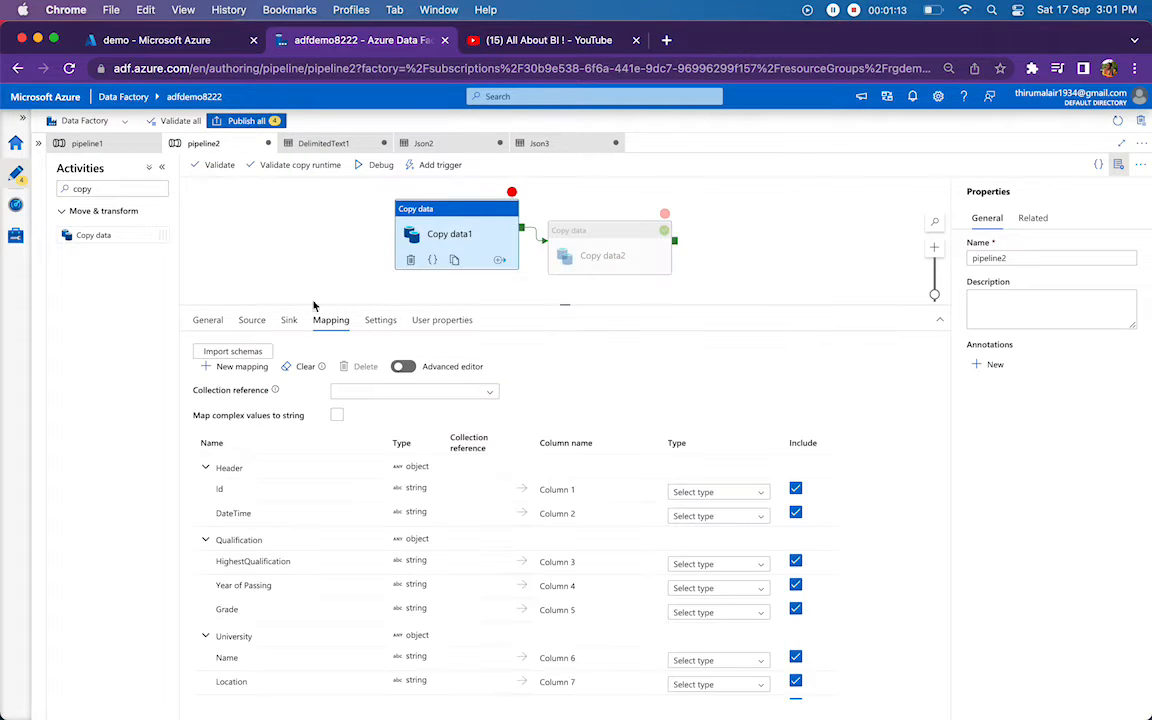
{"action": "left_click", "coordinate": [252, 320]}
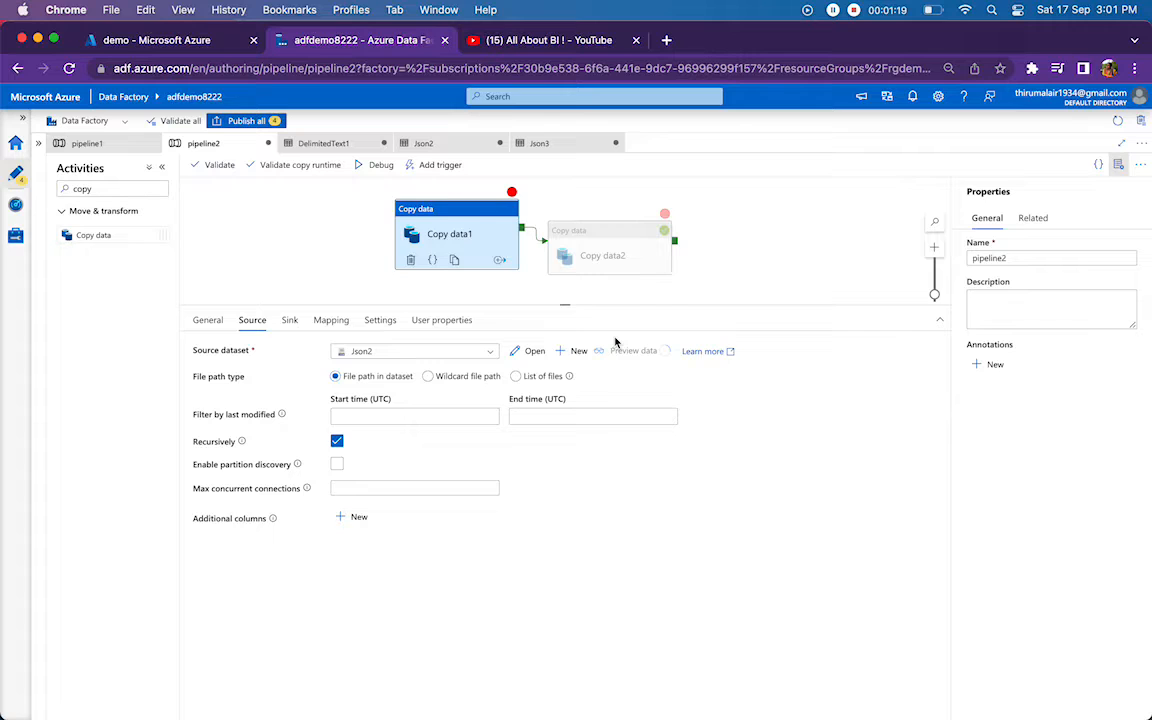
{"action": "left_click", "coordinate": [634, 352]}
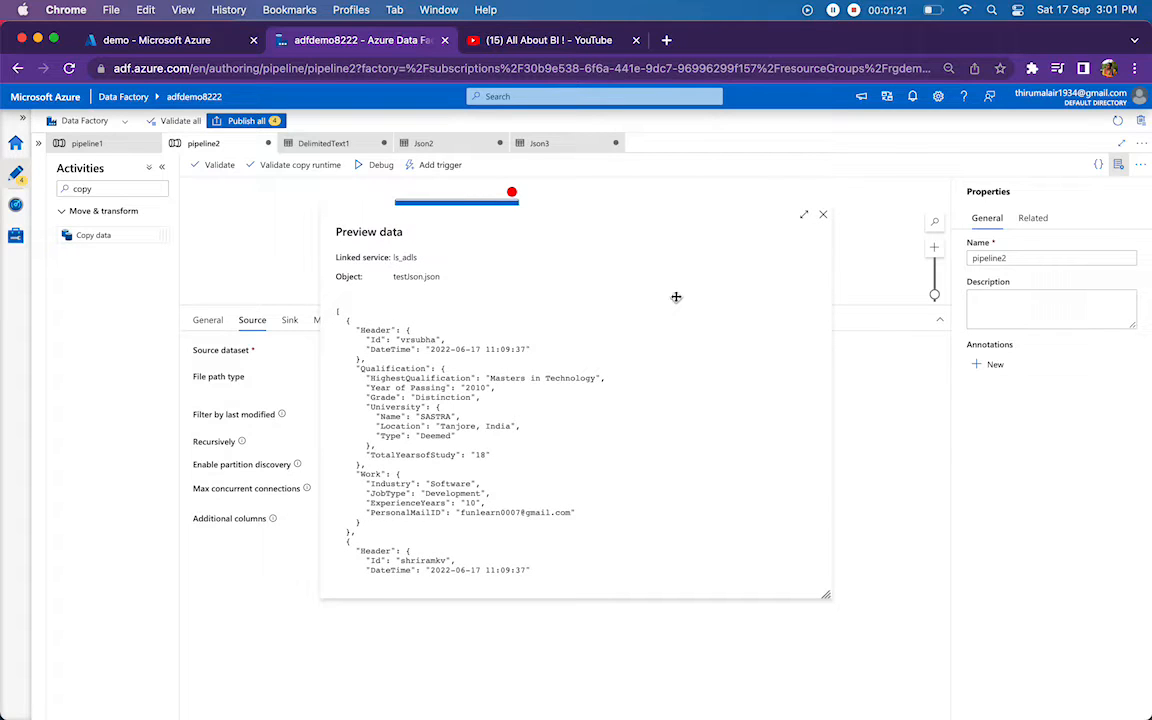
{"action": "left_click", "coordinate": [822, 214]}
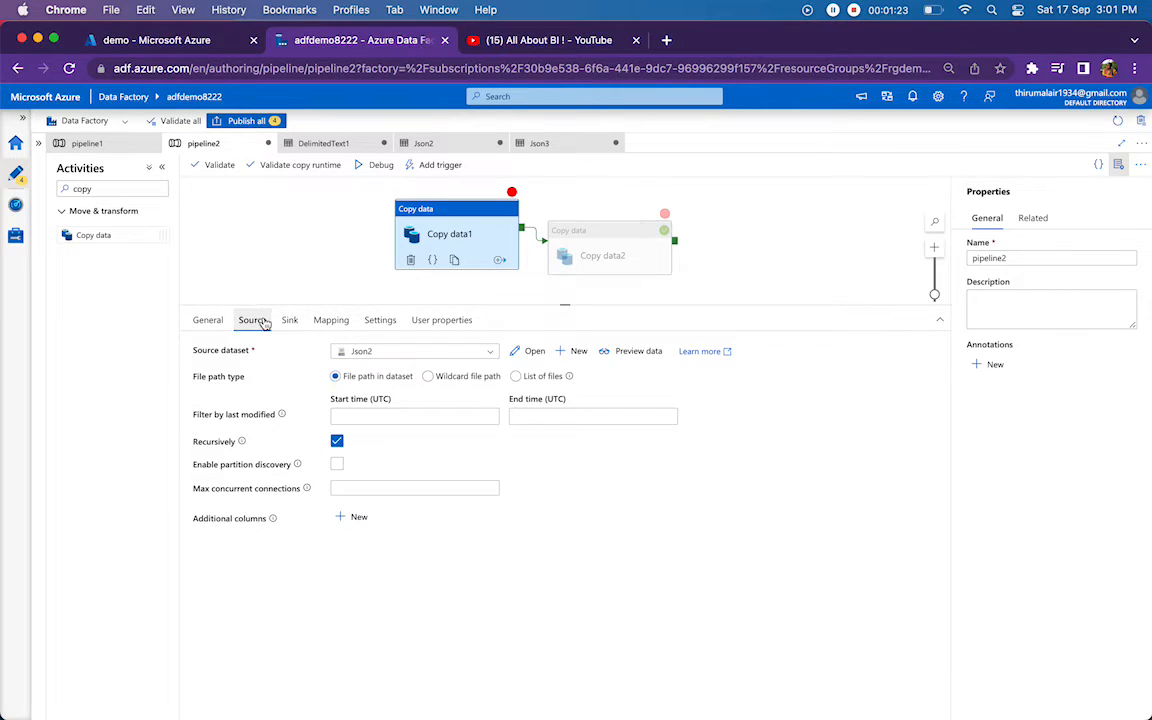
{"action": "left_click", "coordinate": [288, 320]}
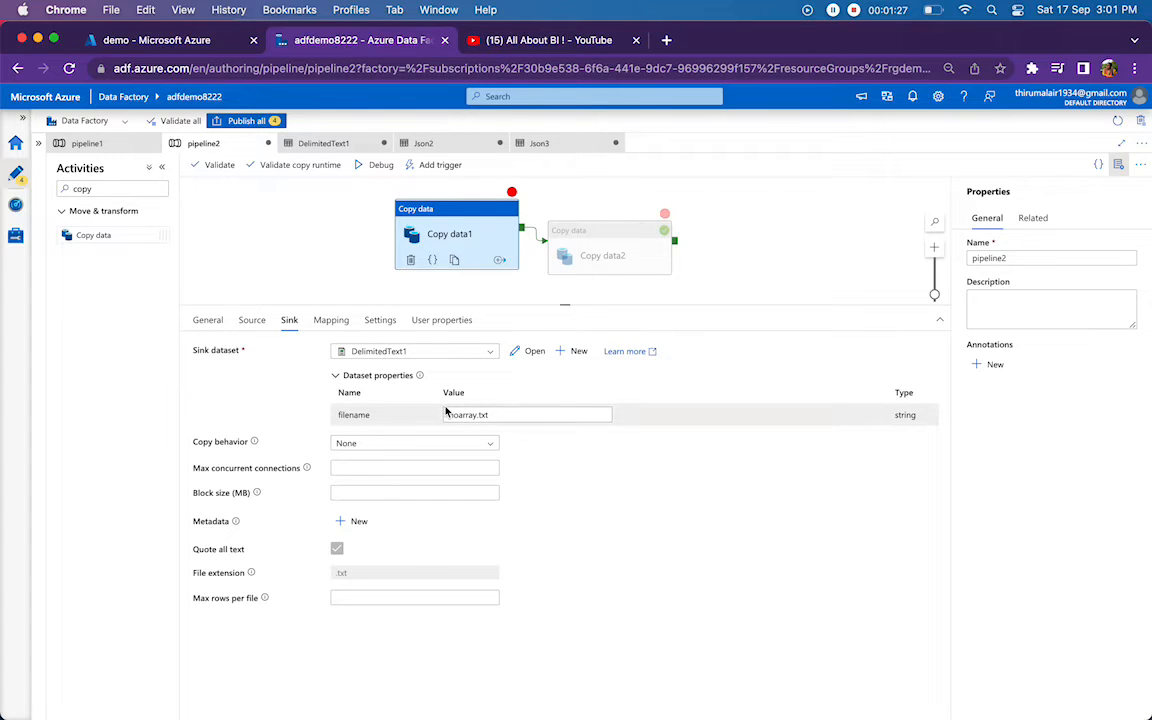
{"action": "left_click", "coordinate": [528, 414]}
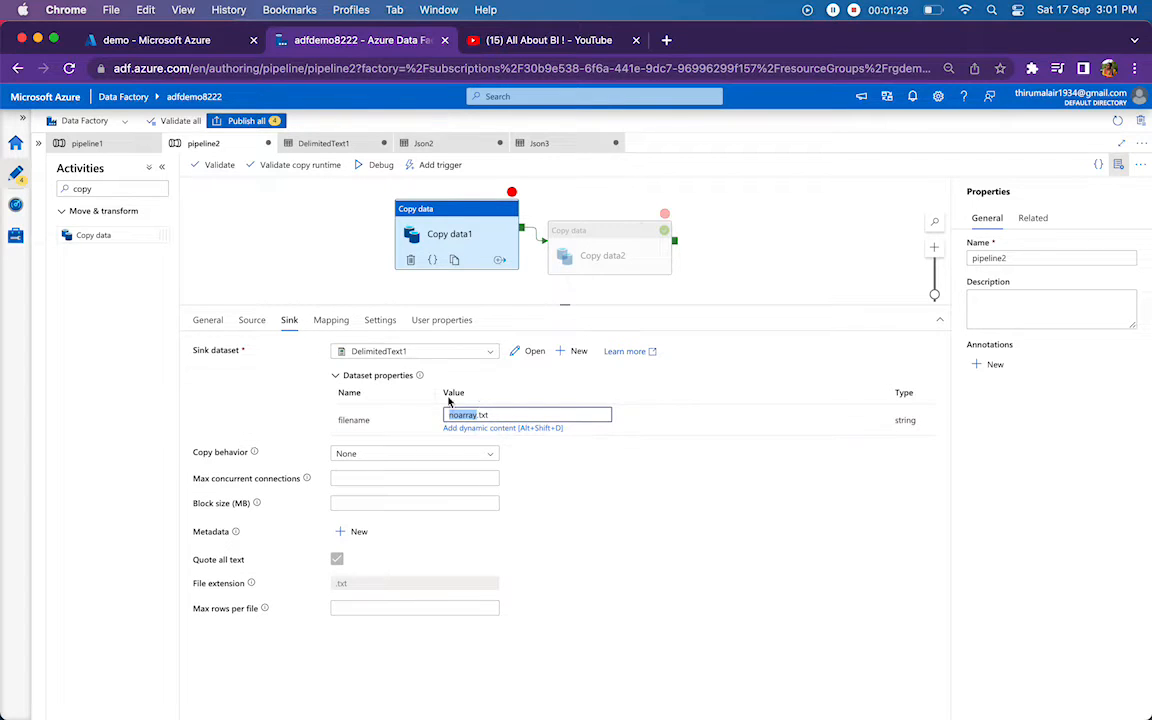
Clear the copy activity's mapping and re-import schemas, listing Header, Qualification and University as columns 1–9
{"action": "left_click", "coordinate": [332, 320]}
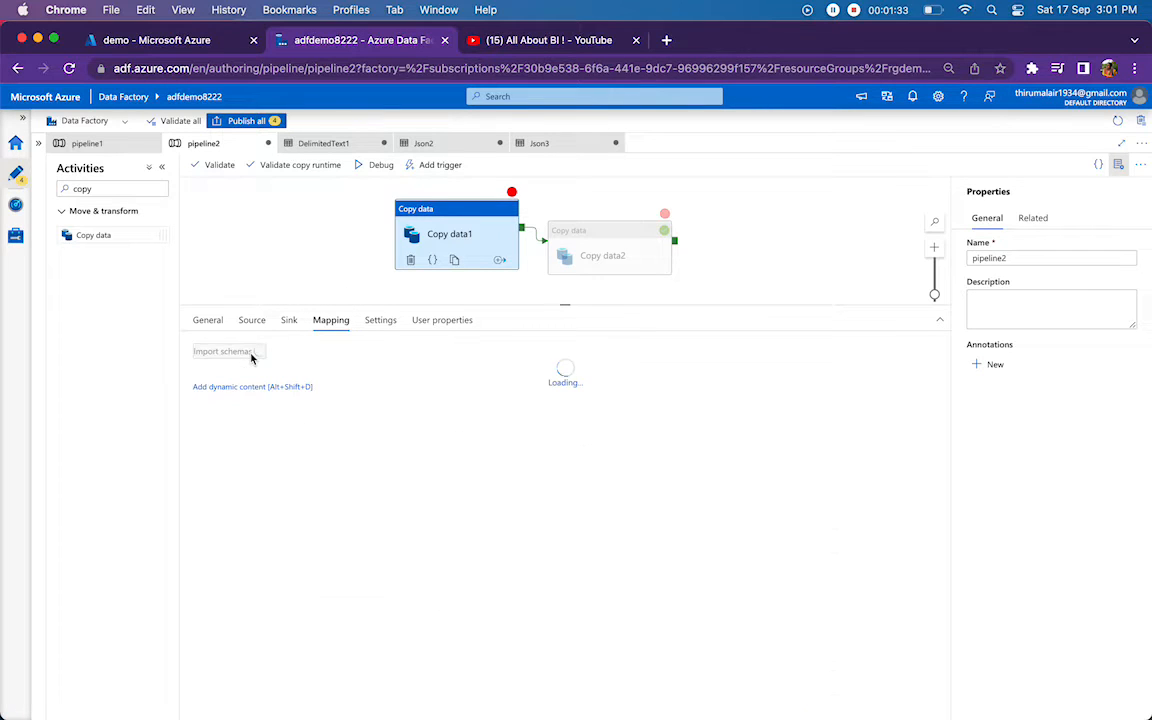
{"action": "left_click", "coordinate": [222, 352]}
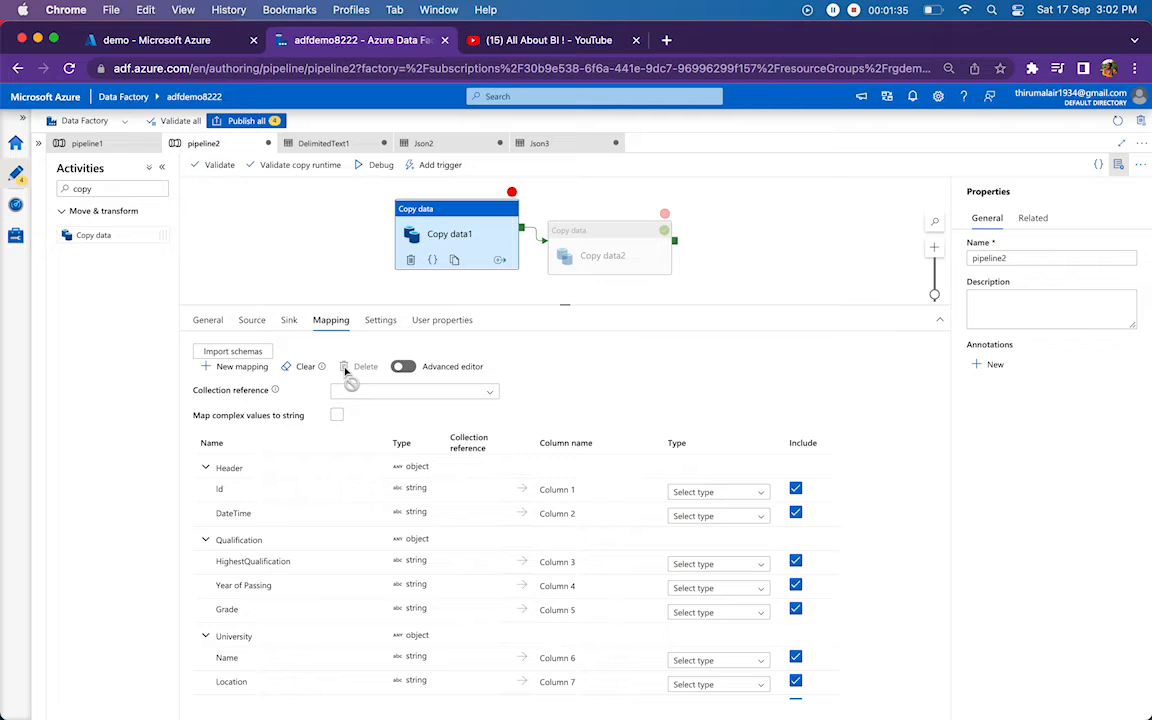
{"action": "left_click", "coordinate": [306, 366]}
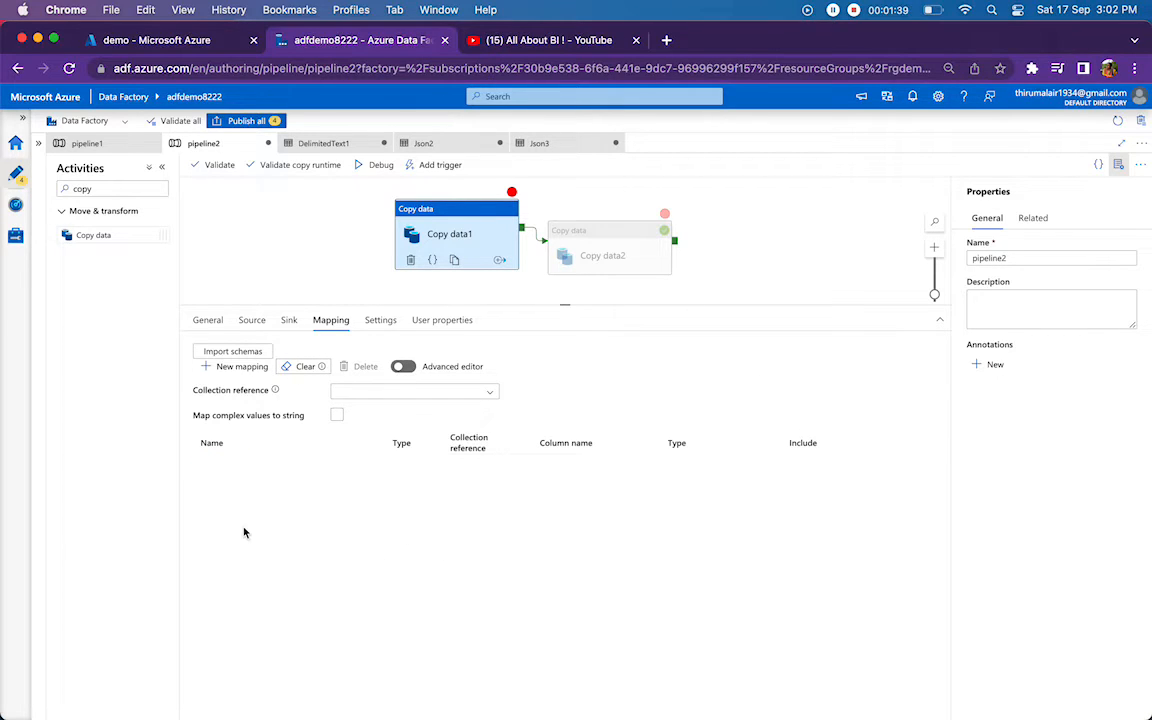
{"action": "left_click", "coordinate": [232, 352]}
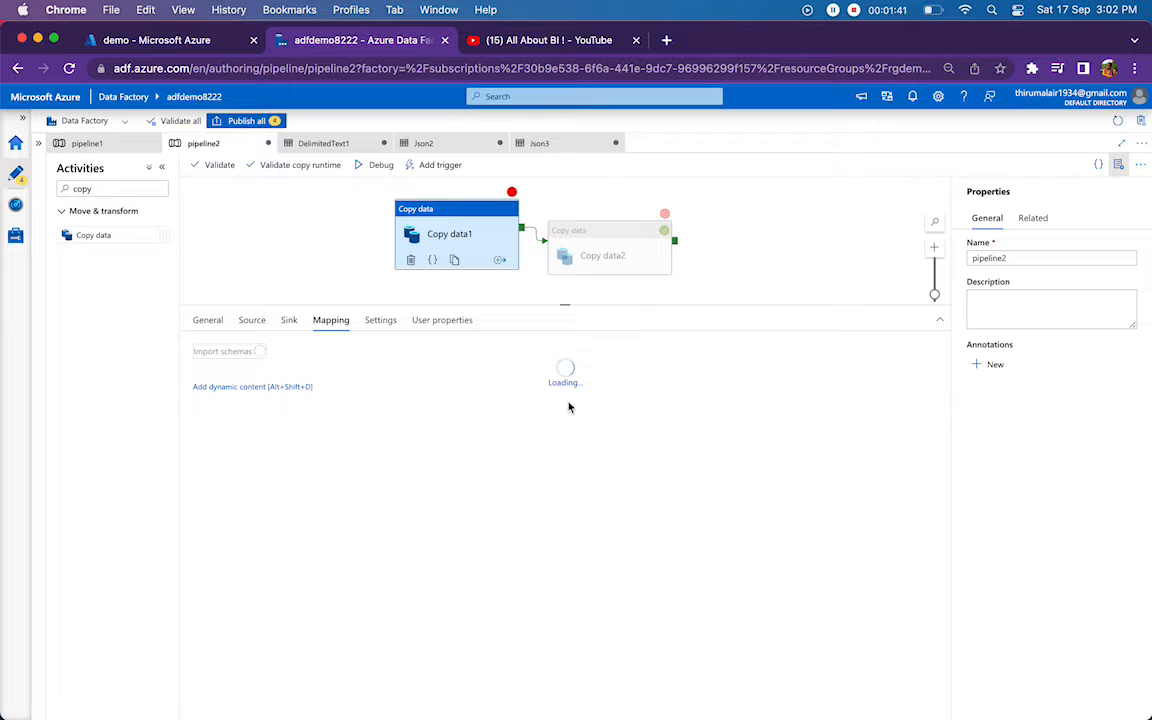
{"action": "left_click", "coordinate": [222, 352]}
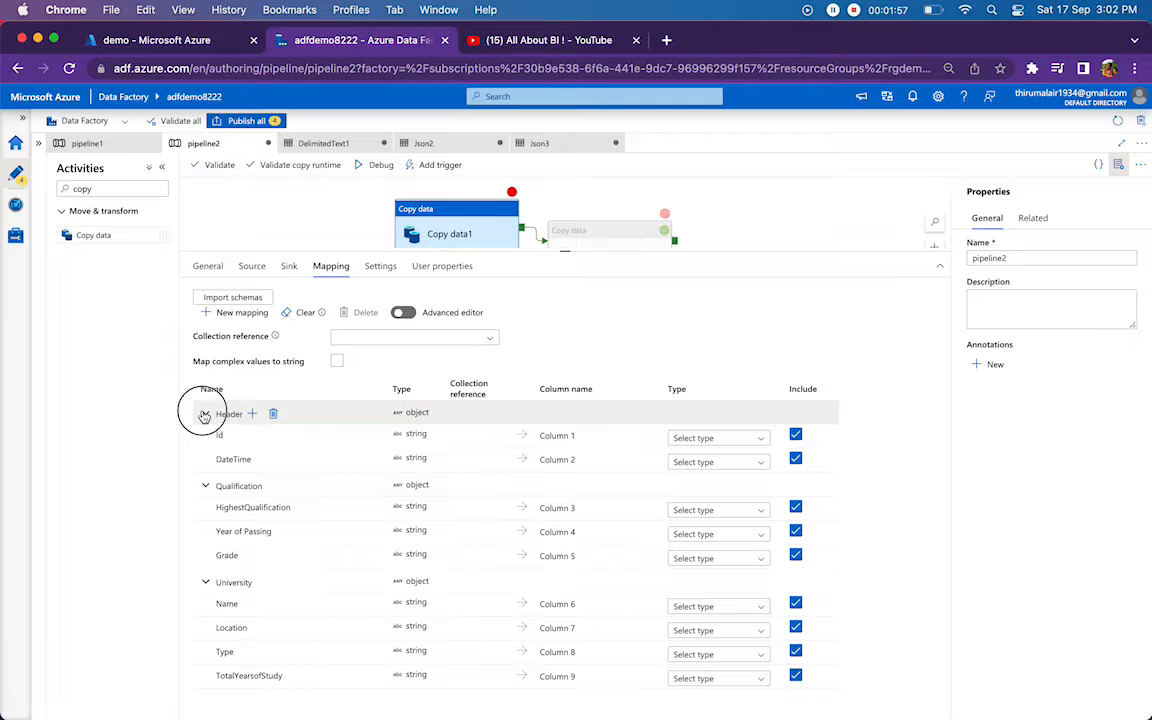
Collapse the Header mapping node and start a debug run of the pipeline until Copy data1 succeeds
{"action": "left_click", "coordinate": [204, 412]}
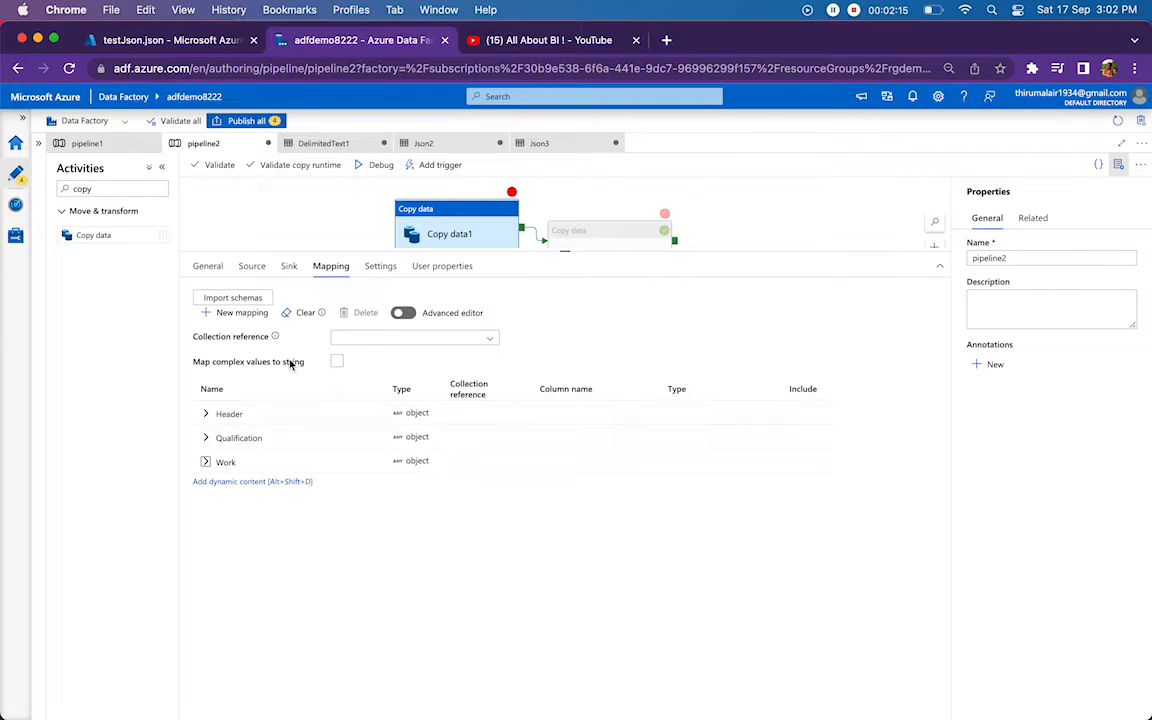
{"action": "left_click", "coordinate": [412, 336]}
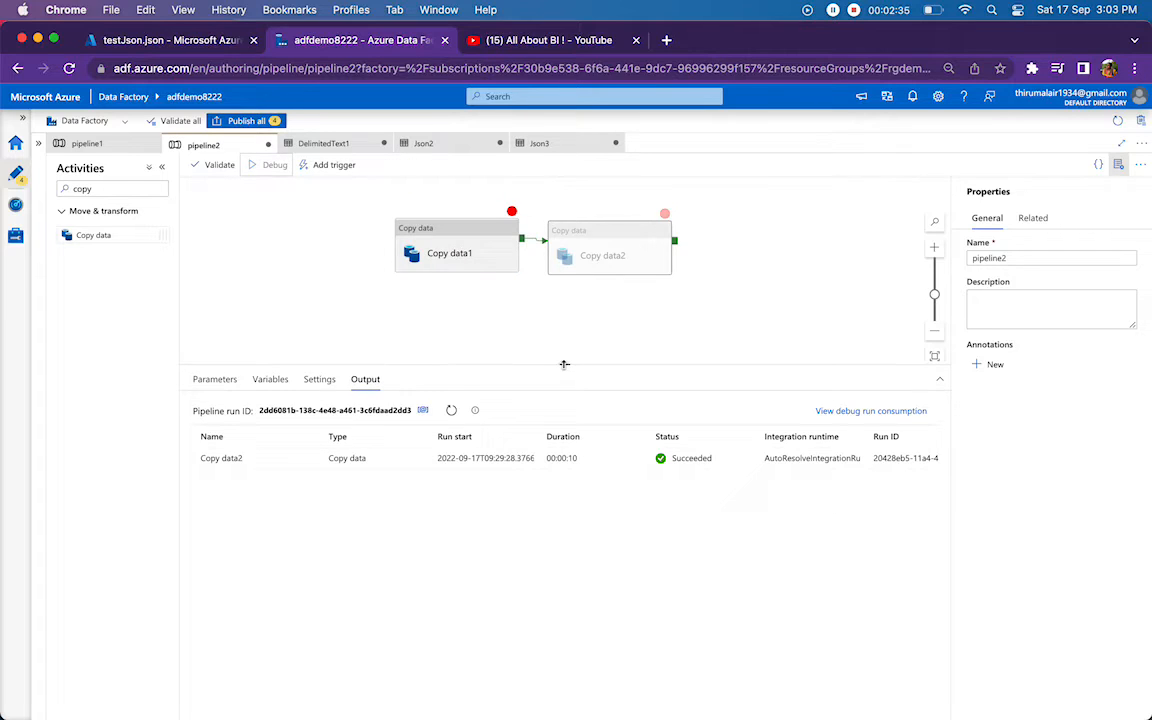
{"action": "left_click", "coordinate": [270, 164]}
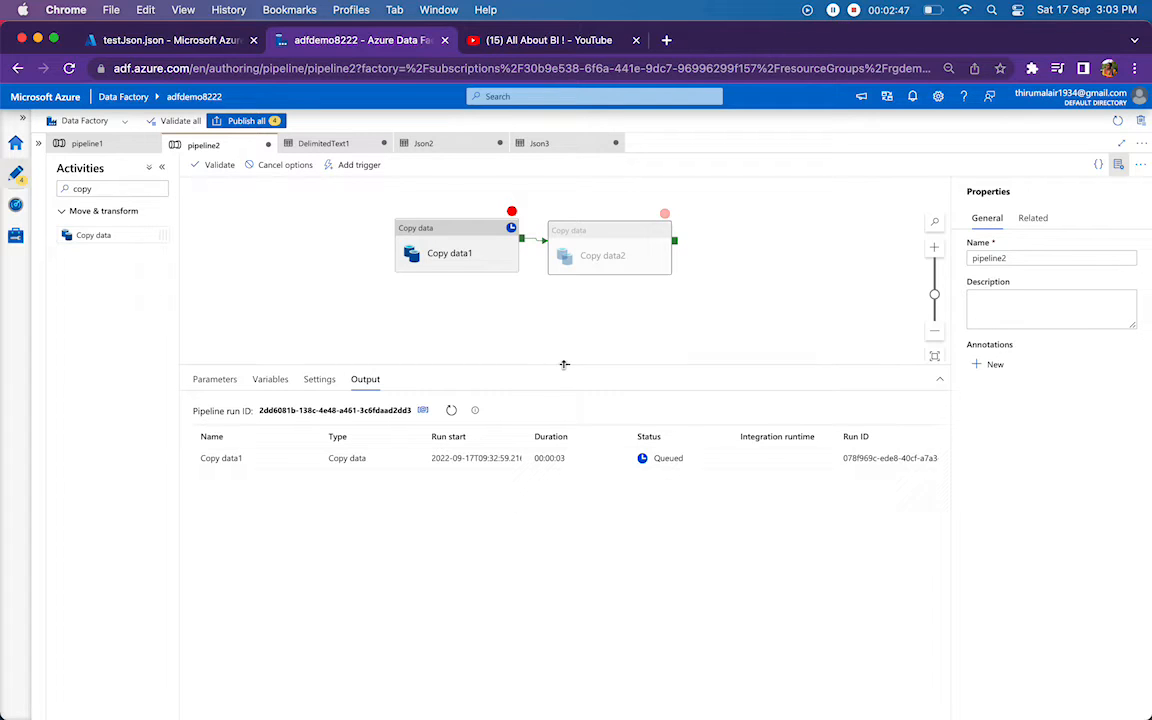
{"action": "mouse_move", "coordinate": [476, 336]}
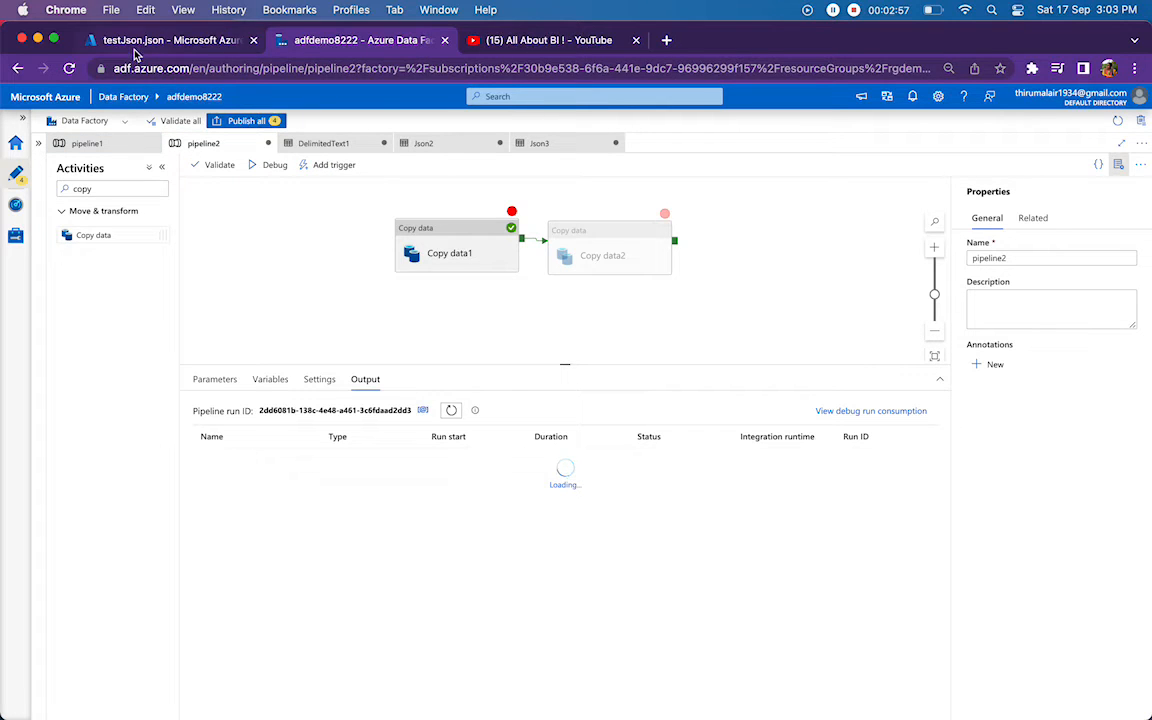
View noarray.txt in the output folder, showing two flattened employee rows
{"action": "left_click", "coordinate": [164, 40]}
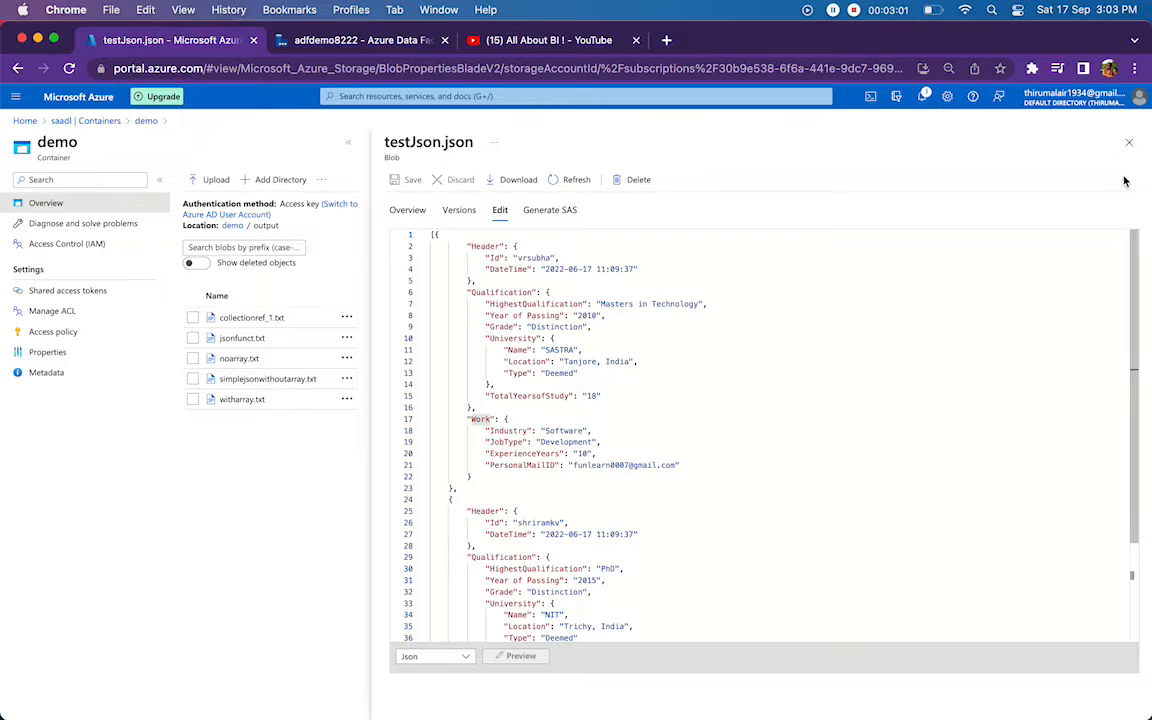
{"action": "left_click", "coordinate": [1128, 142]}
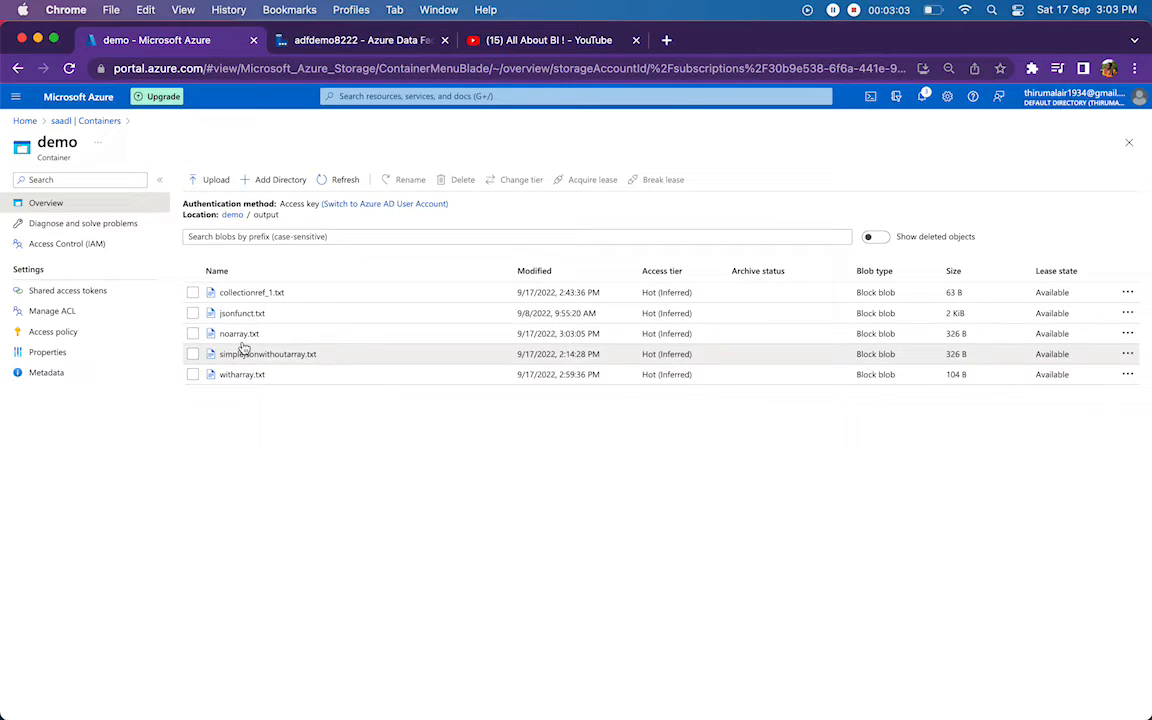
{"action": "left_click", "coordinate": [240, 332]}
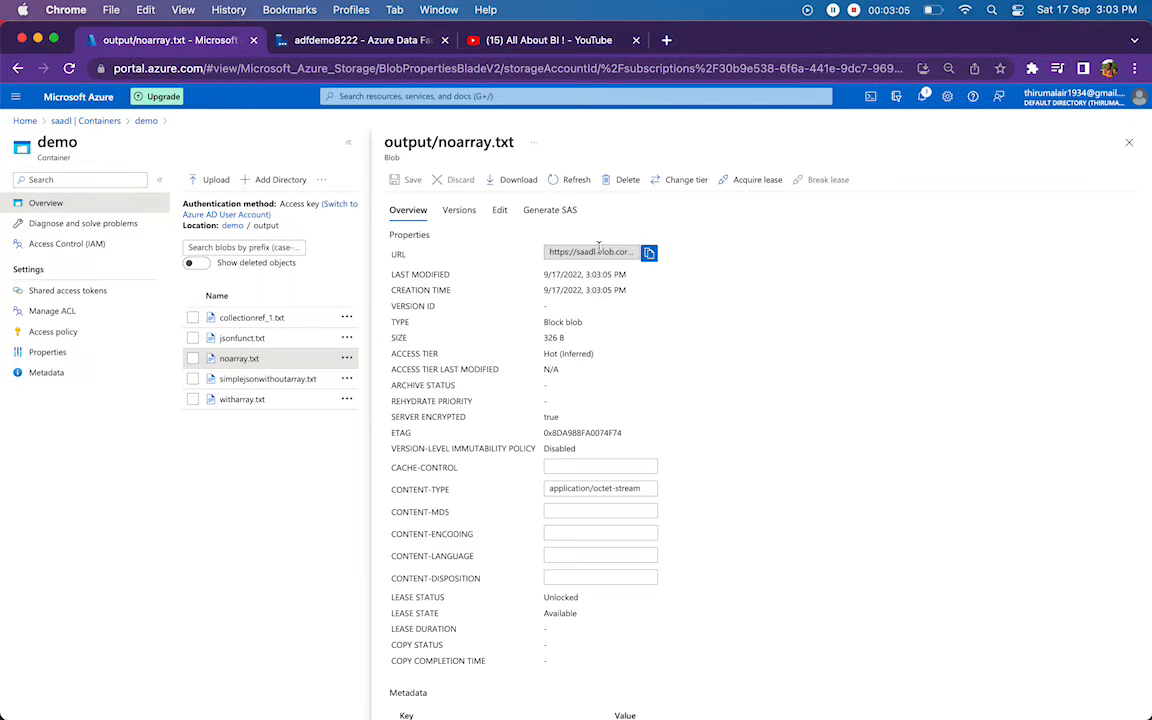
{"action": "left_click", "coordinate": [500, 210]}
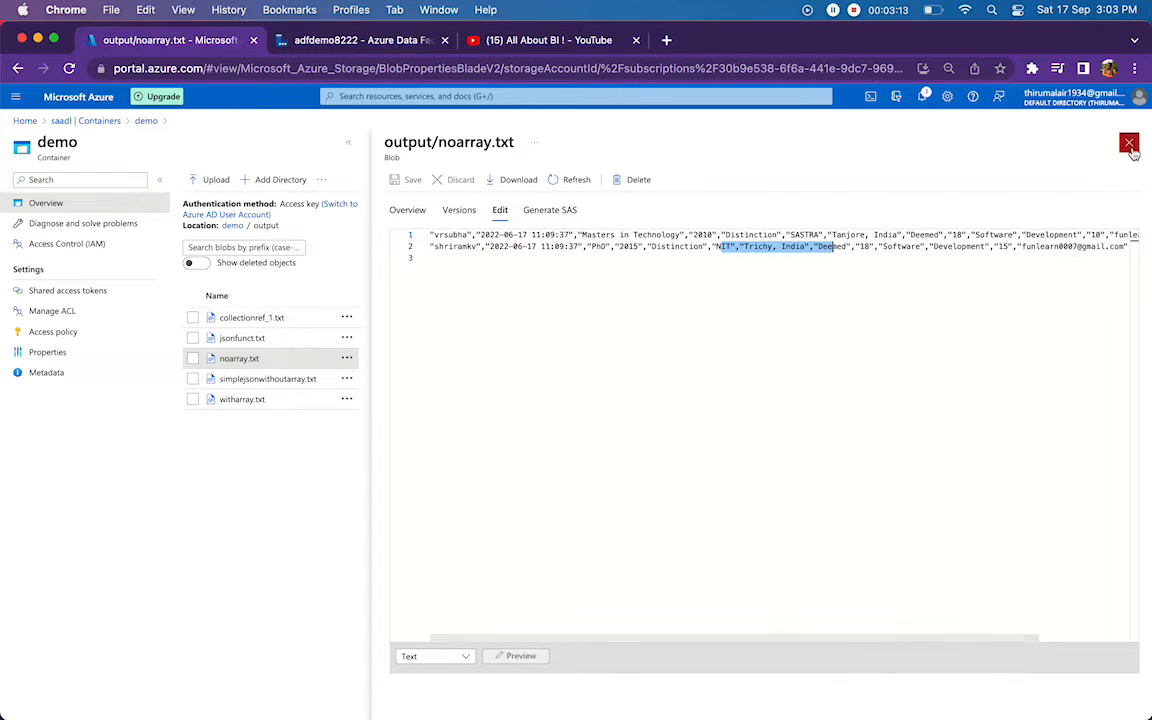
Select the second copy activity in the Data Factory pipeline, then return to the output folder listing
{"action": "left_click", "coordinate": [360, 40]}
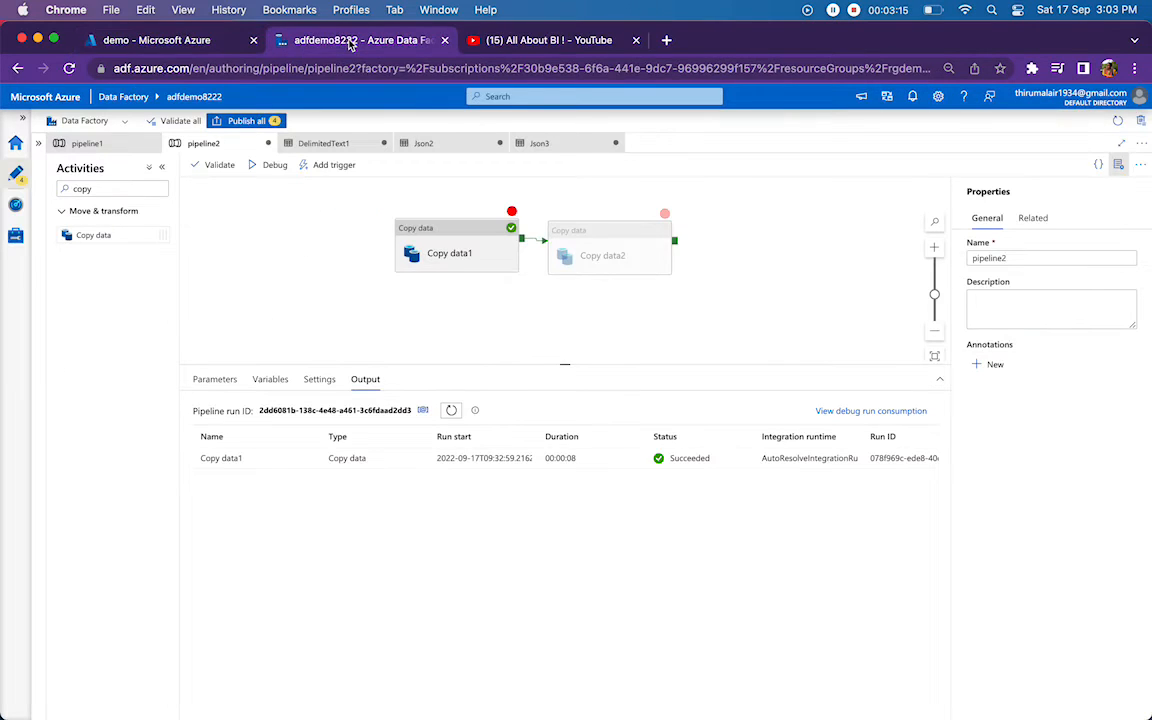
{"action": "left_click", "coordinate": [448, 232]}
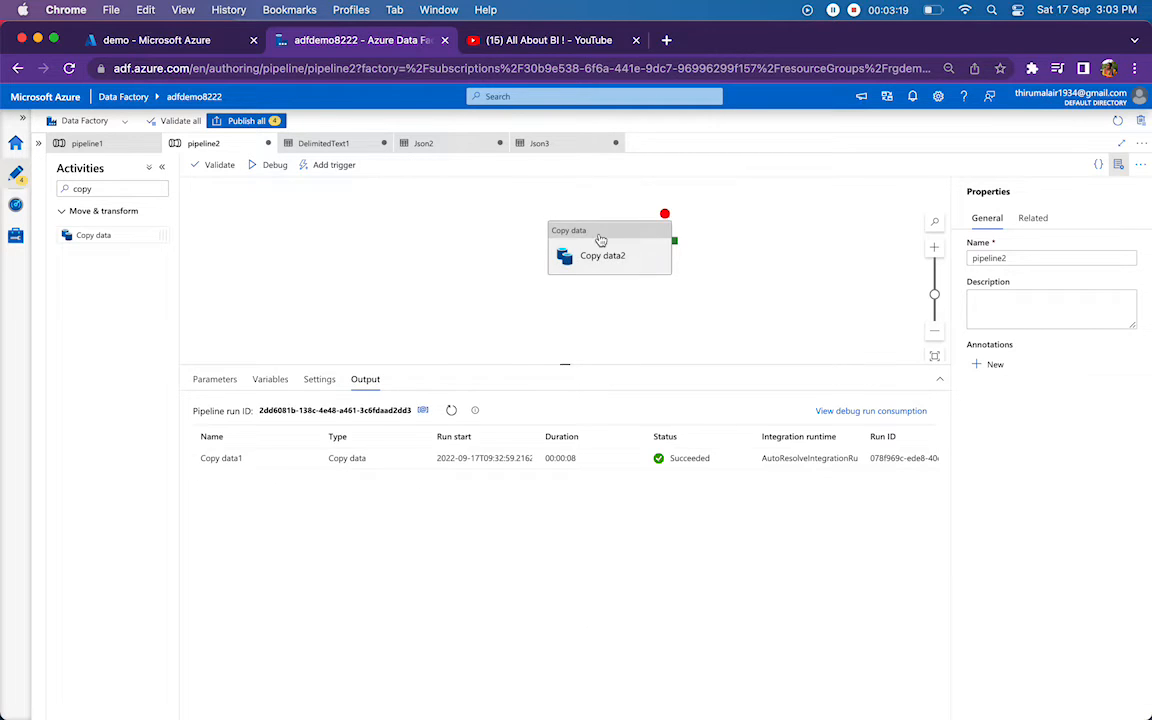
{"action": "left_click", "coordinate": [156, 40]}
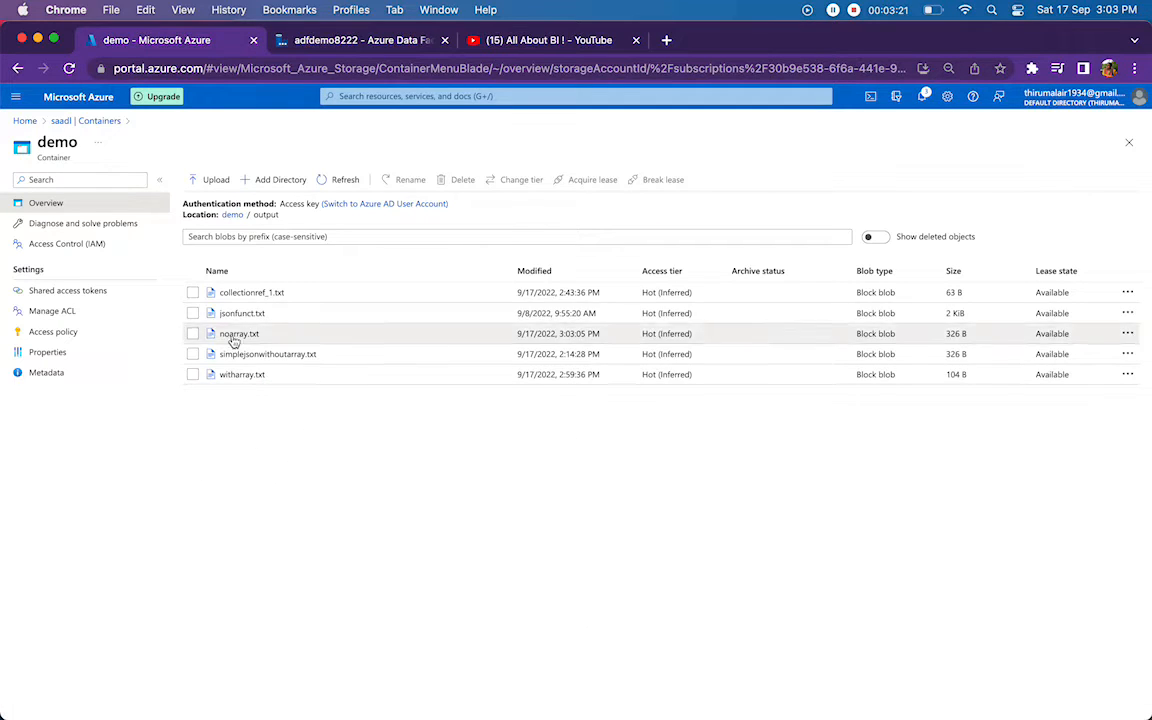
Inspect testjson2.json in Edit with test edits 'Su' and 'Btech', then close it discarding changes
{"action": "left_click", "coordinate": [232, 214]}
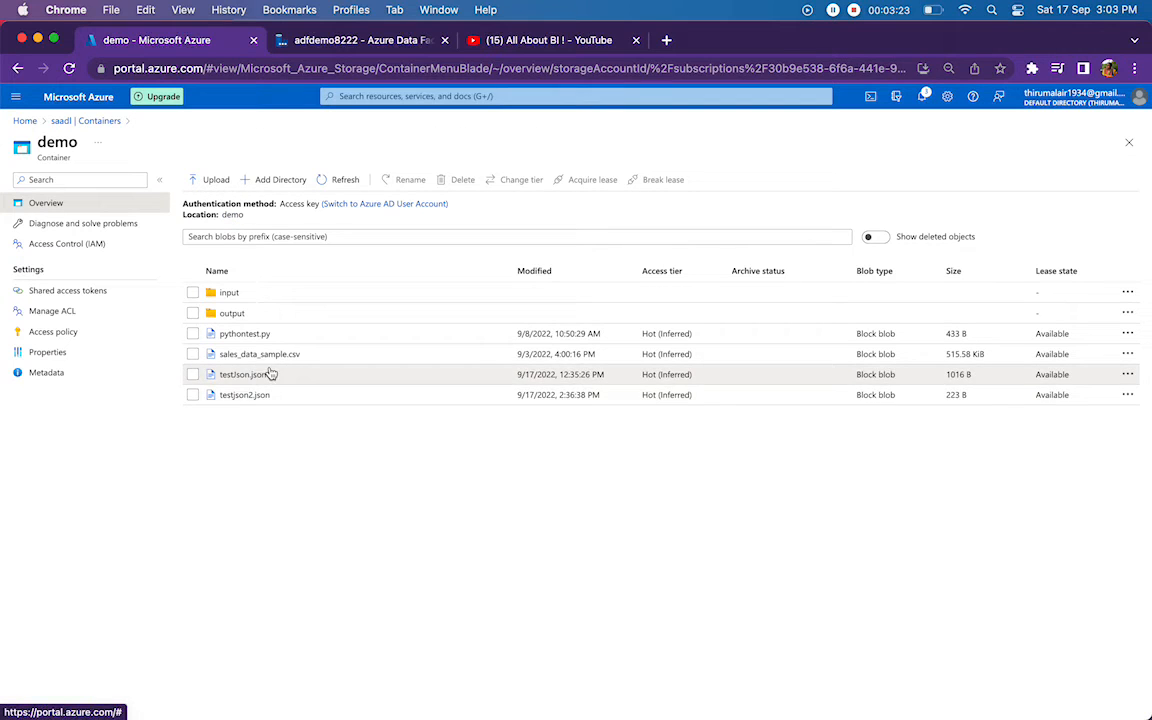
{"action": "left_click", "coordinate": [244, 394]}
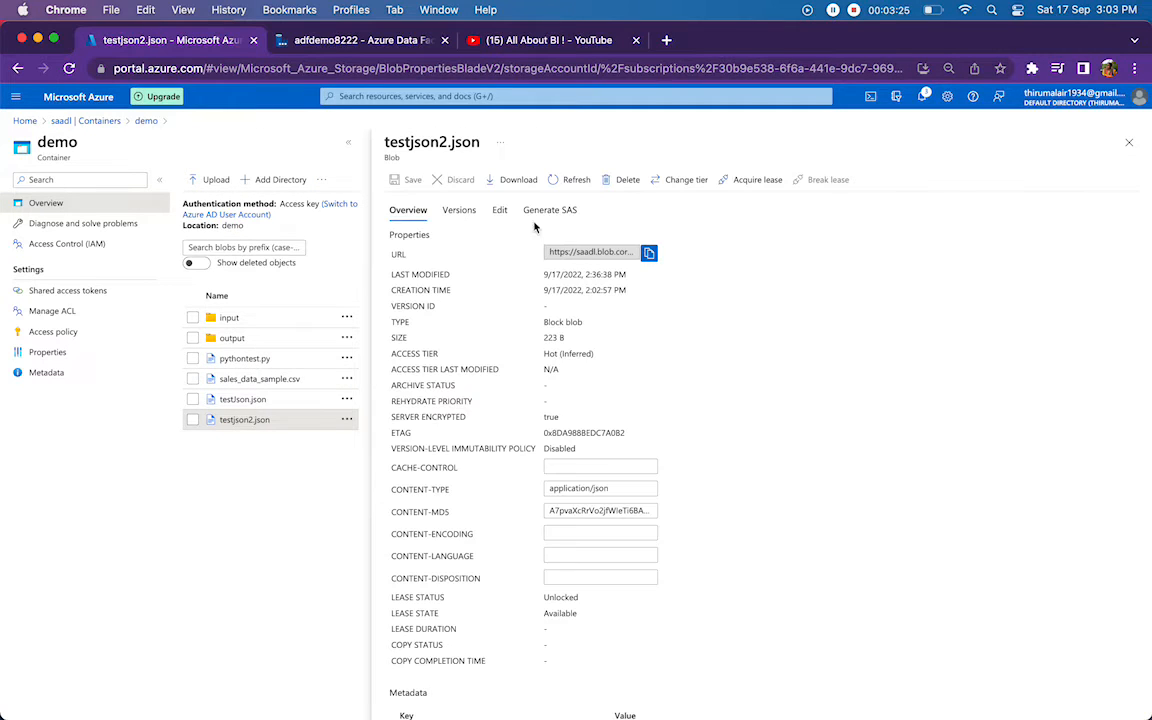
{"action": "left_click", "coordinate": [500, 210]}
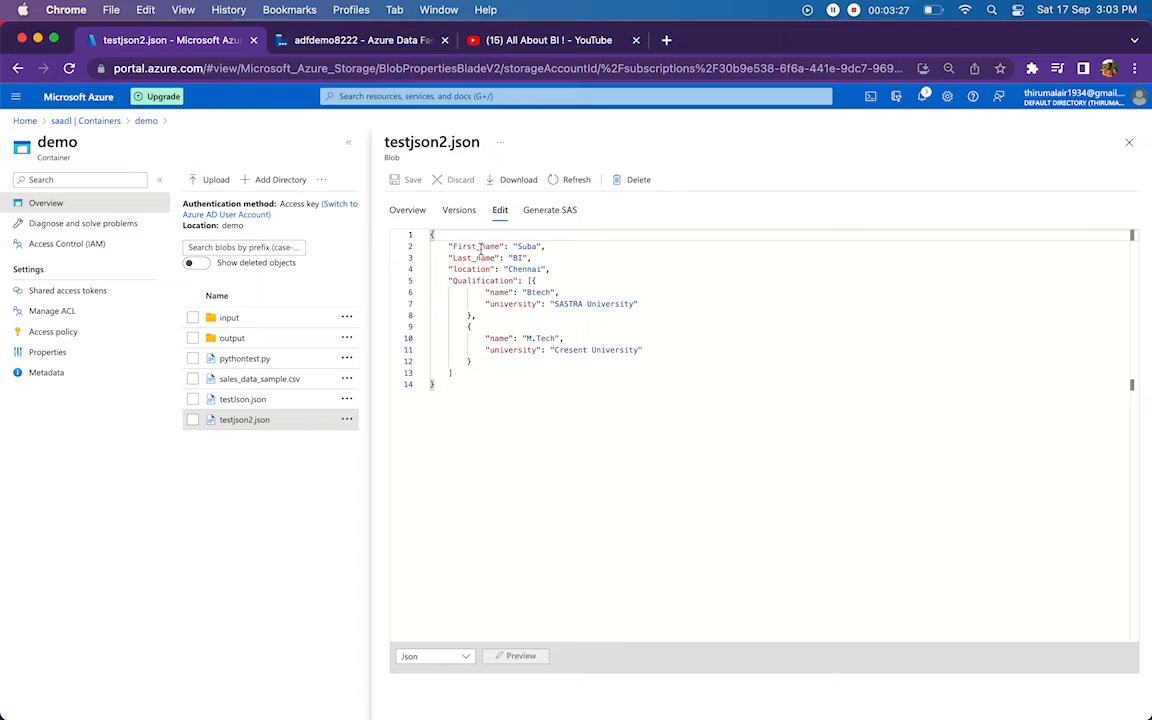
{"action": "double_click", "coordinate": [526, 248]}
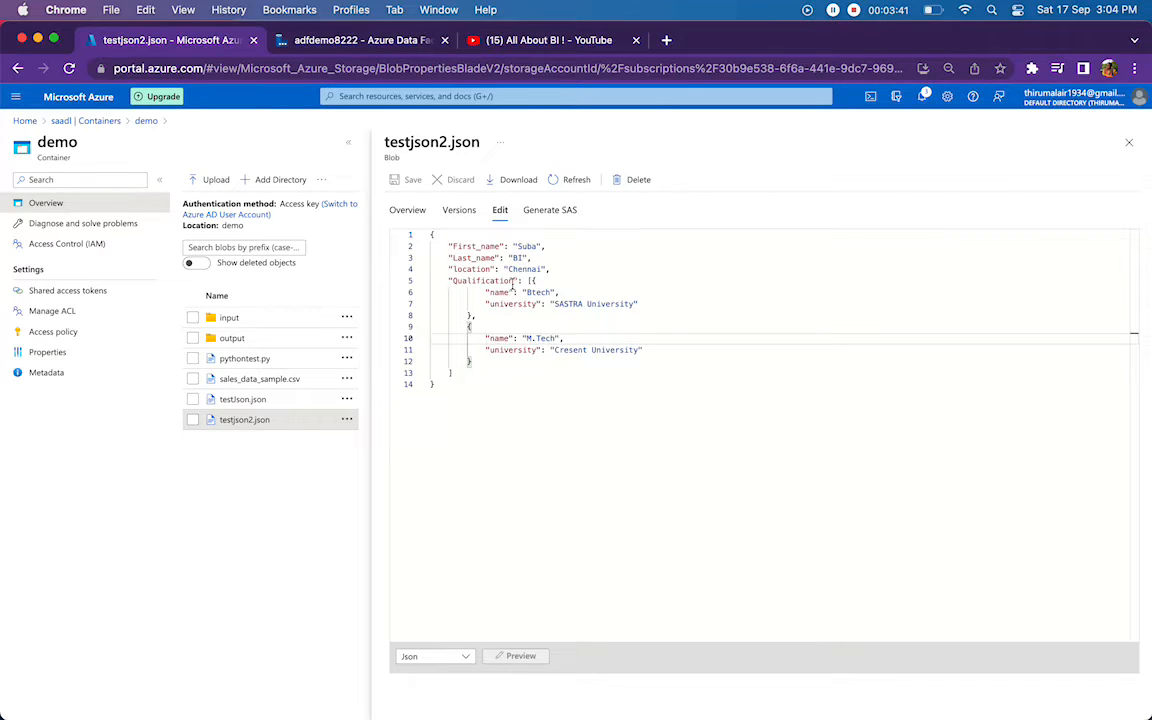
{"action": "type", "text": "Suba"}
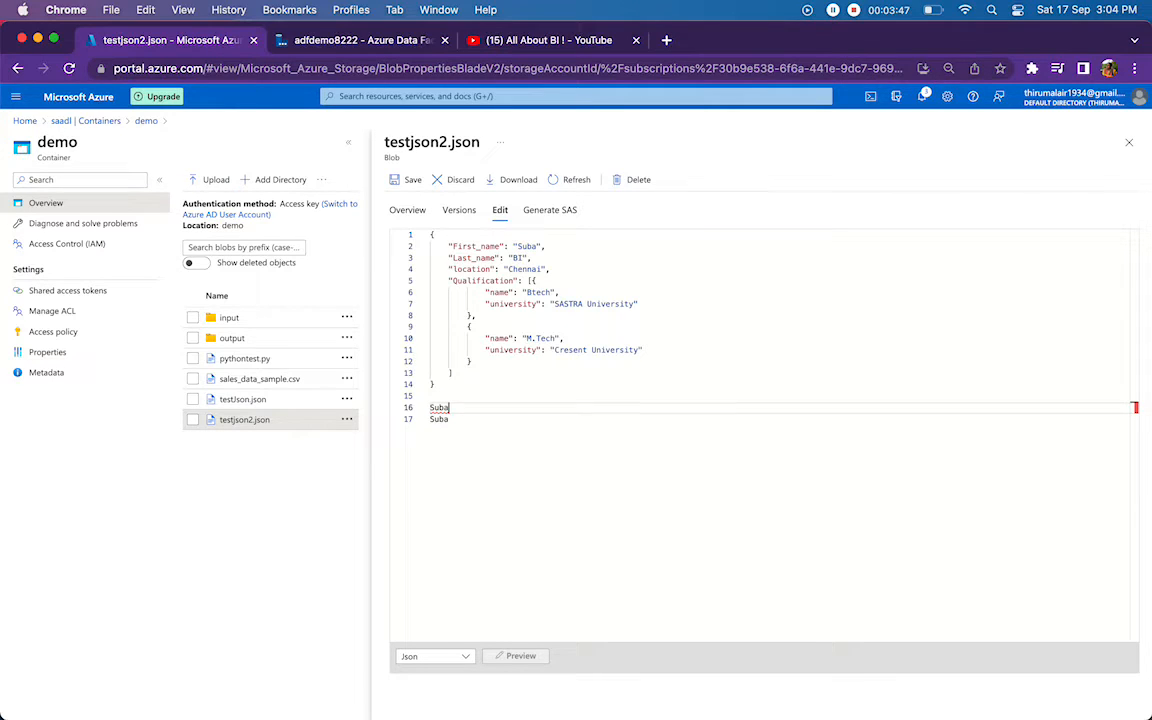
{"action": "type", "text": "Btech"}
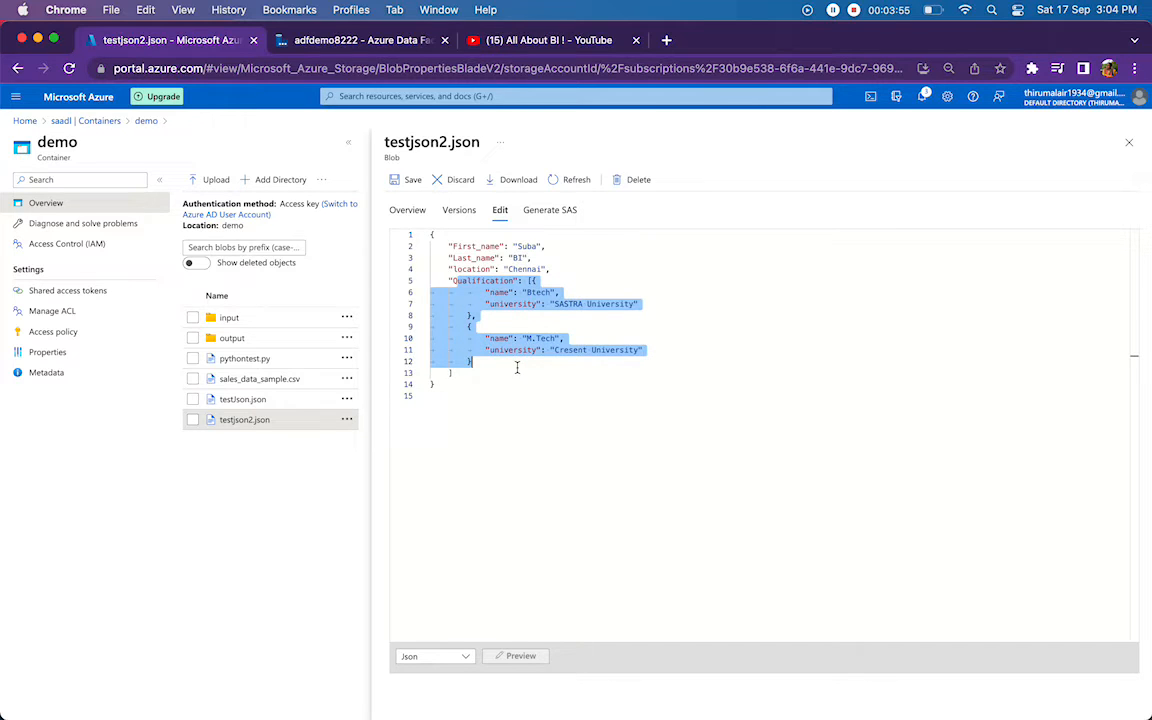
{"action": "left_click", "coordinate": [460, 180]}
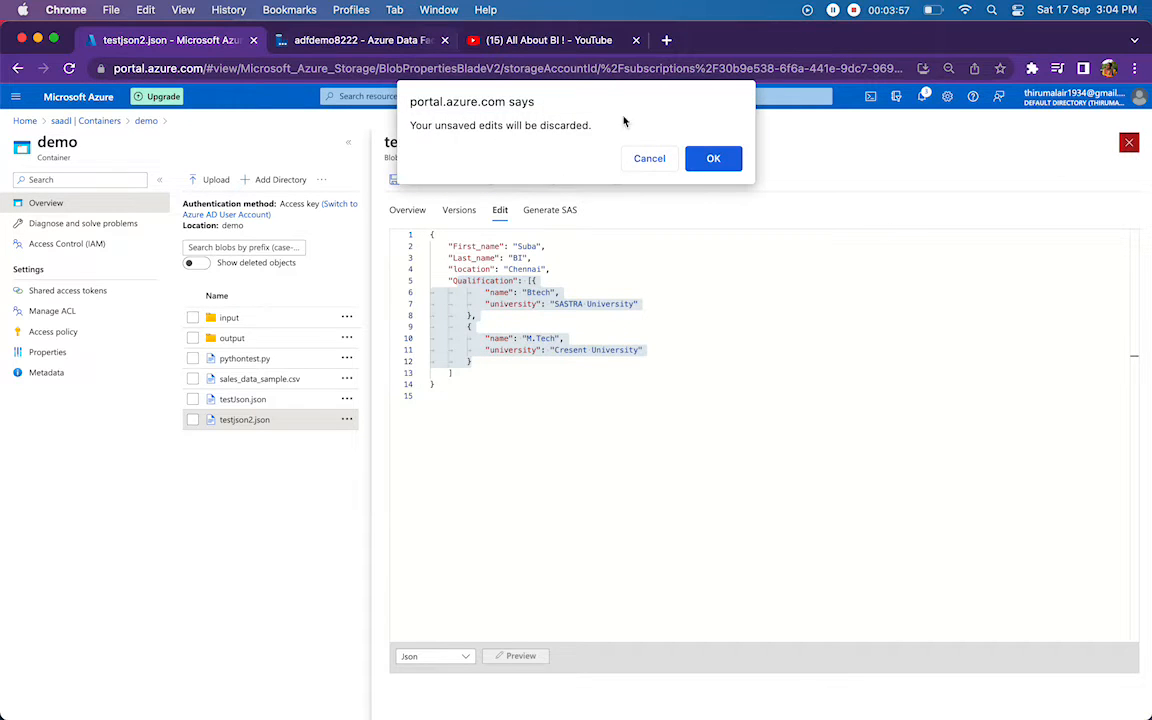
{"action": "left_click", "coordinate": [712, 158]}
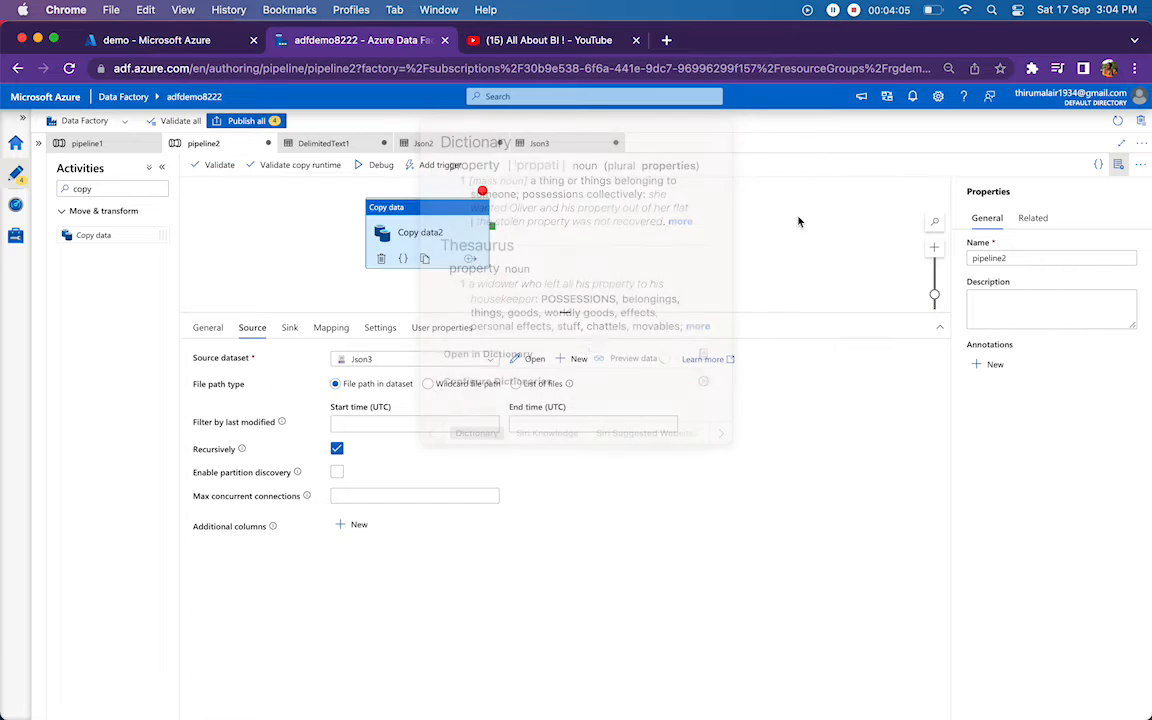
Preview Copy data2's source JSON data and show its sink settings and column mapping
{"action": "left_click", "coordinate": [632, 358]}
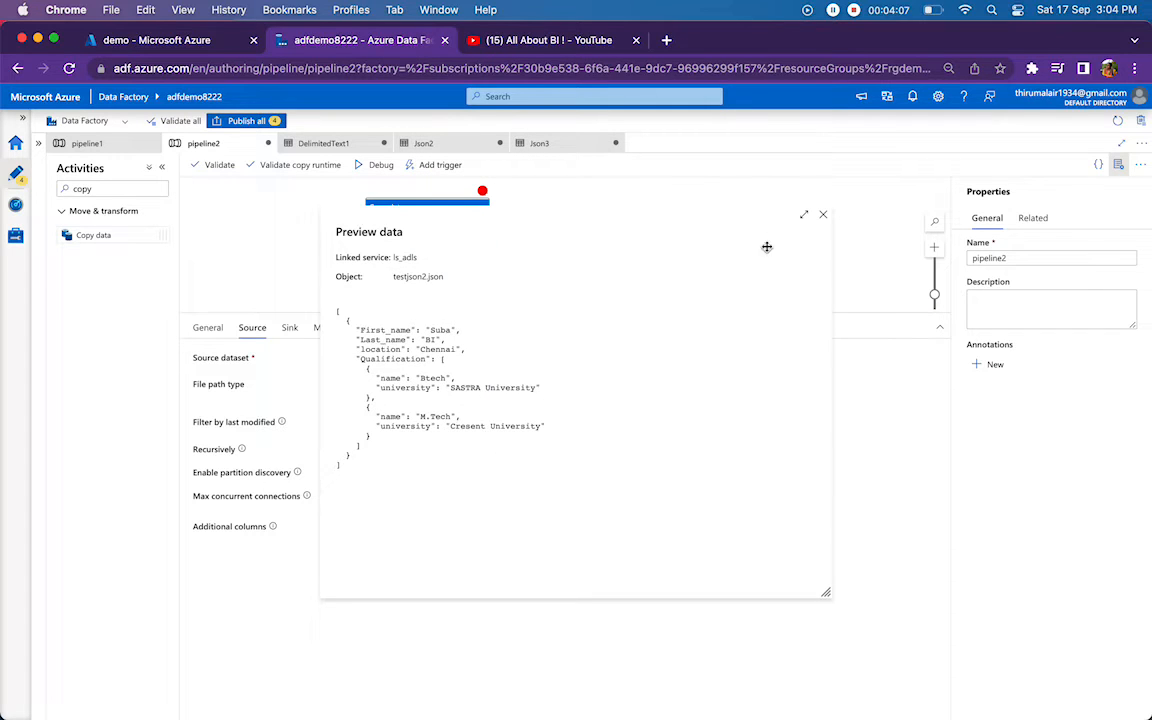
{"action": "left_click", "coordinate": [824, 214]}
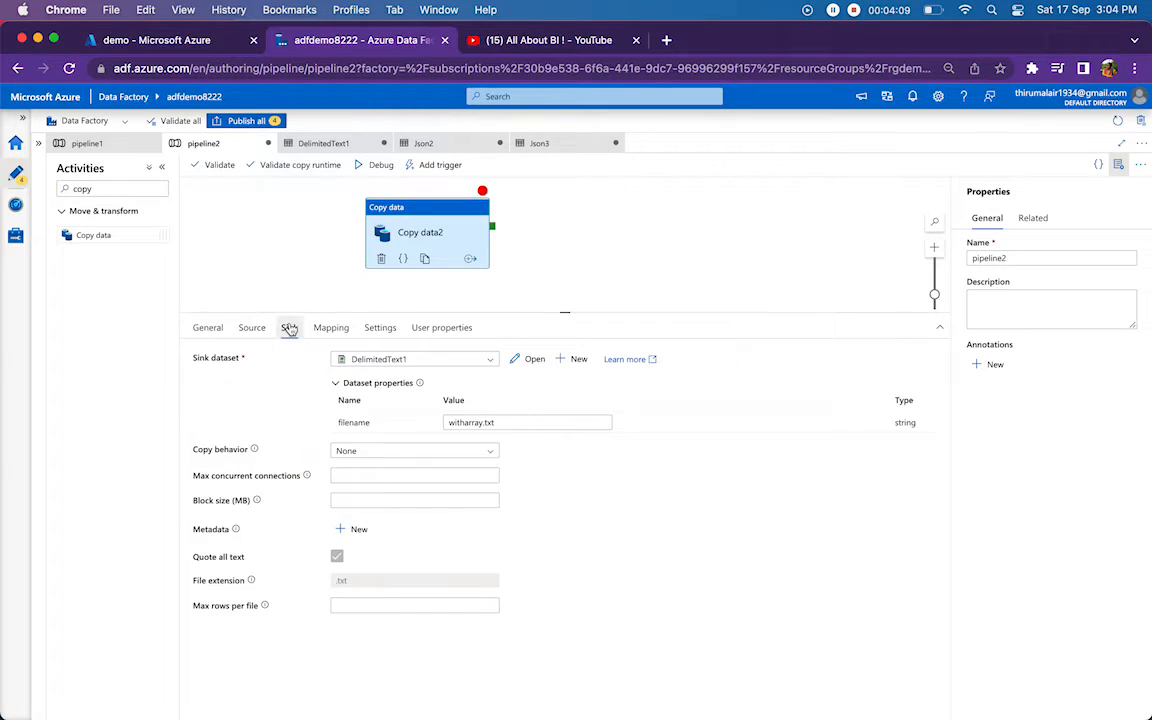
{"action": "left_click", "coordinate": [332, 328]}
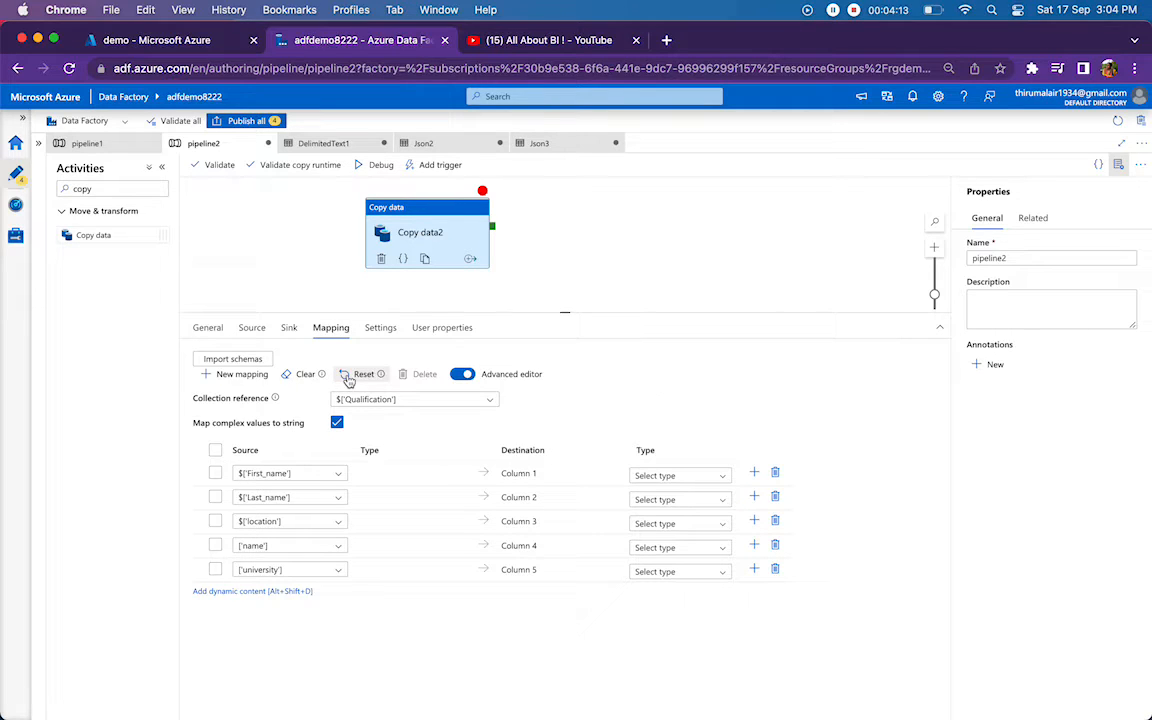
Reset the mapping, pick Qualification as collection reference, switch off the advanced editor and clear all mappings
{"action": "left_click", "coordinate": [364, 374]}
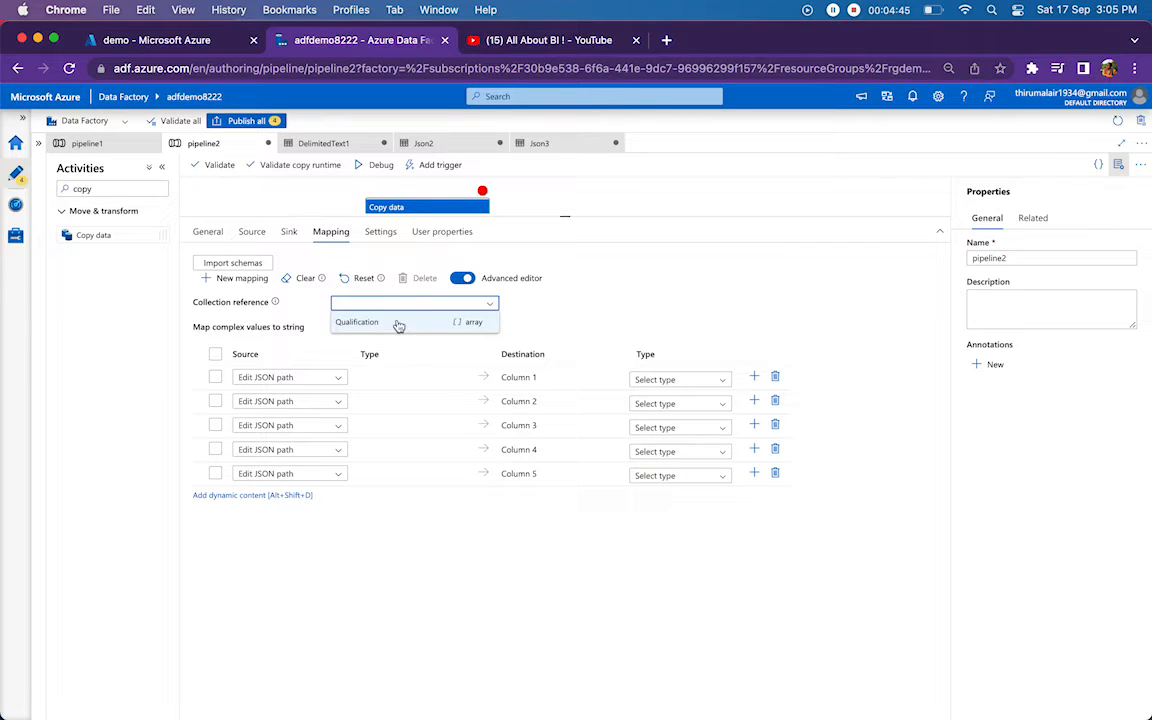
{"action": "left_click", "coordinate": [356, 320]}
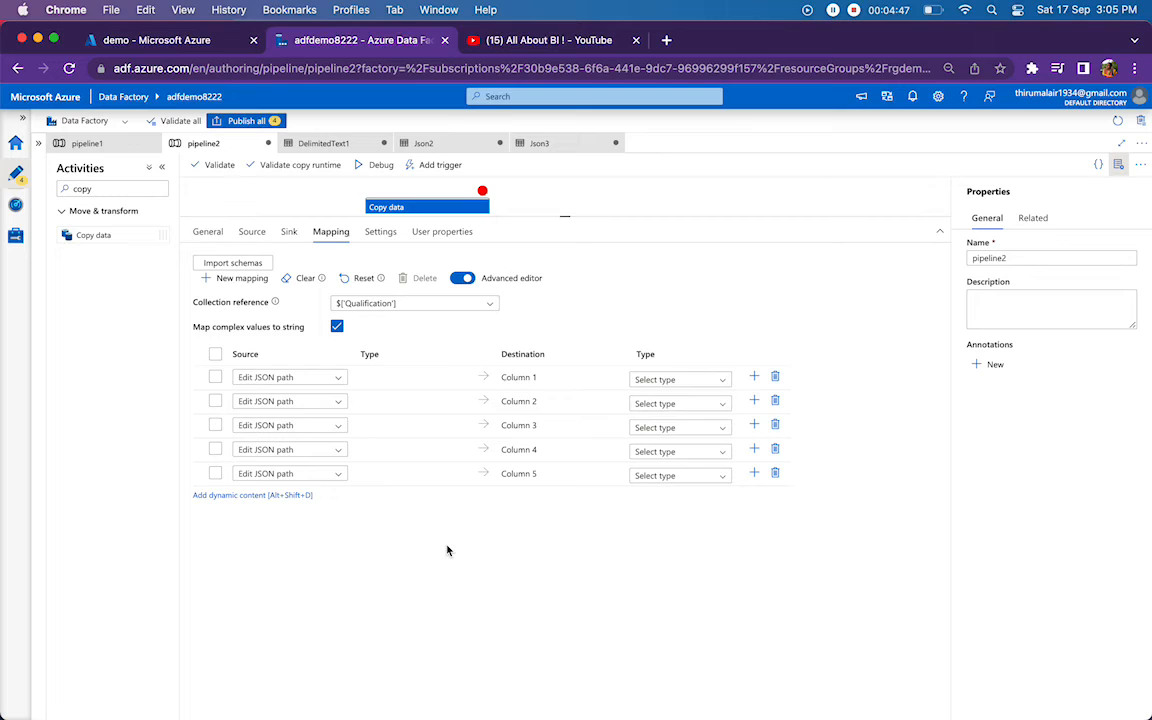
{"action": "mouse_move", "coordinate": [396, 336]}
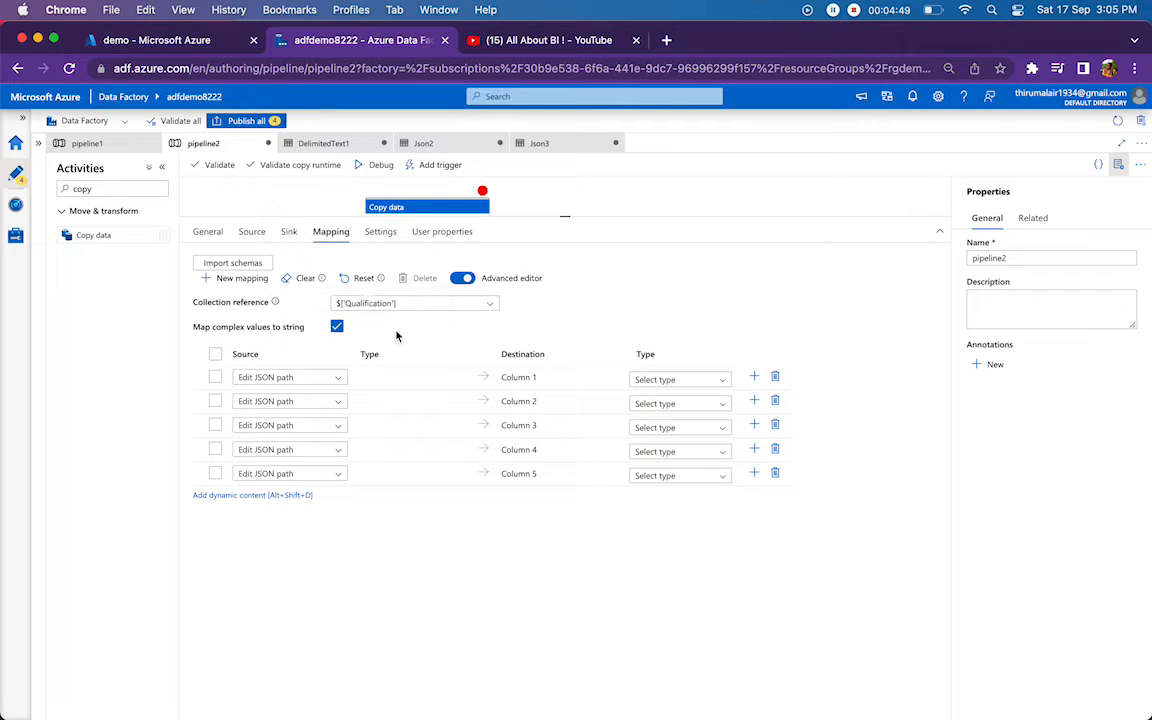
{"action": "left_click", "coordinate": [412, 304]}
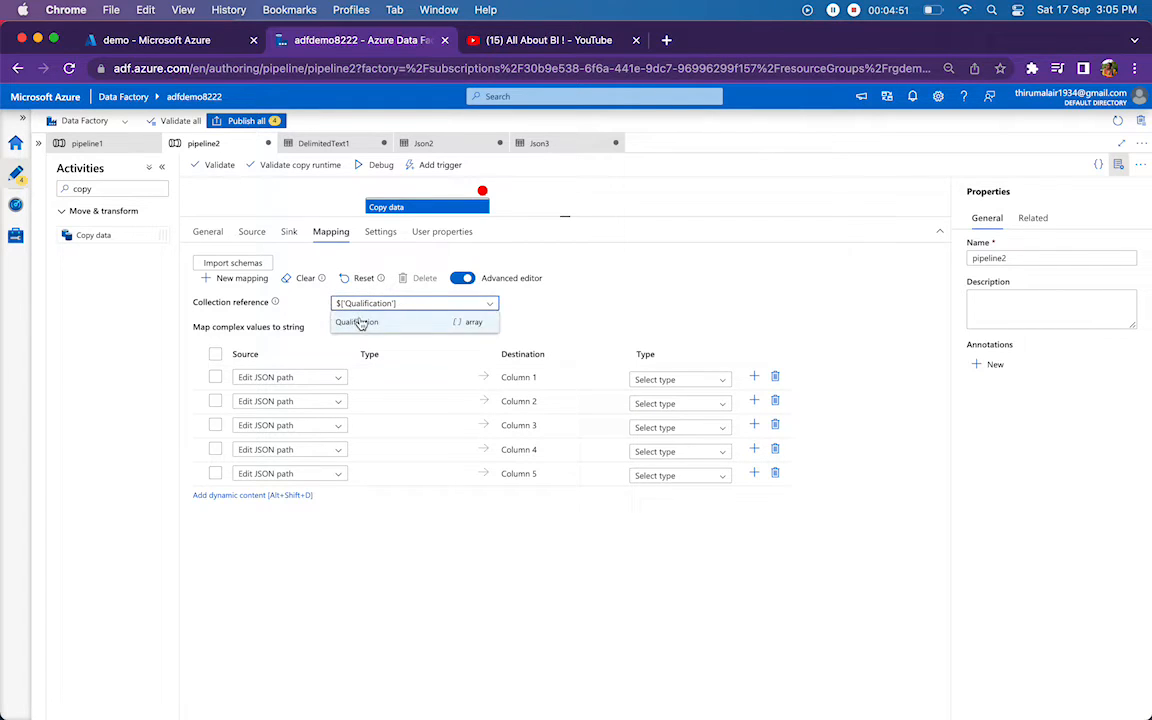
{"action": "left_click", "coordinate": [336, 326]}
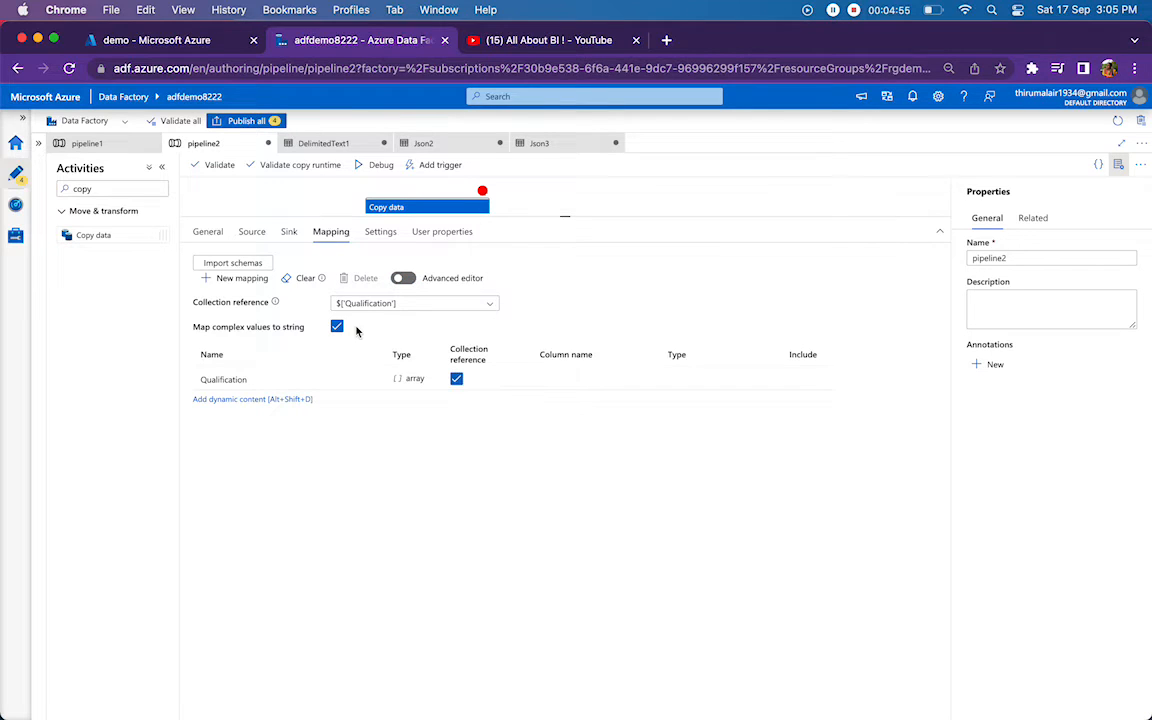
{"action": "left_click", "coordinate": [304, 278]}
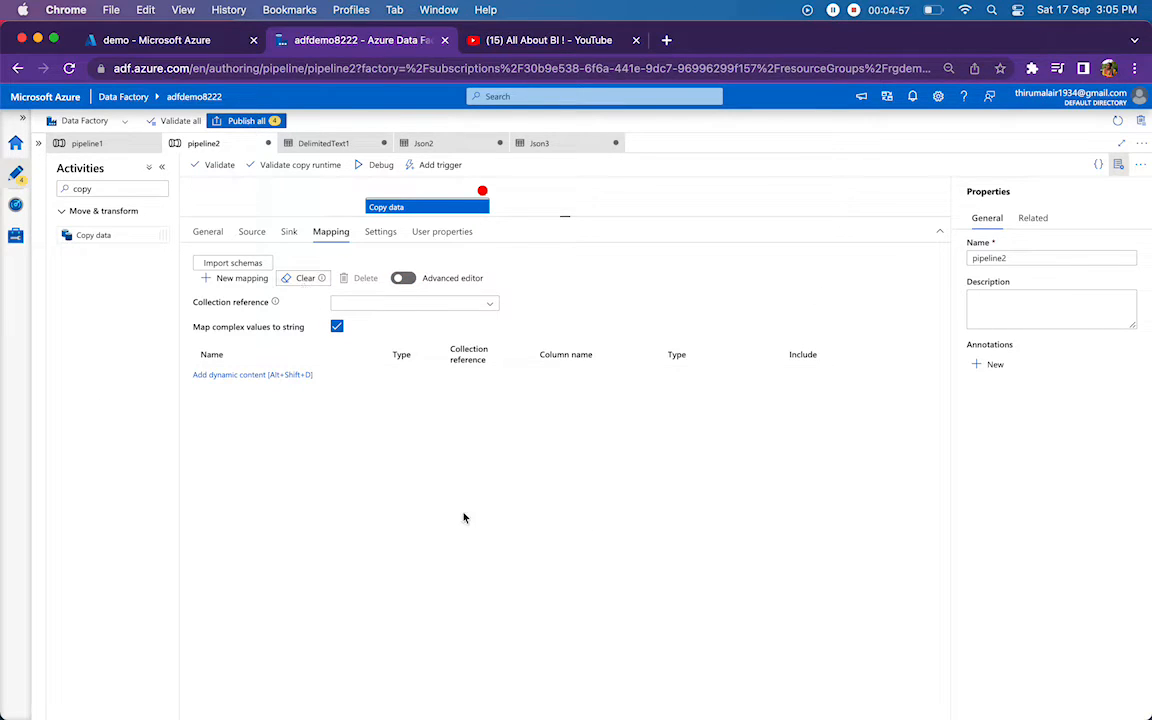
{"action": "mouse_move", "coordinate": [426, 480]}
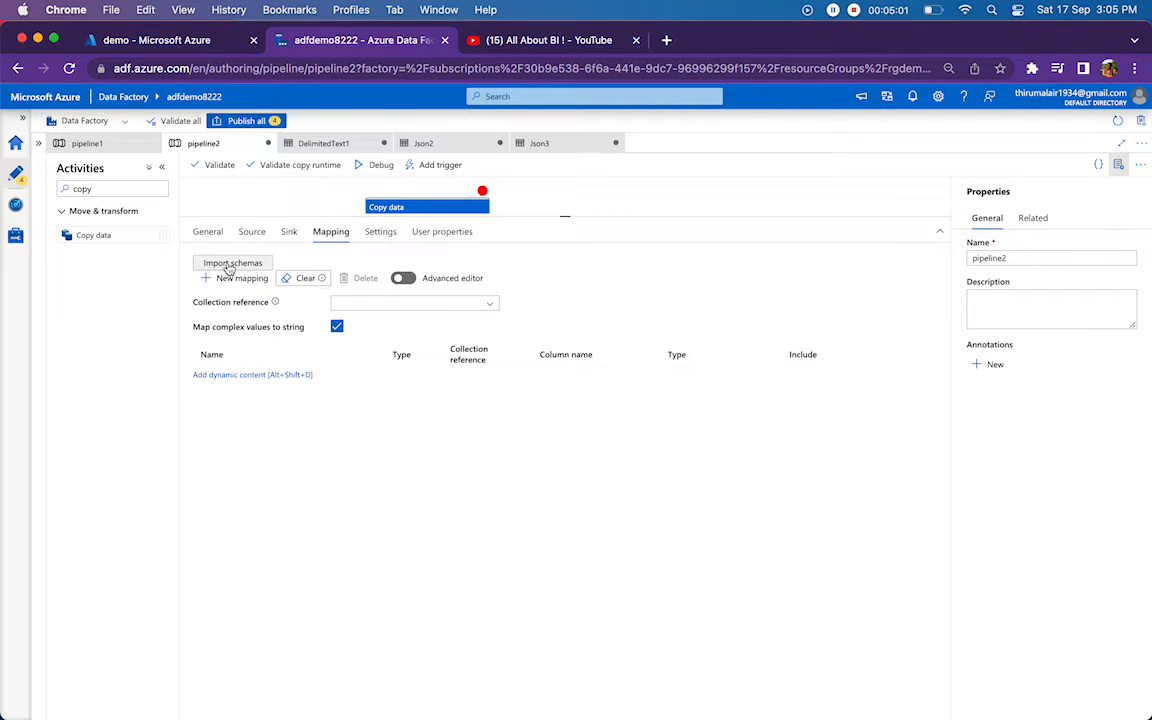
Import schemas and set the collection reference to $['Qualification'], mapping five fields
{"action": "left_click", "coordinate": [232, 262]}
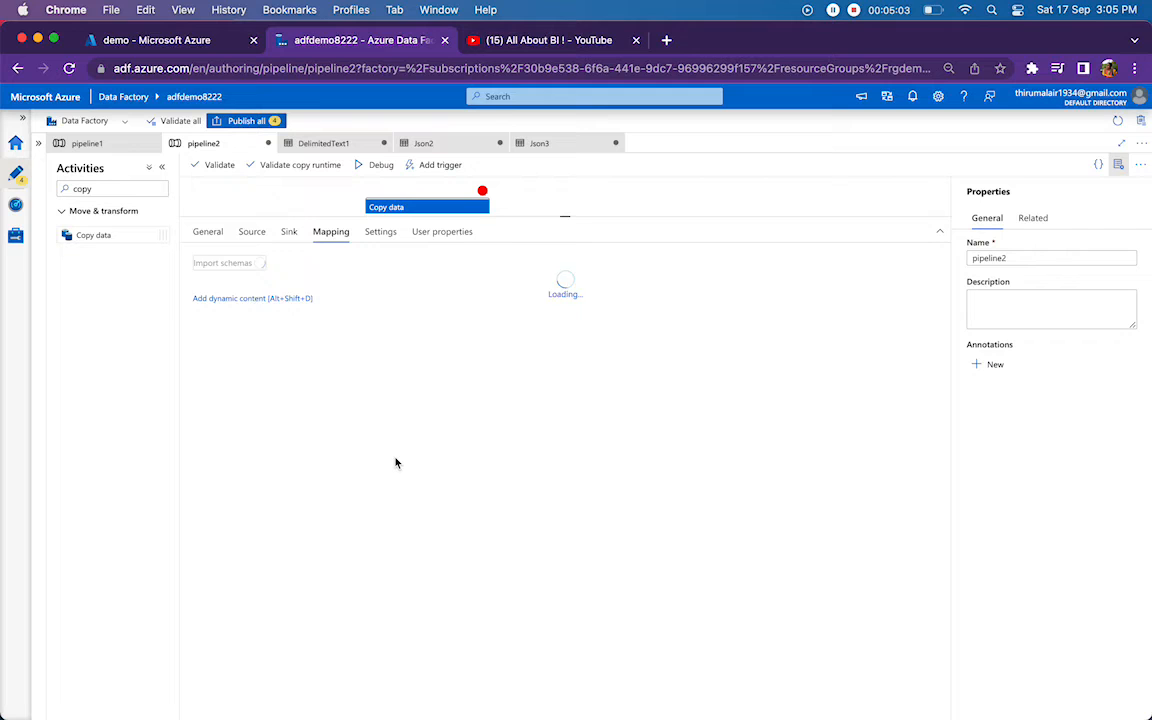
{"action": "left_click", "coordinate": [224, 262]}
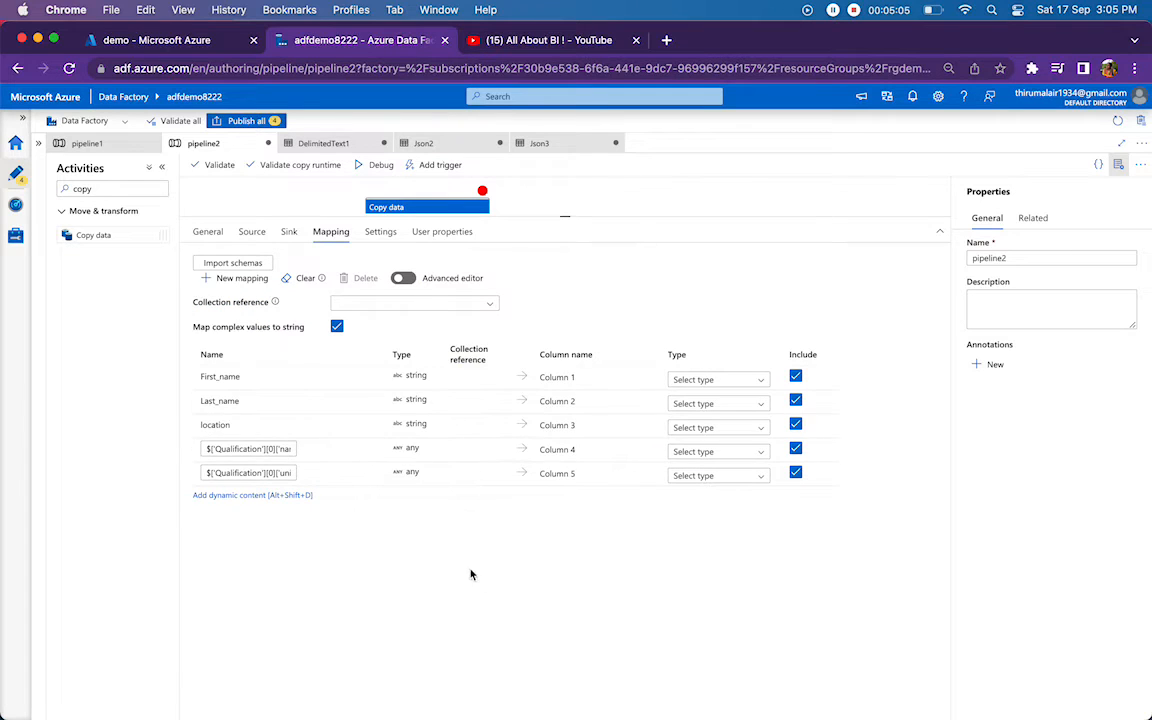
{"action": "left_click", "coordinate": [412, 304]}
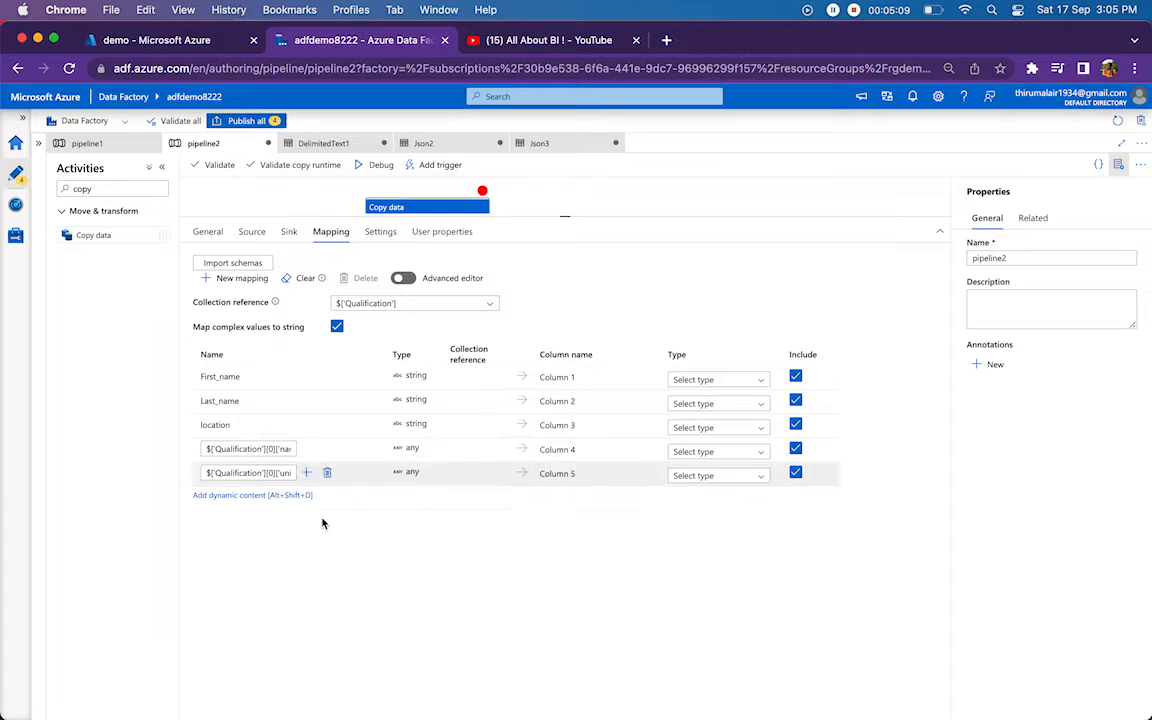
{"action": "mouse_move", "coordinate": [562, 228]}
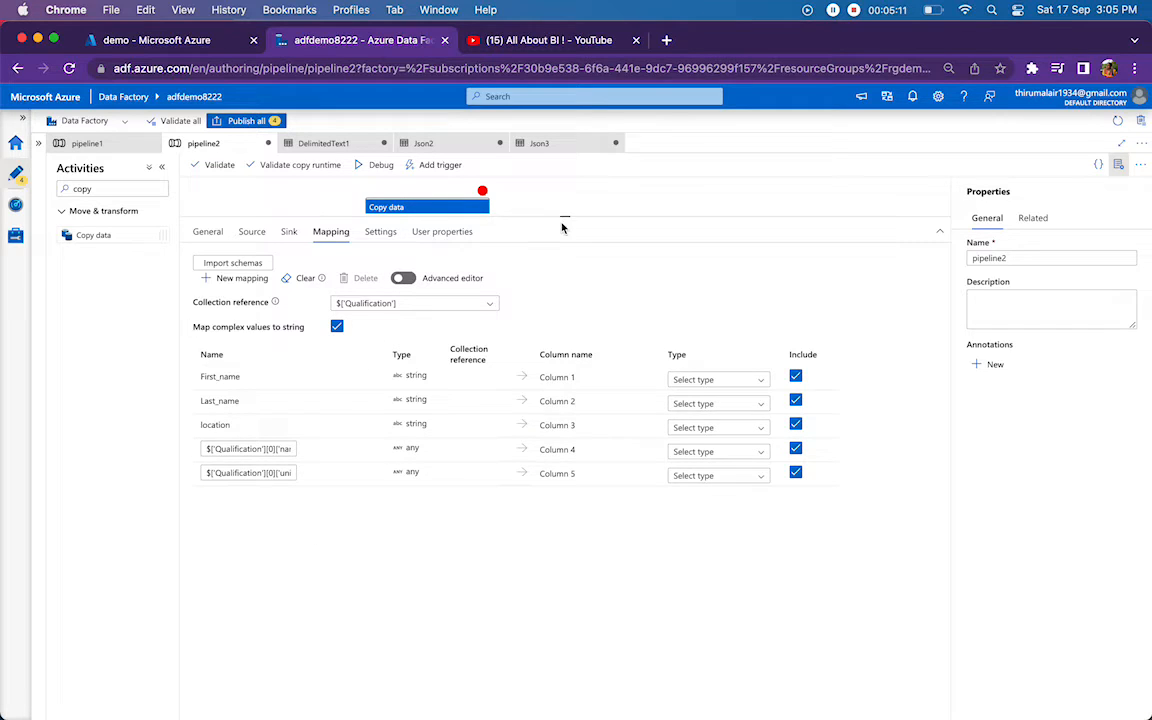
{"action": "left_click", "coordinate": [420, 206]}
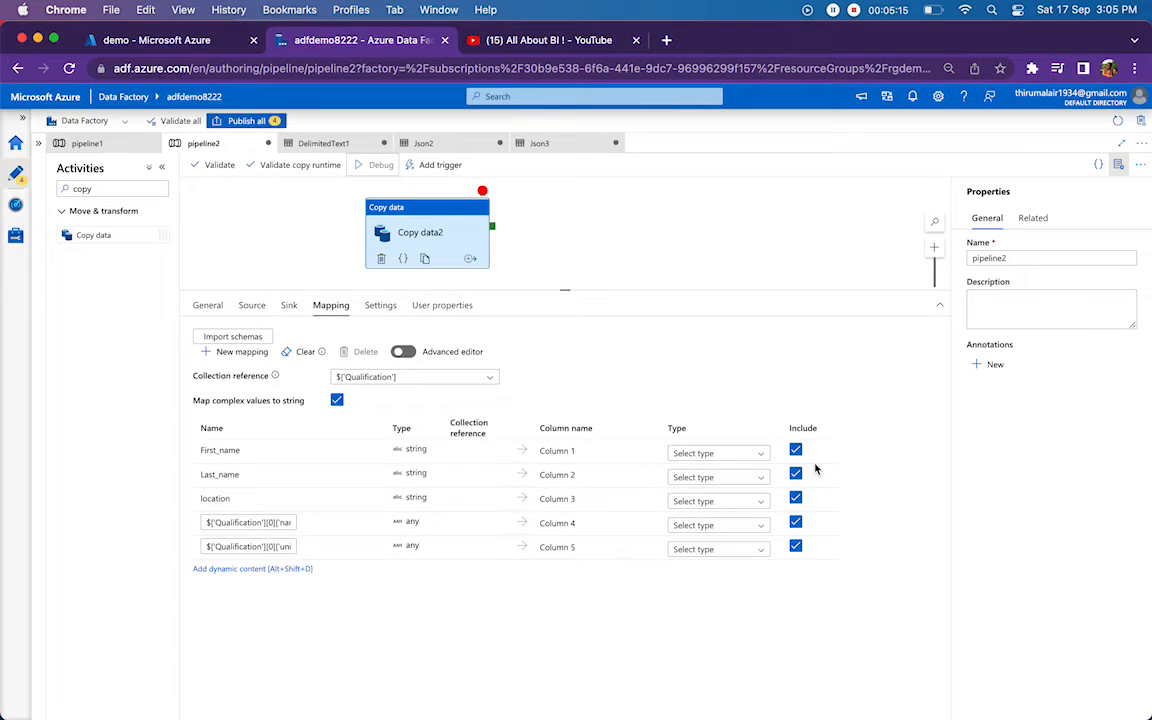
Launch a debug run of the pipeline and select the Copy data2 activity
{"action": "left_click", "coordinate": [380, 164]}
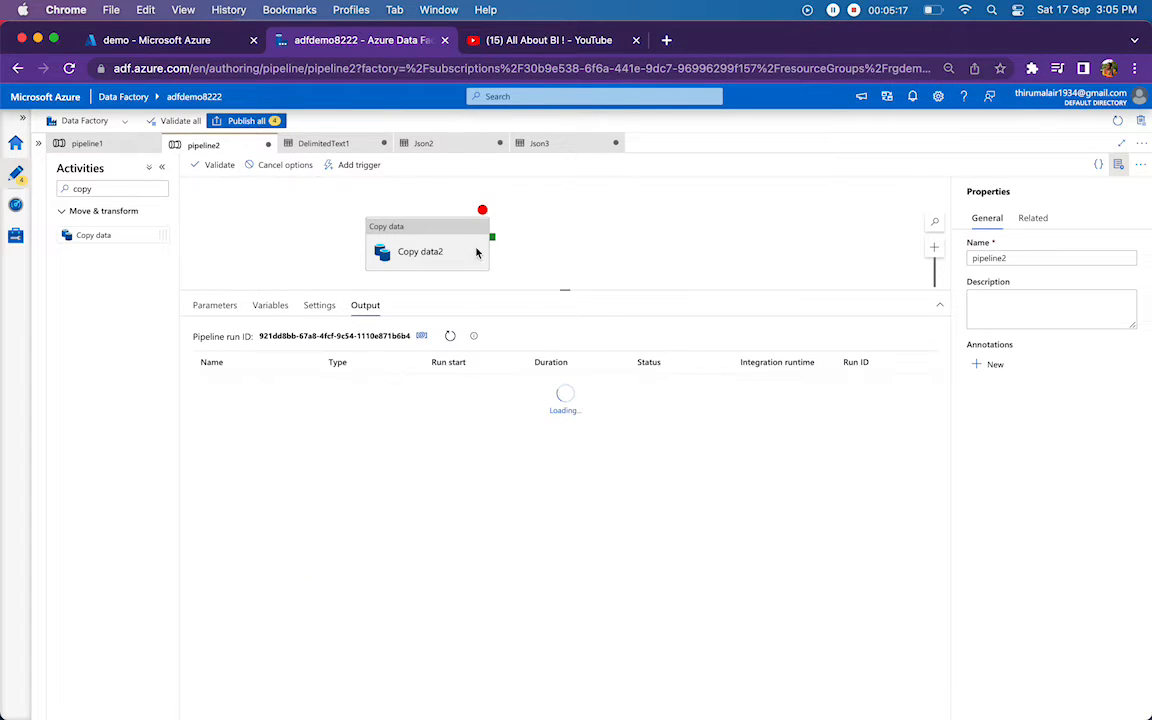
{"action": "left_click", "coordinate": [420, 232]}
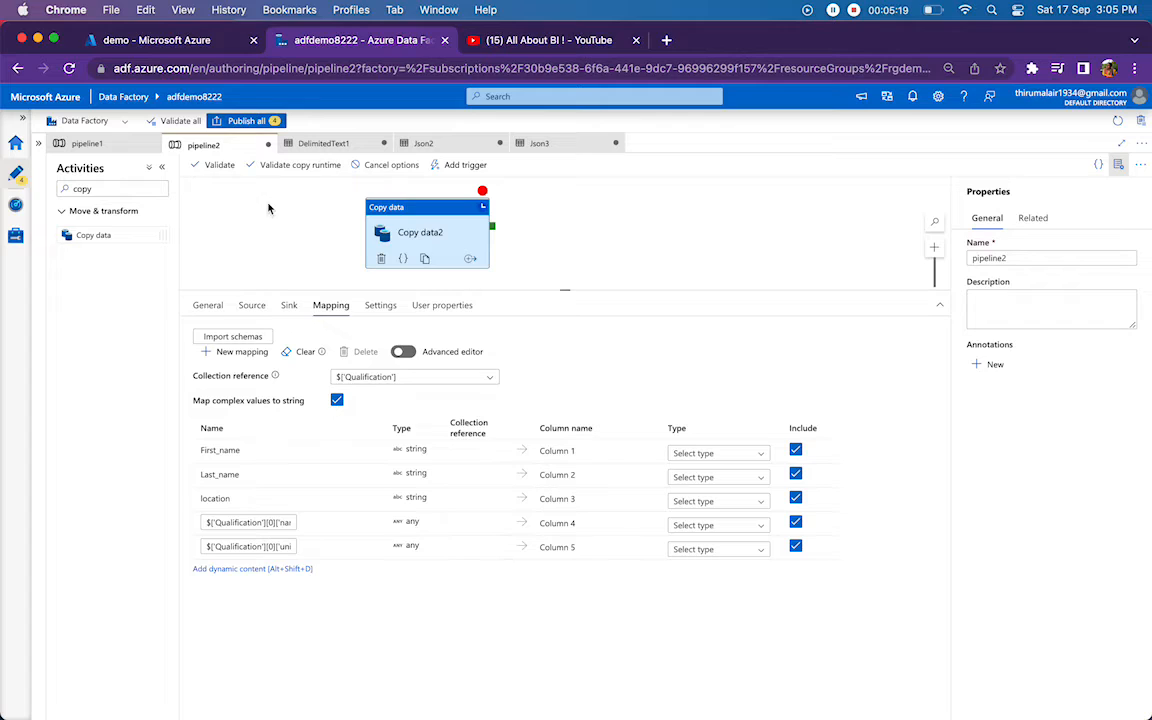
{"action": "mouse_move", "coordinate": [584, 240]}
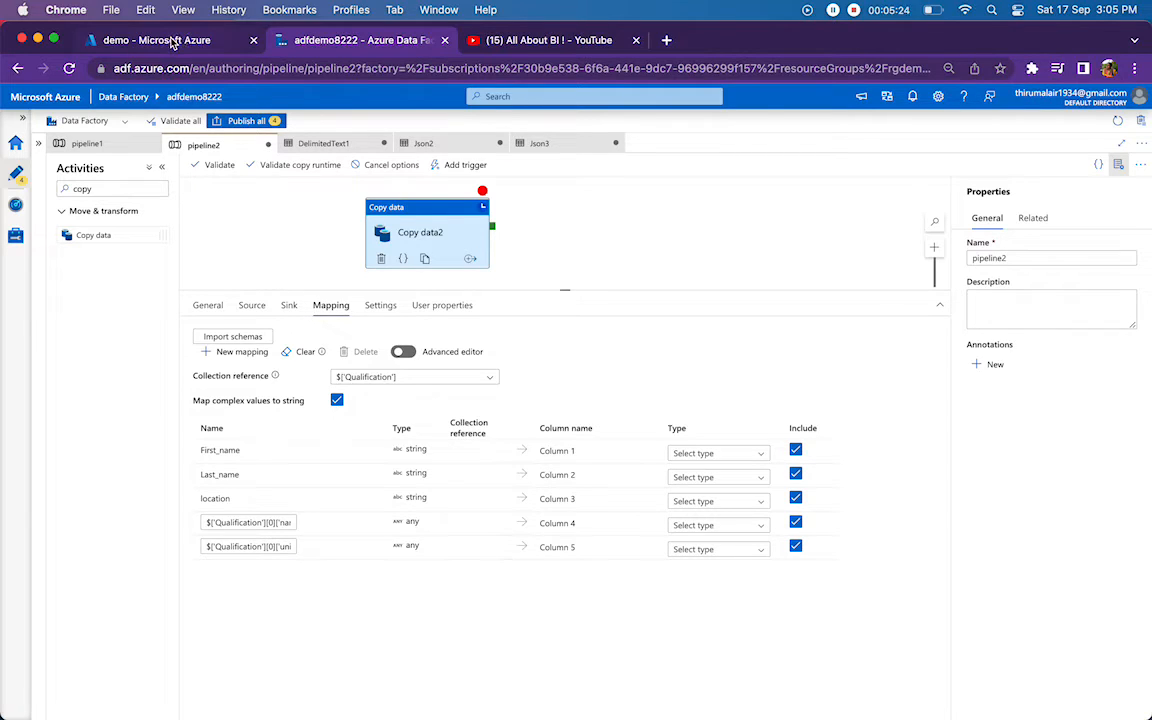
{"action": "mouse_move", "coordinate": [156, 40]}
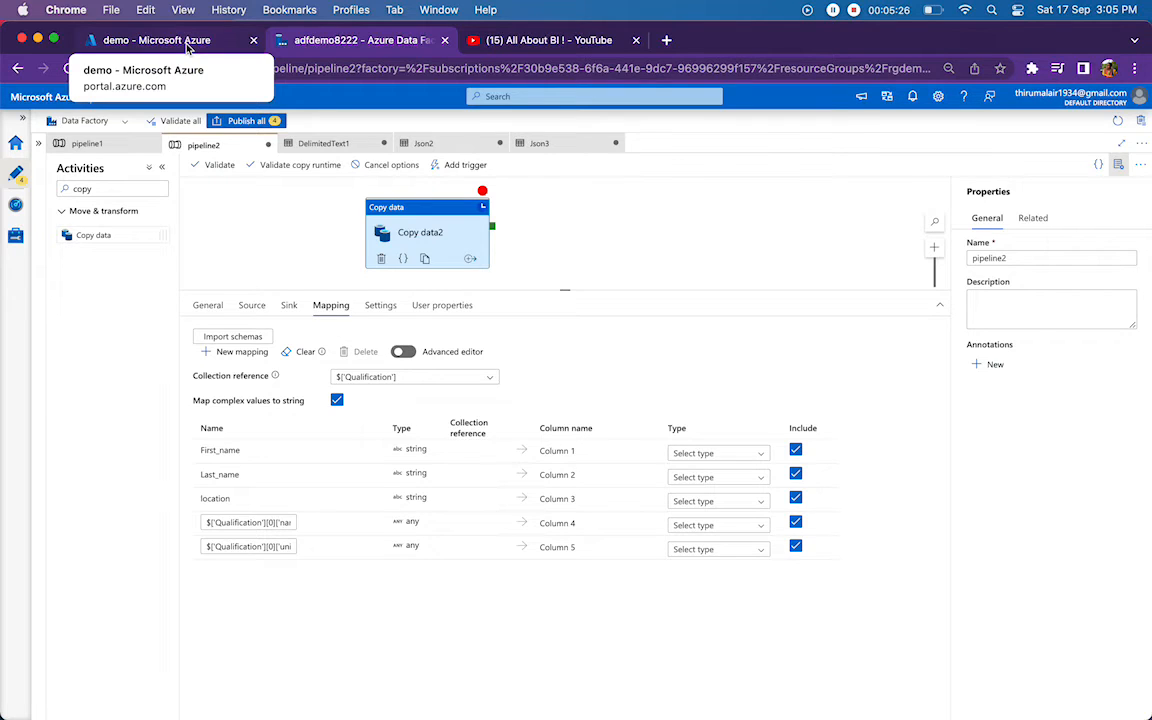
{"action": "left_click", "coordinate": [156, 40]}
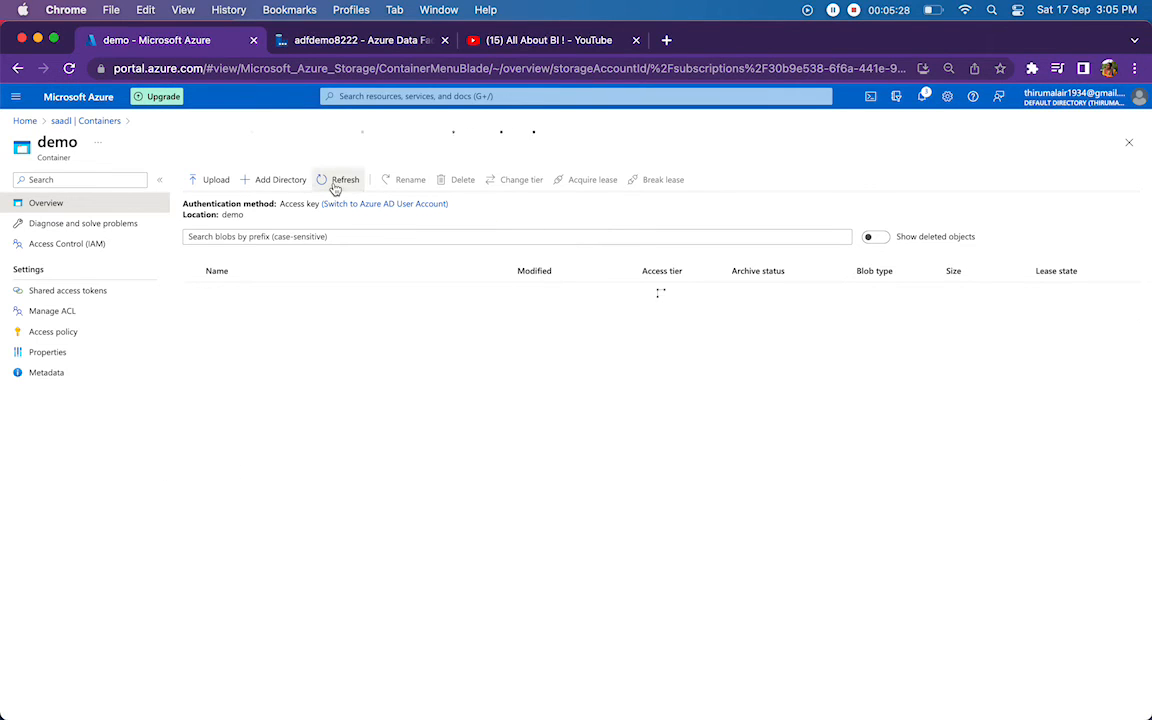
{"action": "left_click", "coordinate": [344, 180]}
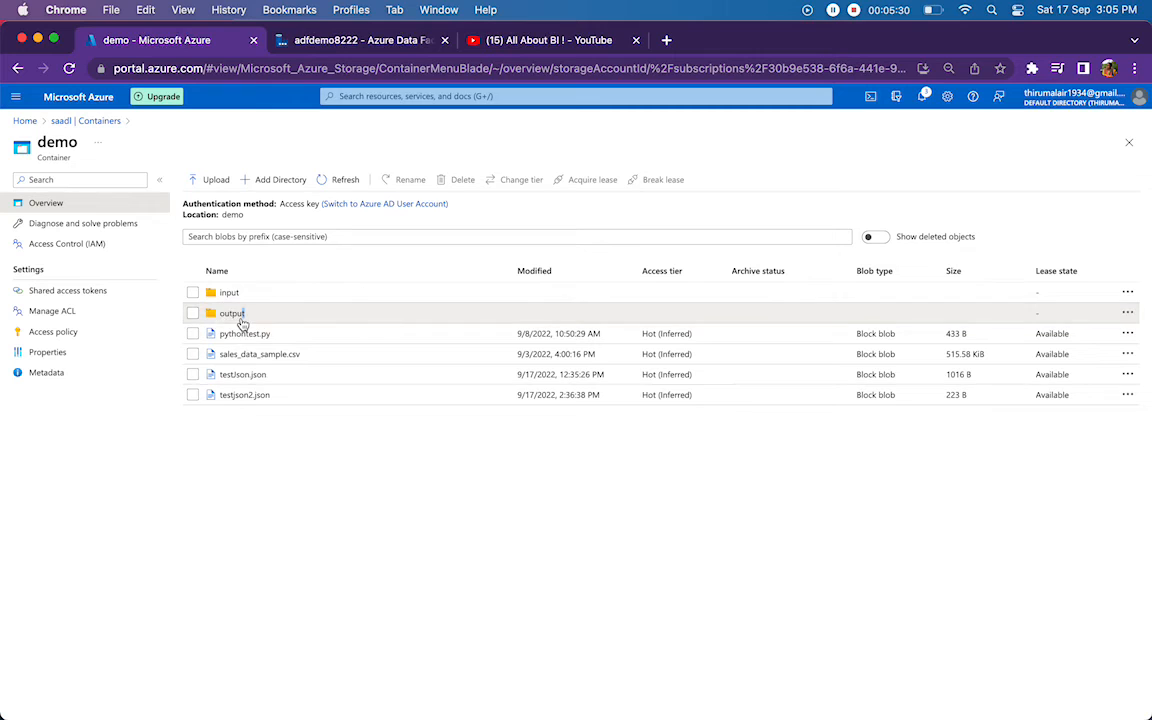
{"action": "left_click", "coordinate": [344, 180]}
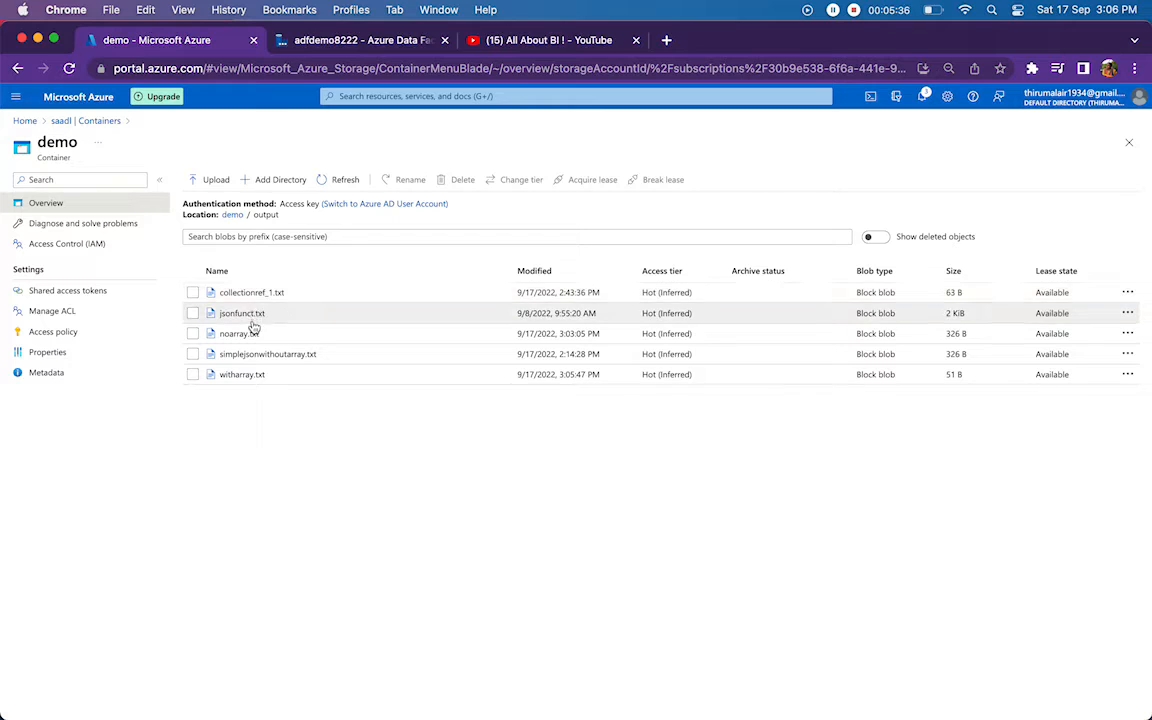
{"action": "left_click", "coordinate": [242, 374]}
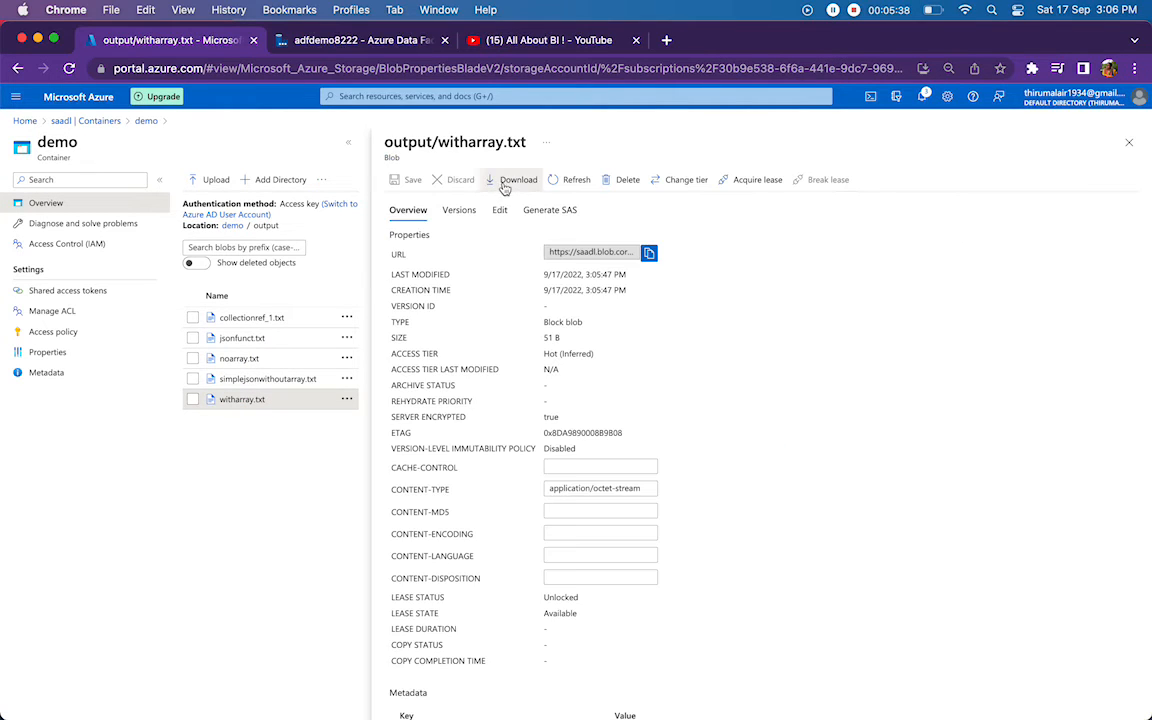
{"action": "left_click", "coordinate": [500, 210]}
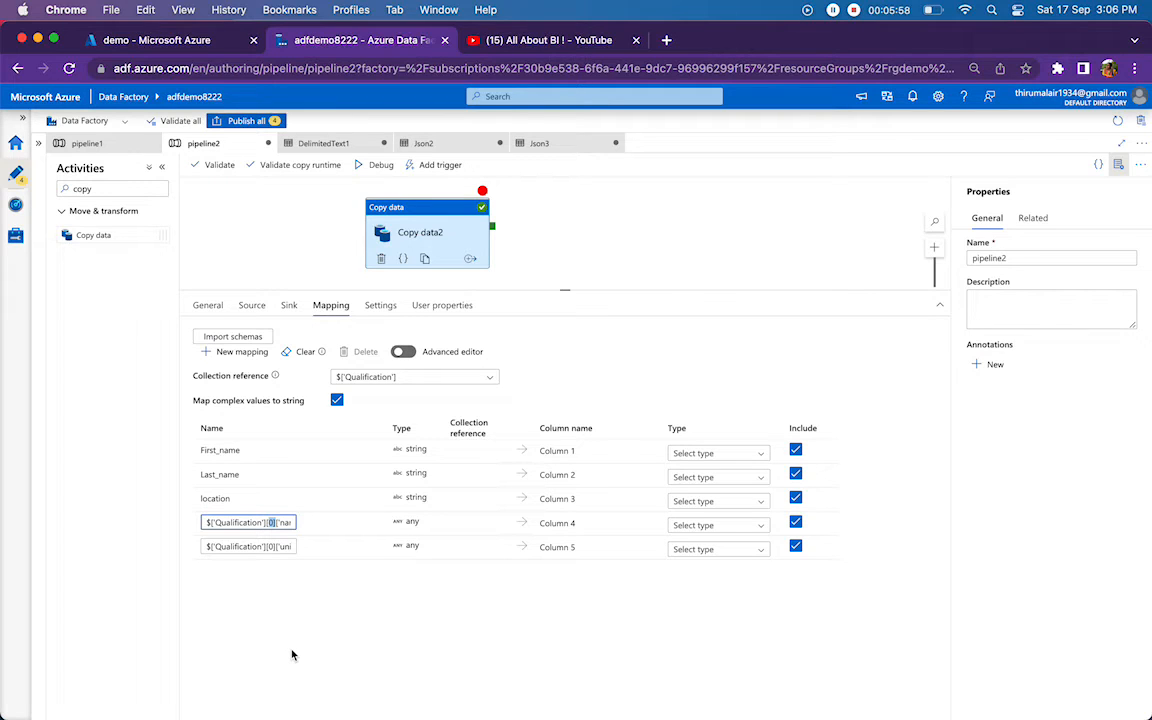
Set Column 4 and 5 source paths to ['name'] and ['university'] and view the Output pane
{"action": "left_click", "coordinate": [248, 520]}
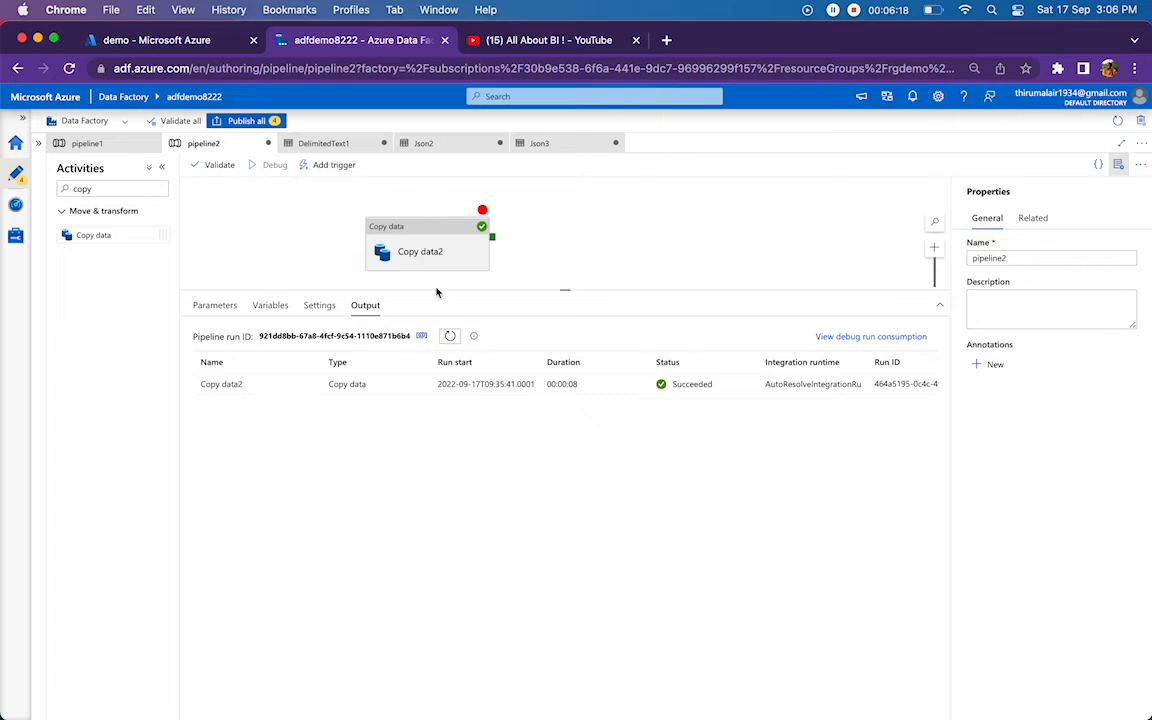
{"action": "left_click", "coordinate": [420, 232]}
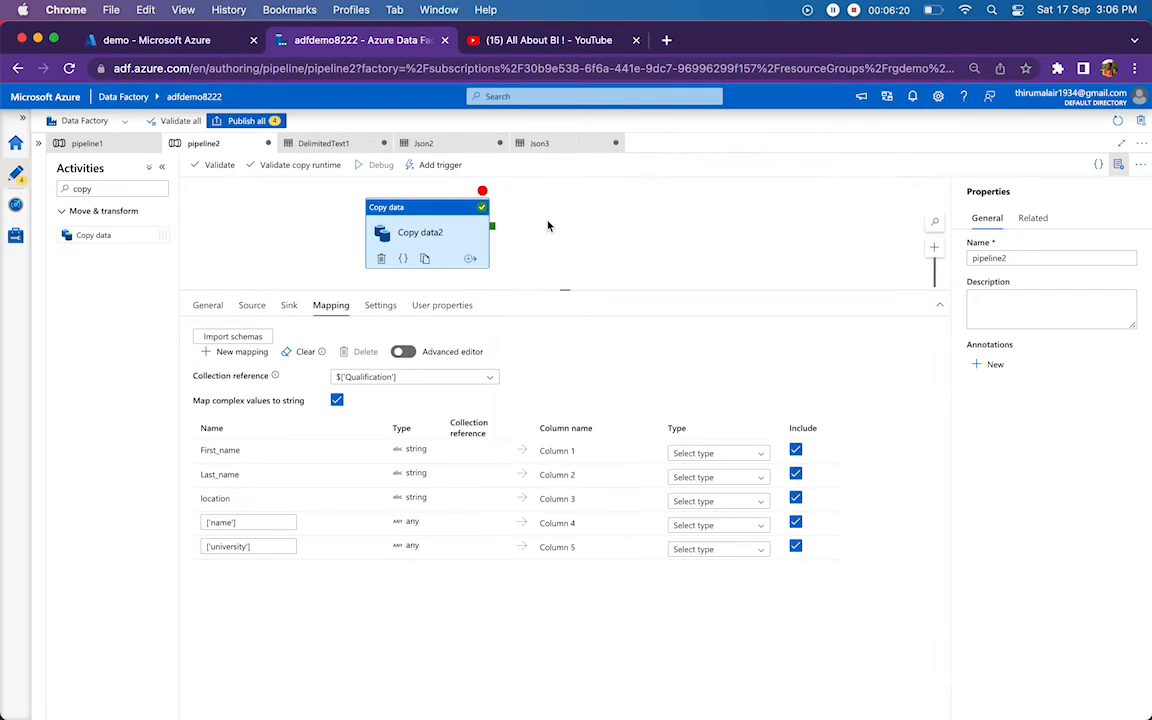
{"action": "left_click", "coordinate": [410, 376]}
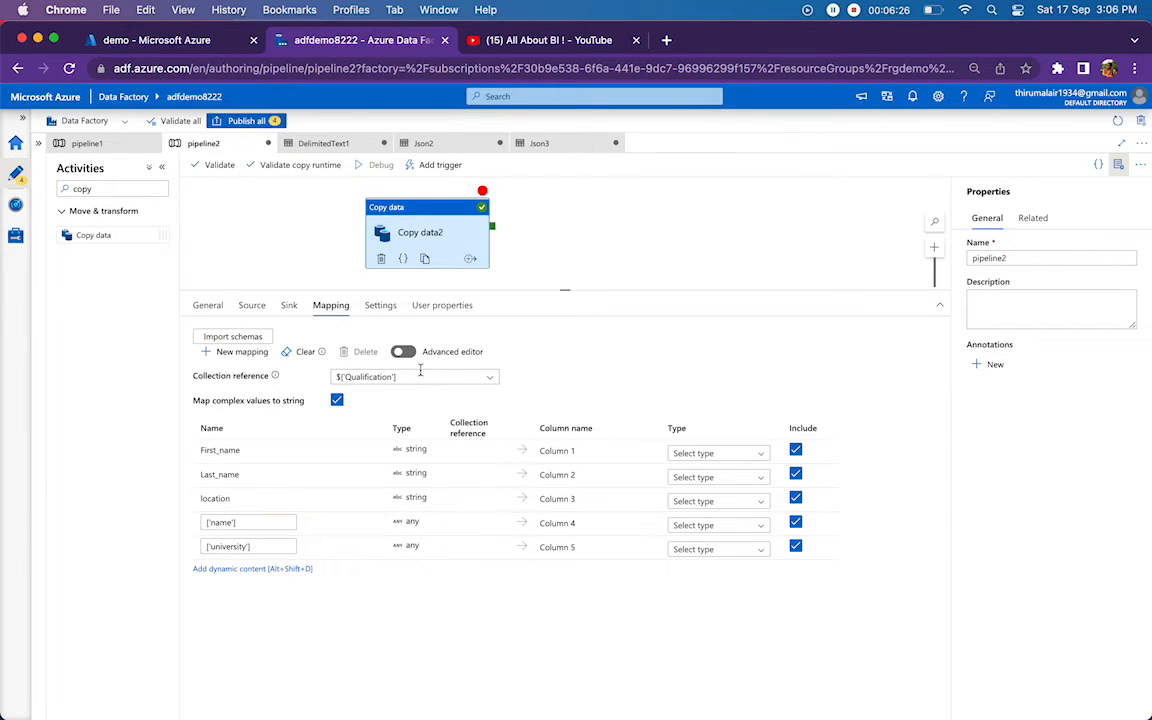
{"action": "mouse_move", "coordinate": [608, 228]}
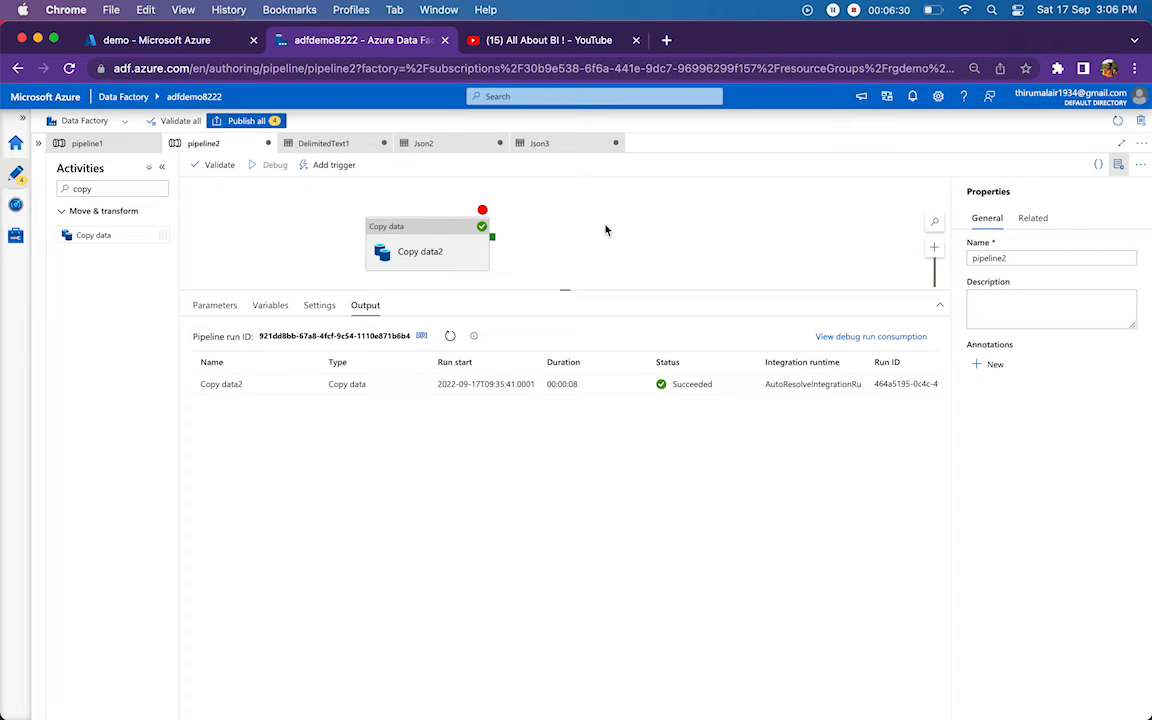
Check witharray.txt's contents in the output folder, then return to the copy run details showing 51 bytes written
{"action": "left_click", "coordinate": [160, 40]}
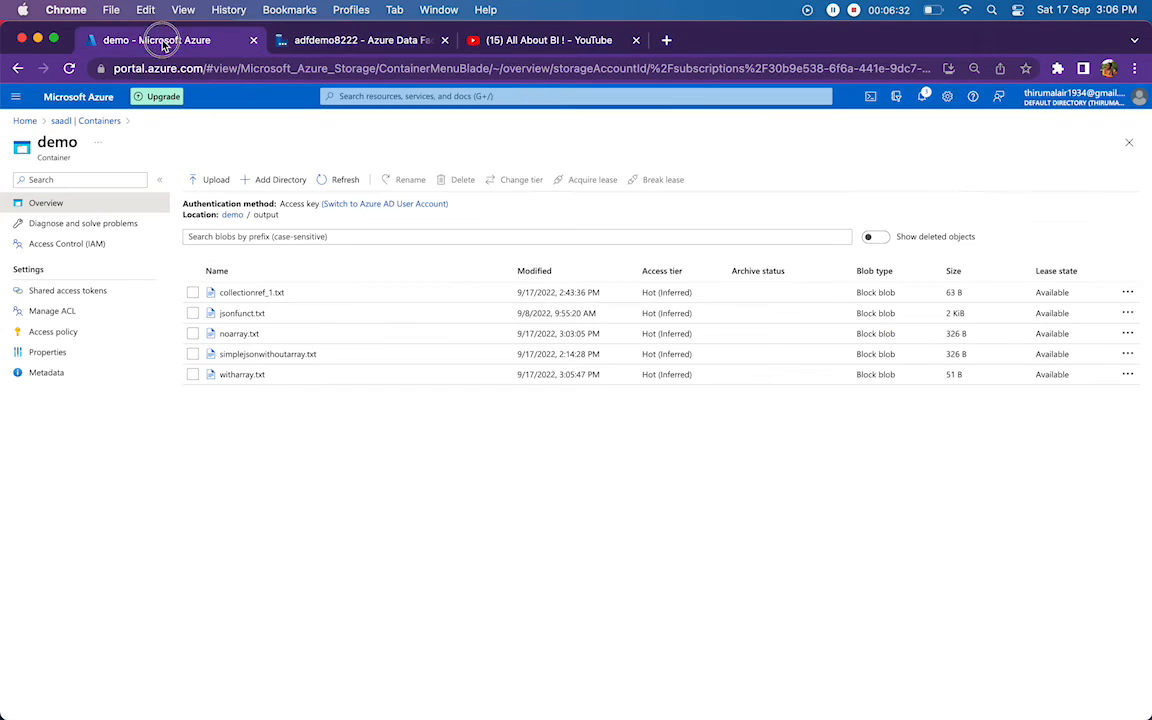
{"action": "left_click", "coordinate": [344, 180]}
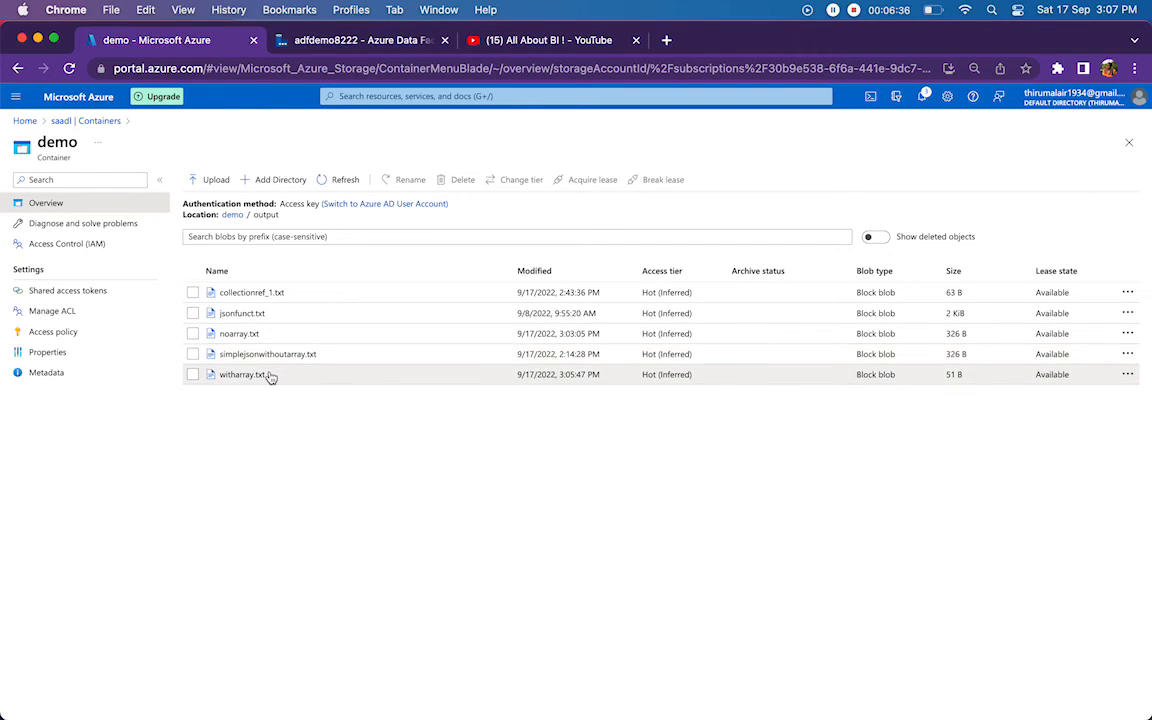
{"action": "left_click", "coordinate": [242, 374]}
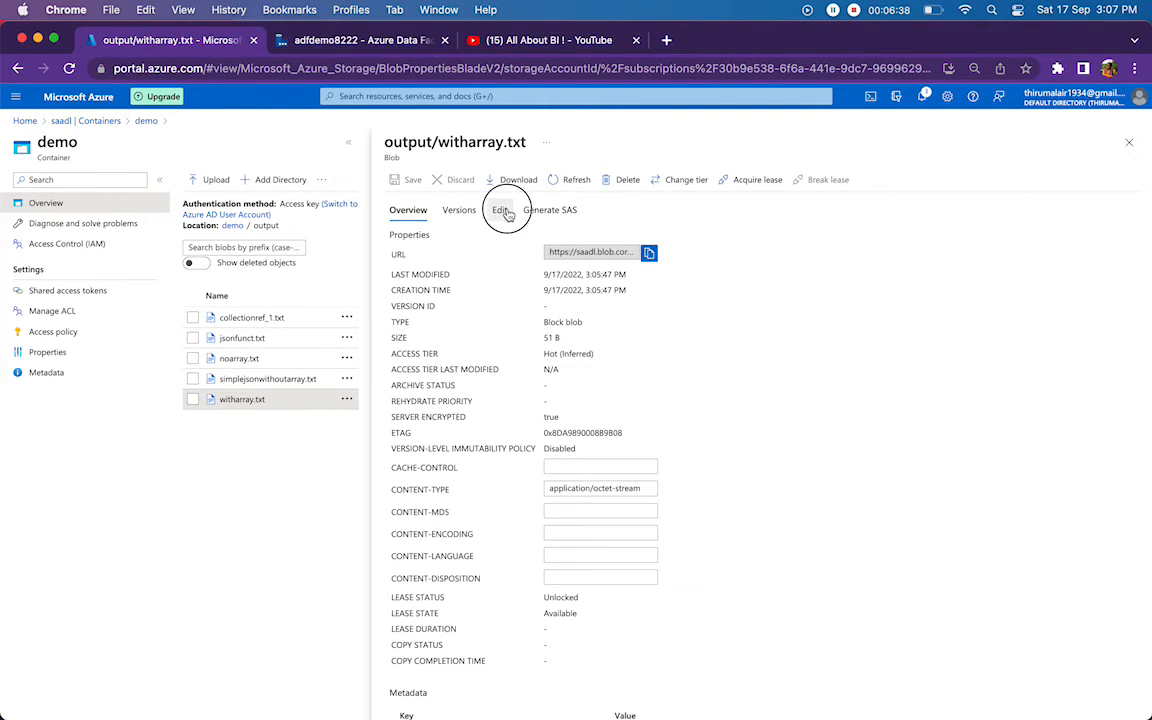
{"action": "left_click", "coordinate": [1128, 142]}
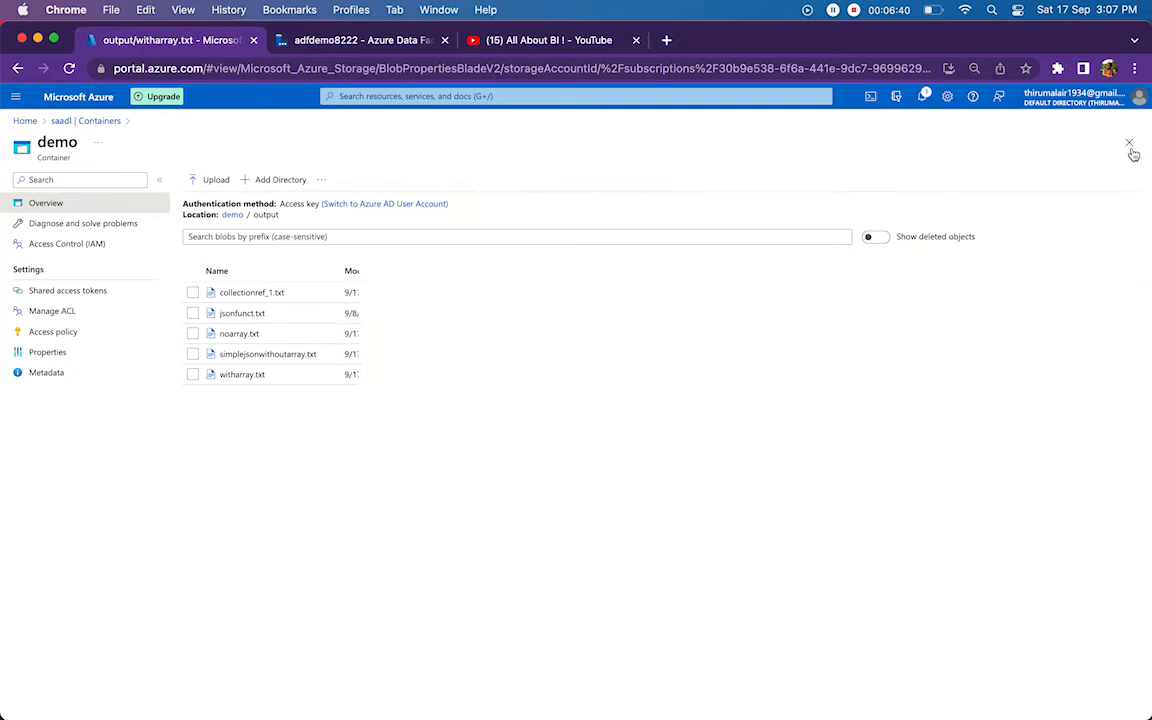
{"action": "left_click", "coordinate": [360, 40]}
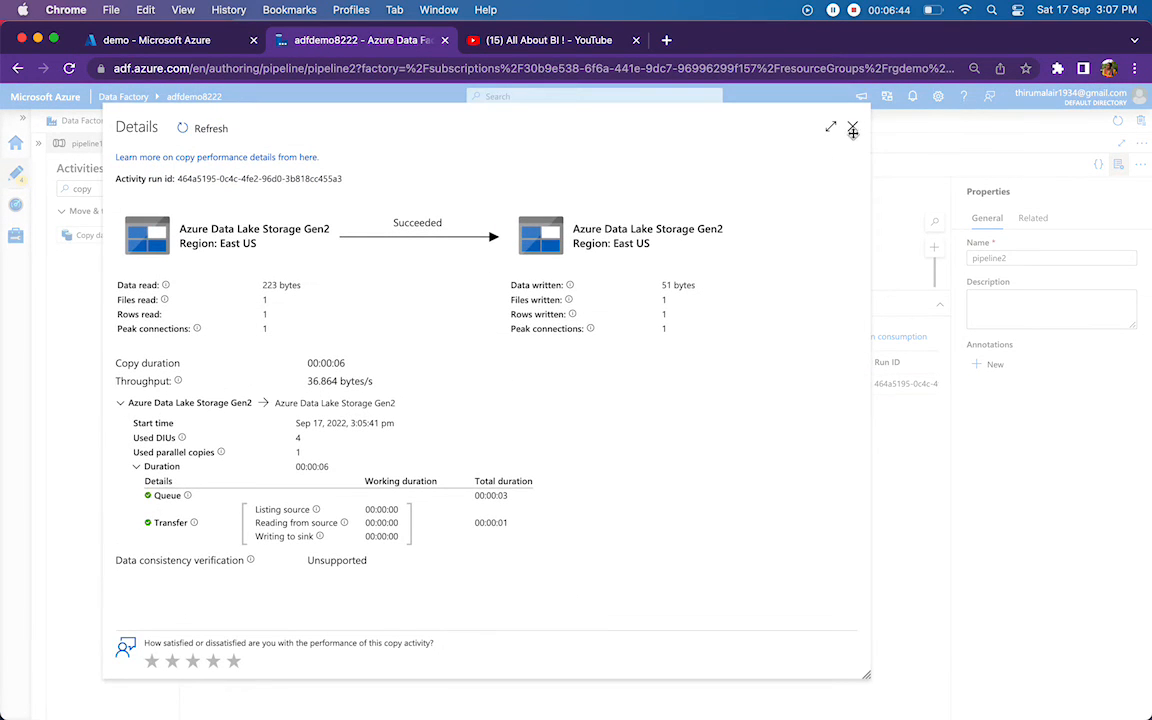
Dismiss the copy run details and start another debug run of pipeline2
{"action": "left_click", "coordinate": [852, 128]}
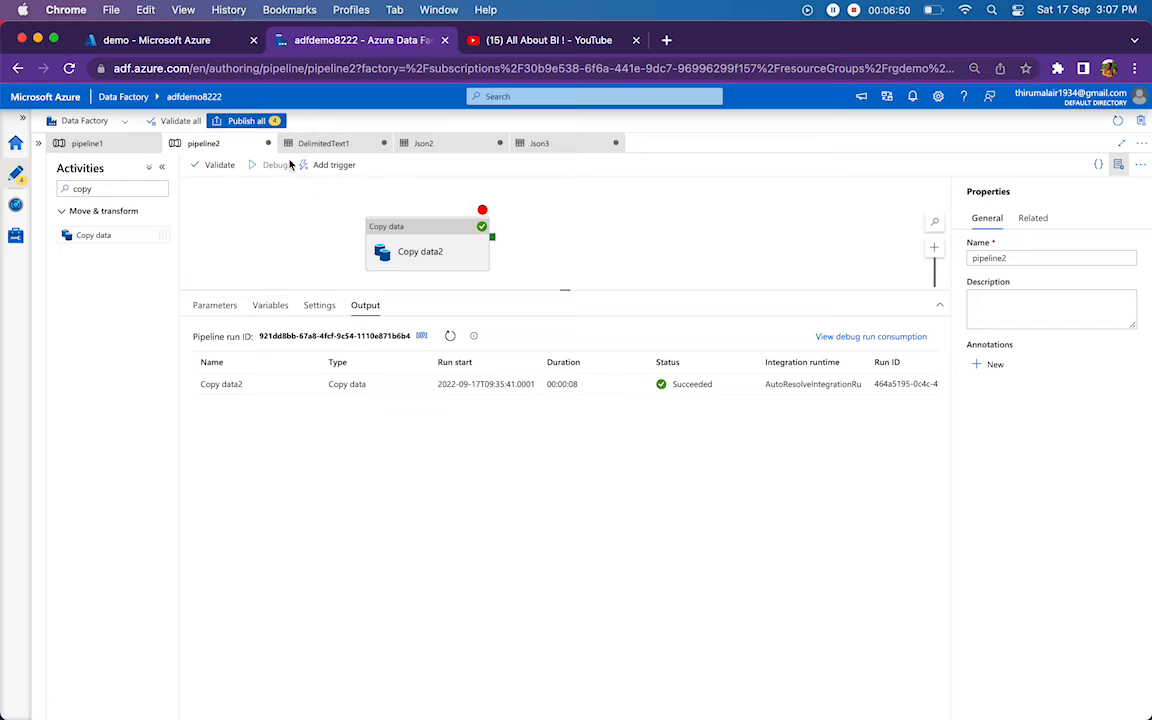
{"action": "mouse_move", "coordinate": [684, 152]}
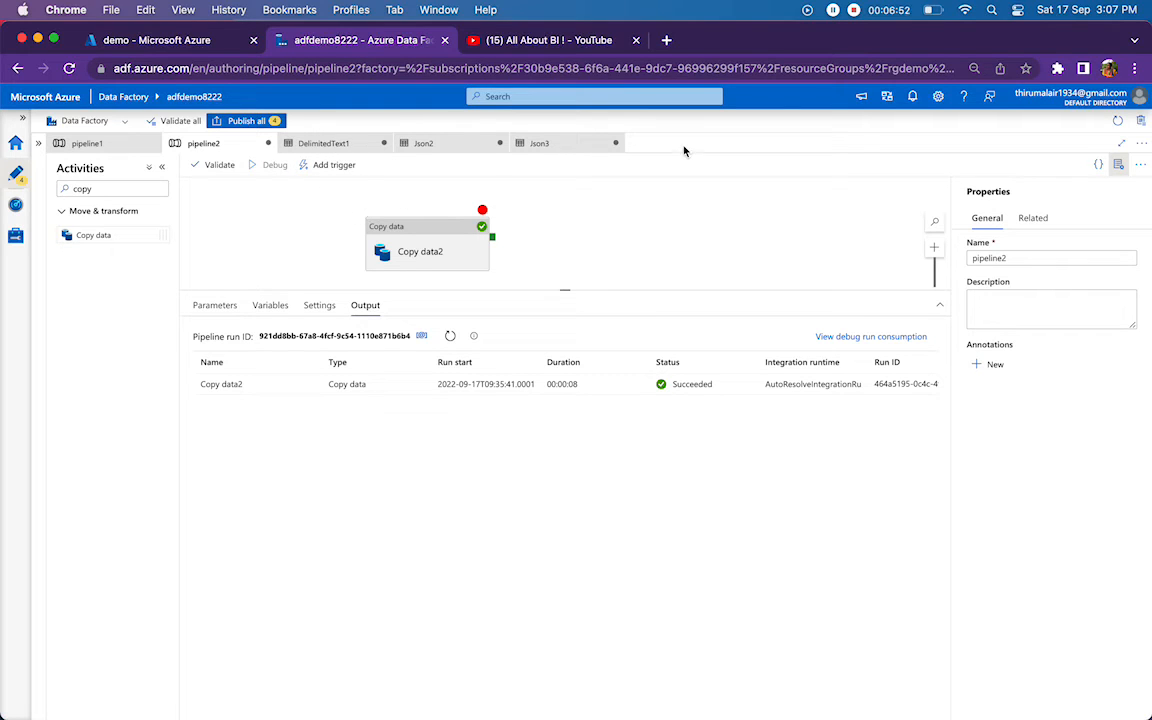
{"action": "left_click", "coordinate": [274, 164]}
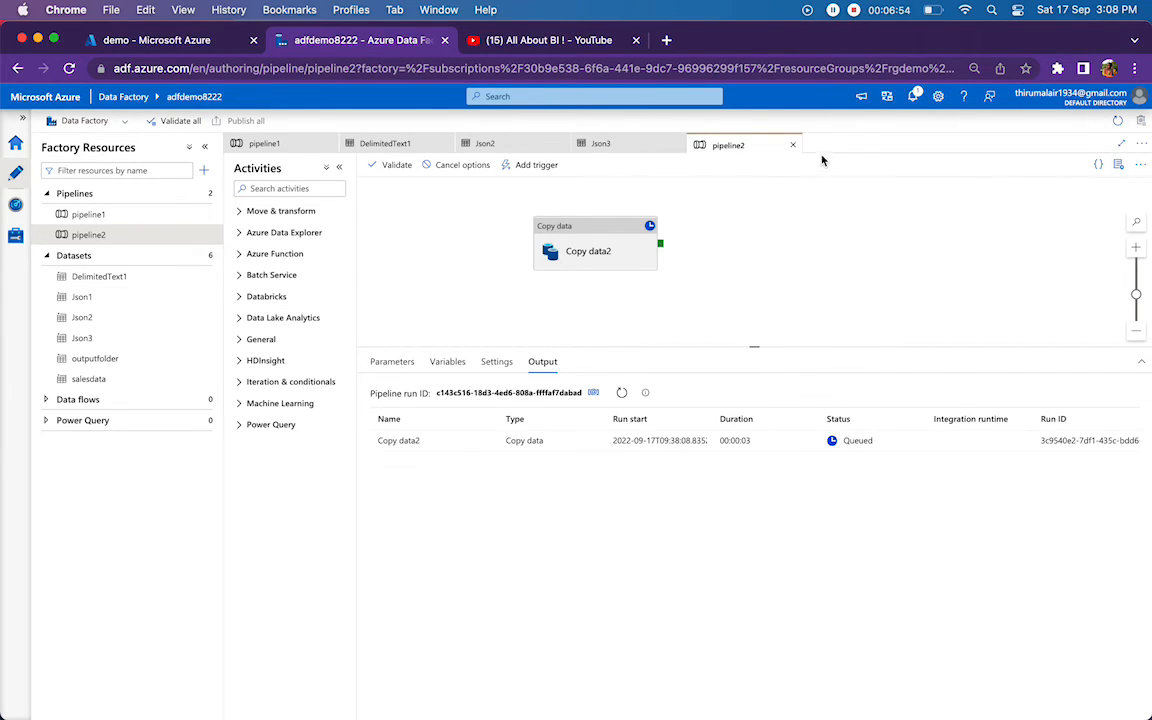
{"action": "mouse_move", "coordinate": [820, 218]}
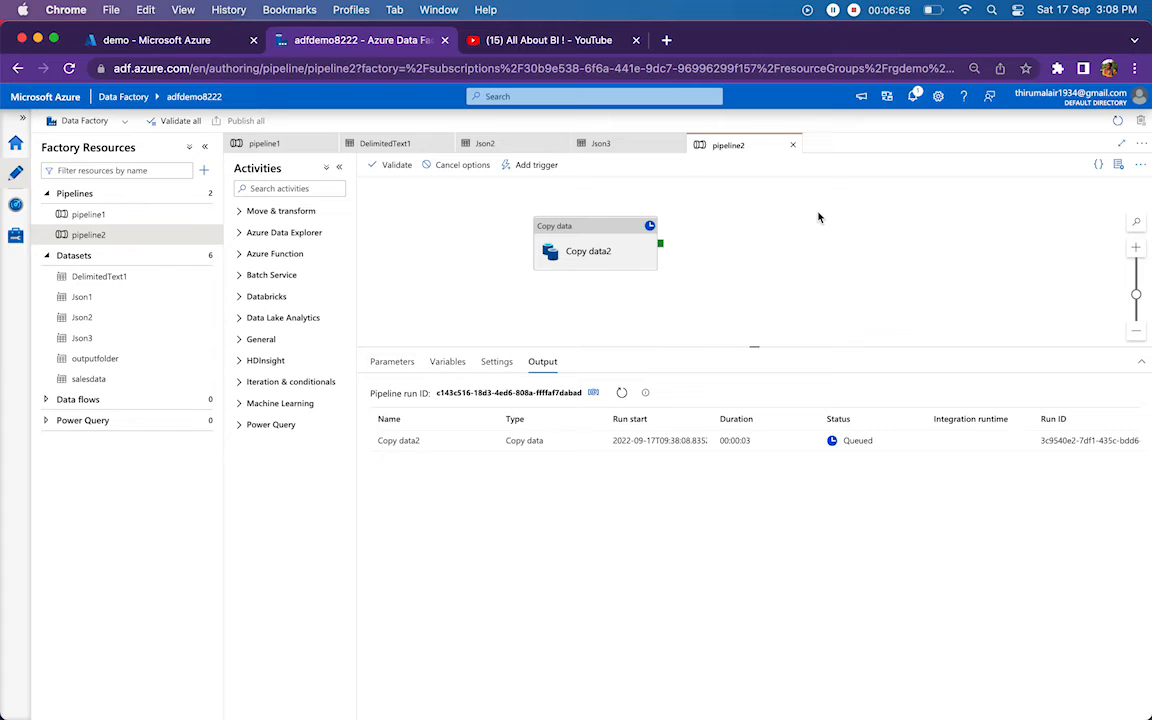
{"action": "mouse_move", "coordinate": [578, 248]}
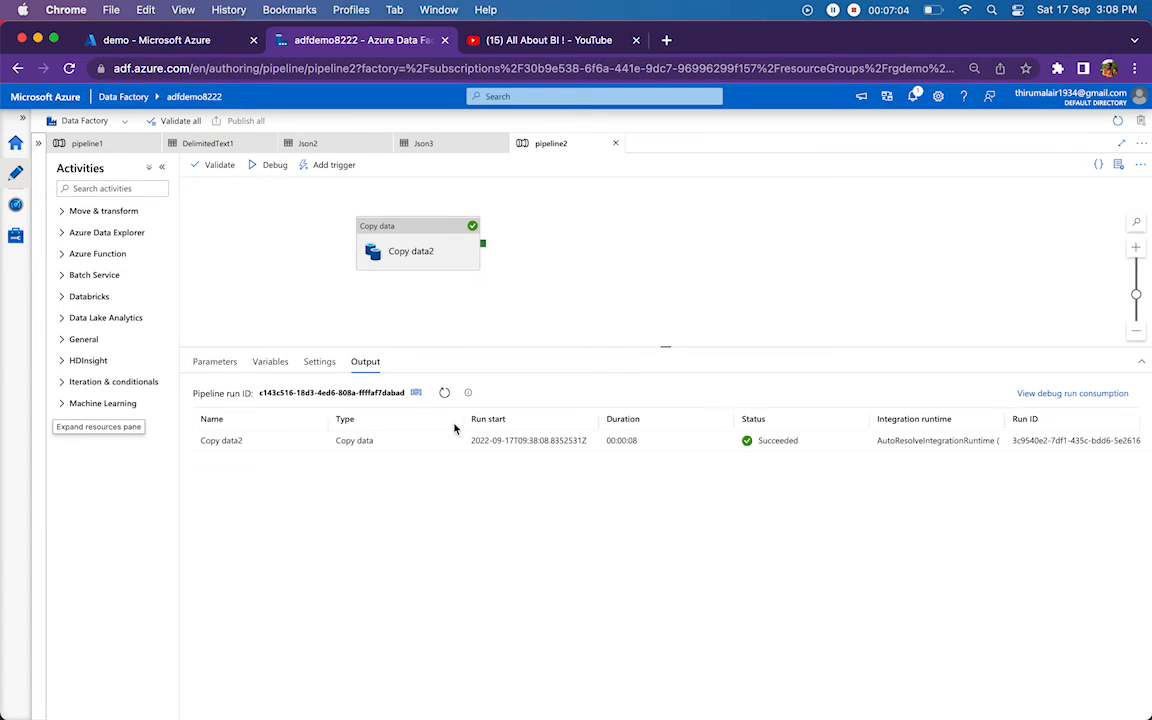
Refresh the output folder and view witharray.txt's two rows for BTech and M.Tech
{"action": "left_click", "coordinate": [156, 40]}
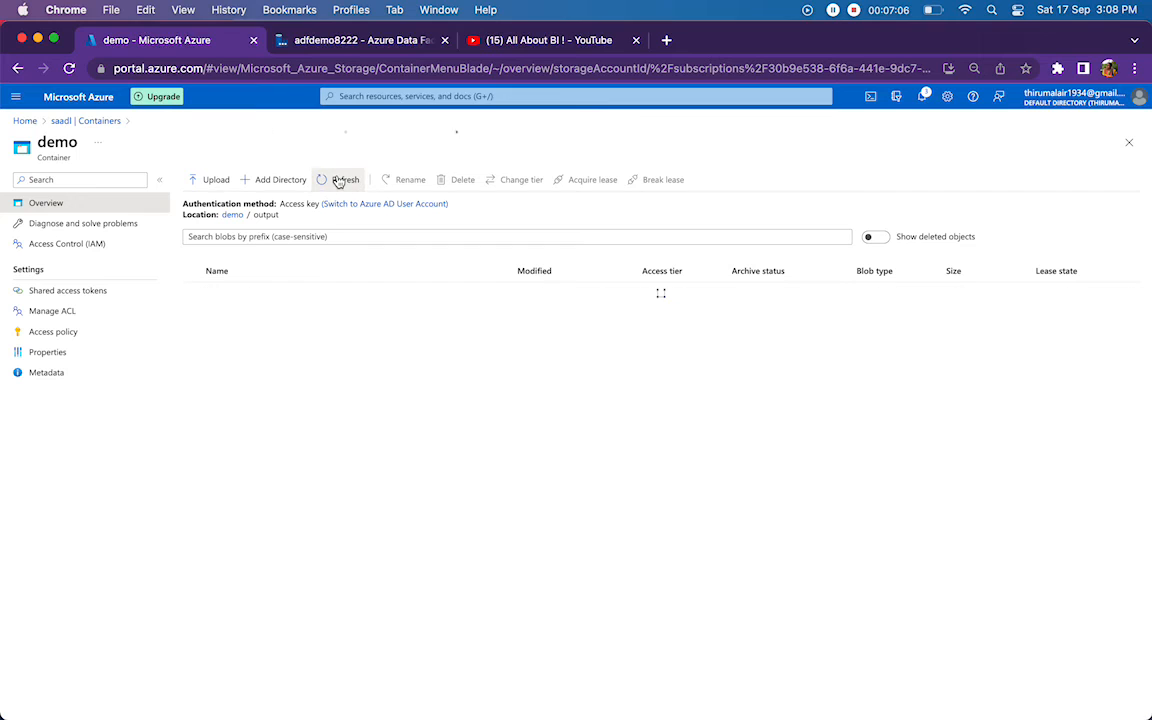
{"action": "left_click", "coordinate": [340, 180]}
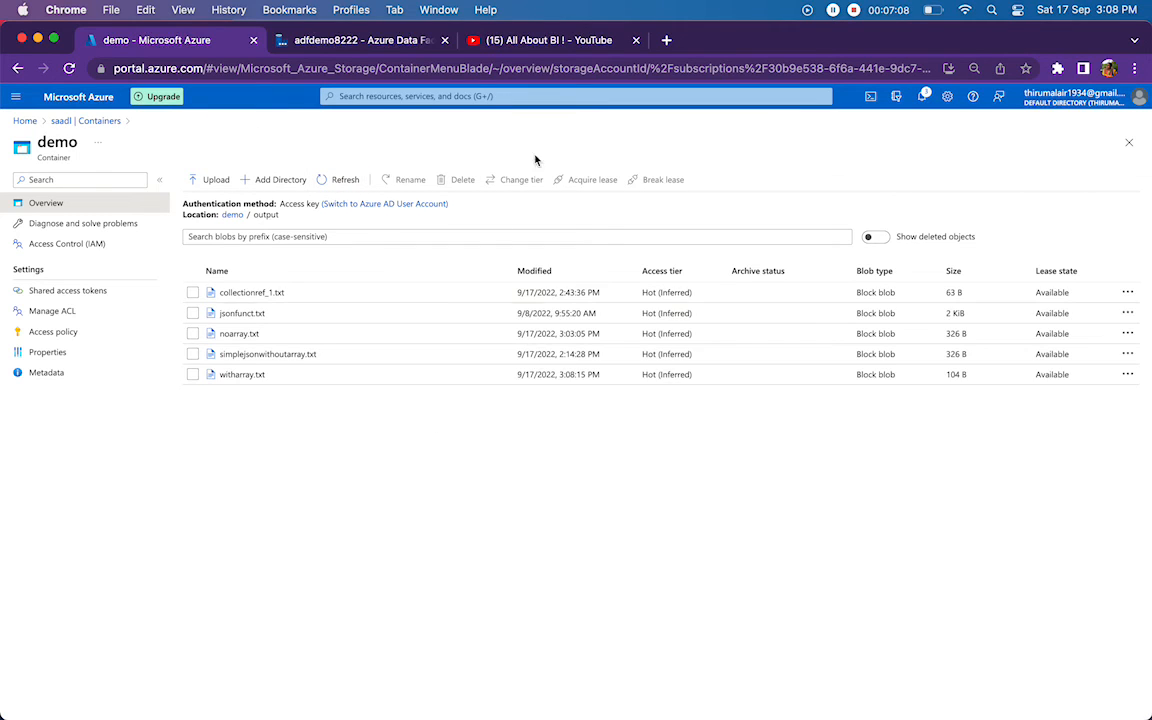
{"action": "left_click", "coordinate": [242, 374]}
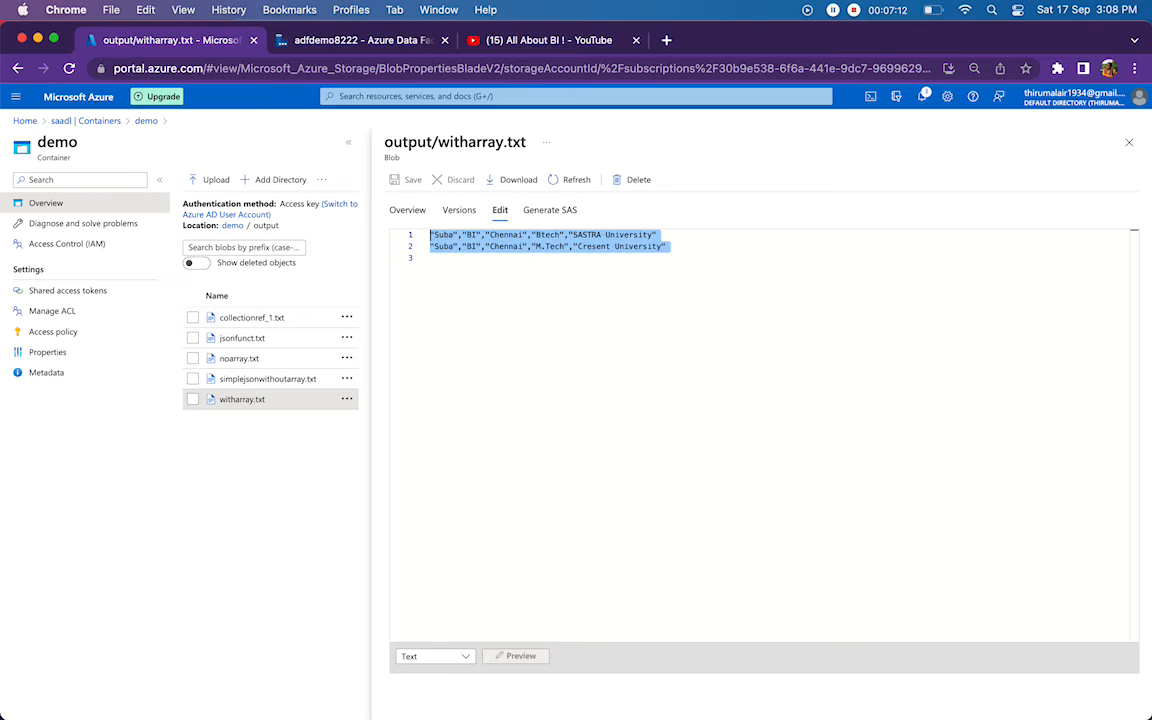
{"action": "left_click", "coordinate": [360, 40]}
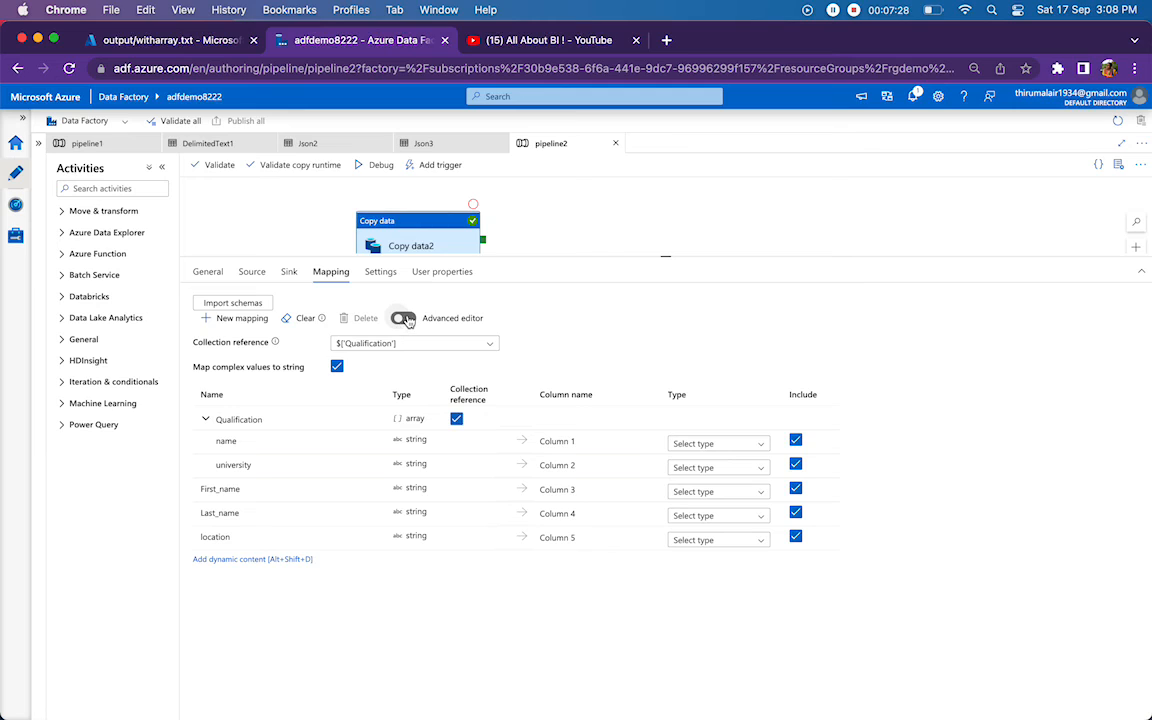
Switch Copy data2's mapping to the advanced editor and review the five source paths
{"action": "left_click", "coordinate": [462, 318]}
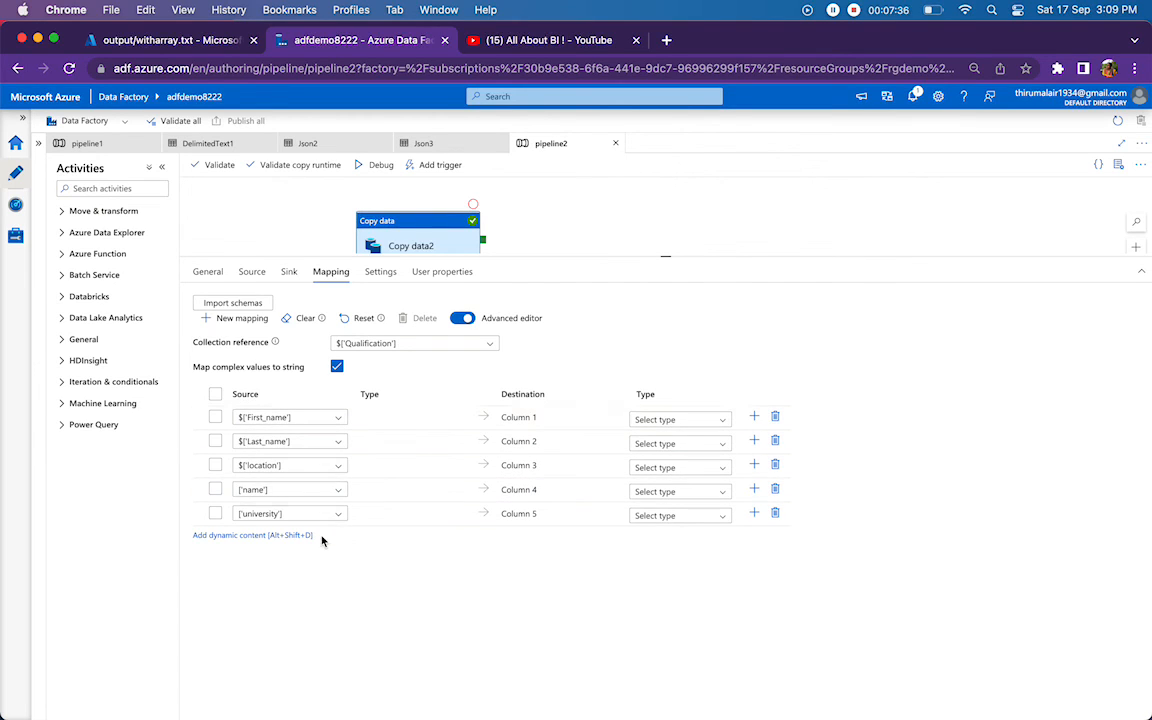
{"action": "left_click", "coordinate": [290, 488]}
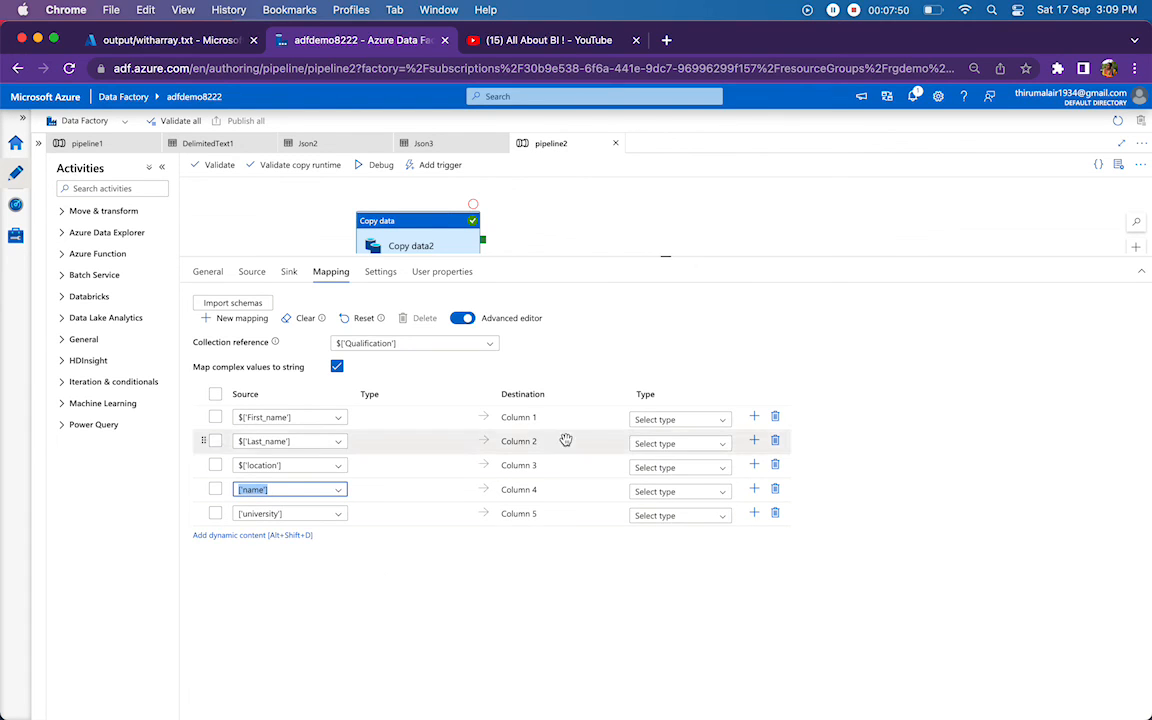
{"action": "left_click_drag", "start_coordinate": [664, 256], "coordinate": [676, 340]}
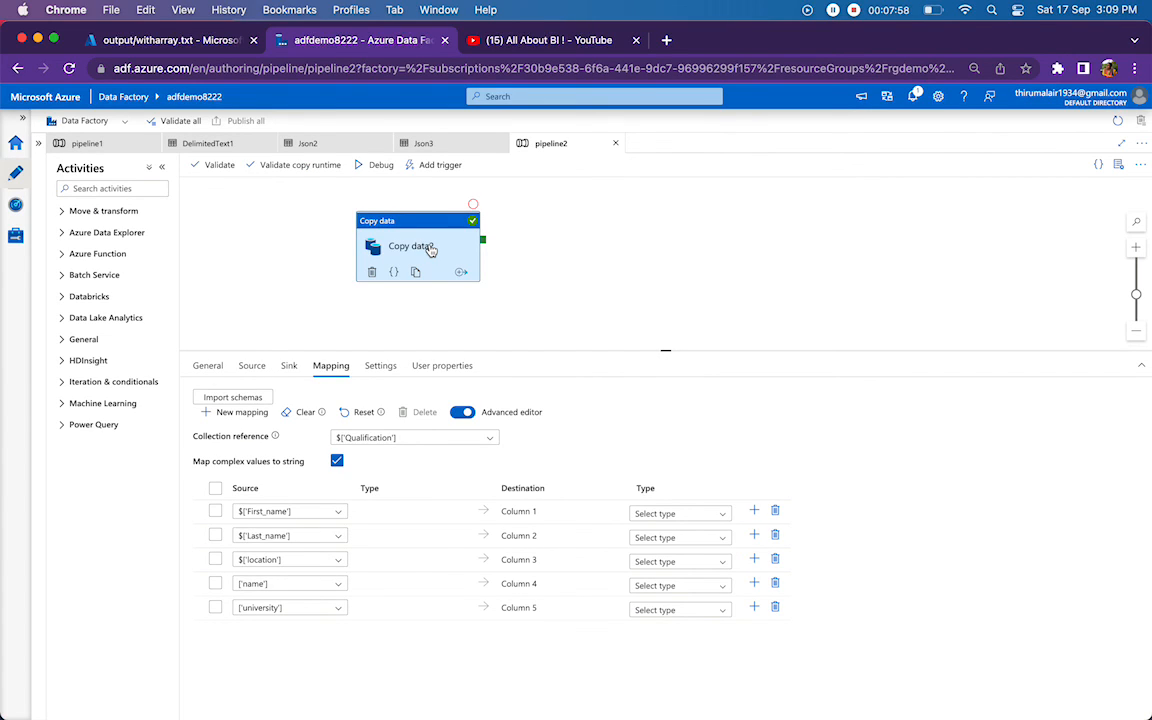
{"action": "mouse_move", "coordinate": [584, 224]}
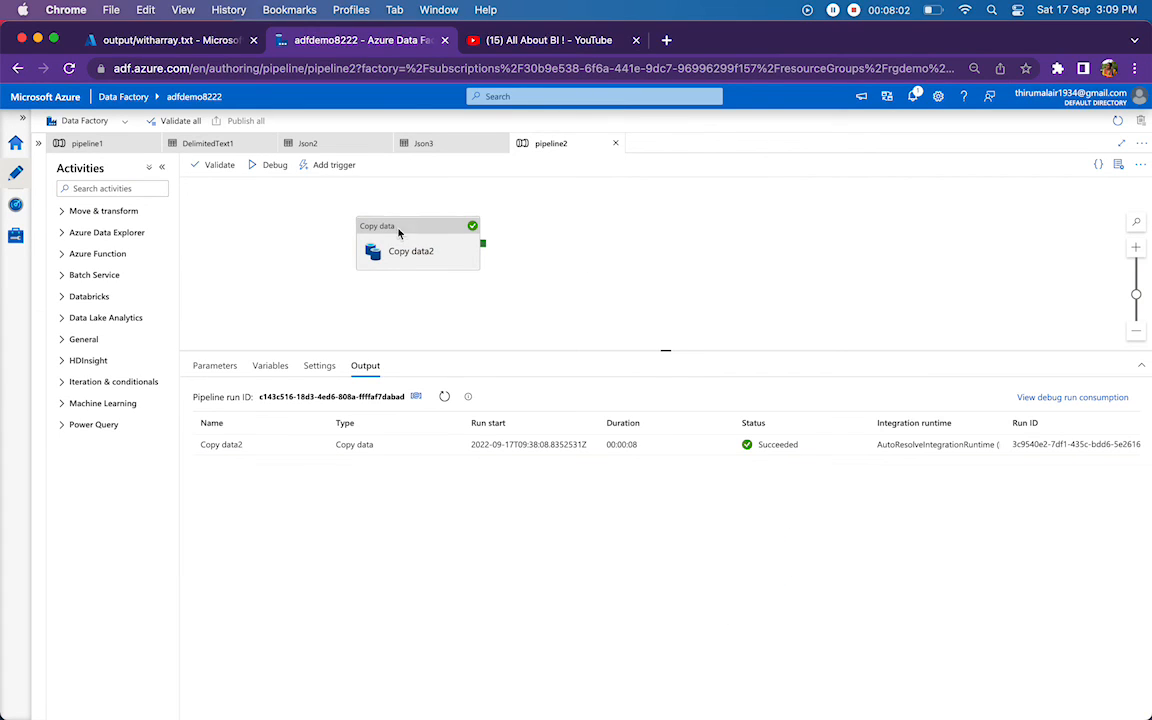
{"action": "mouse_move", "coordinate": [490, 254]}
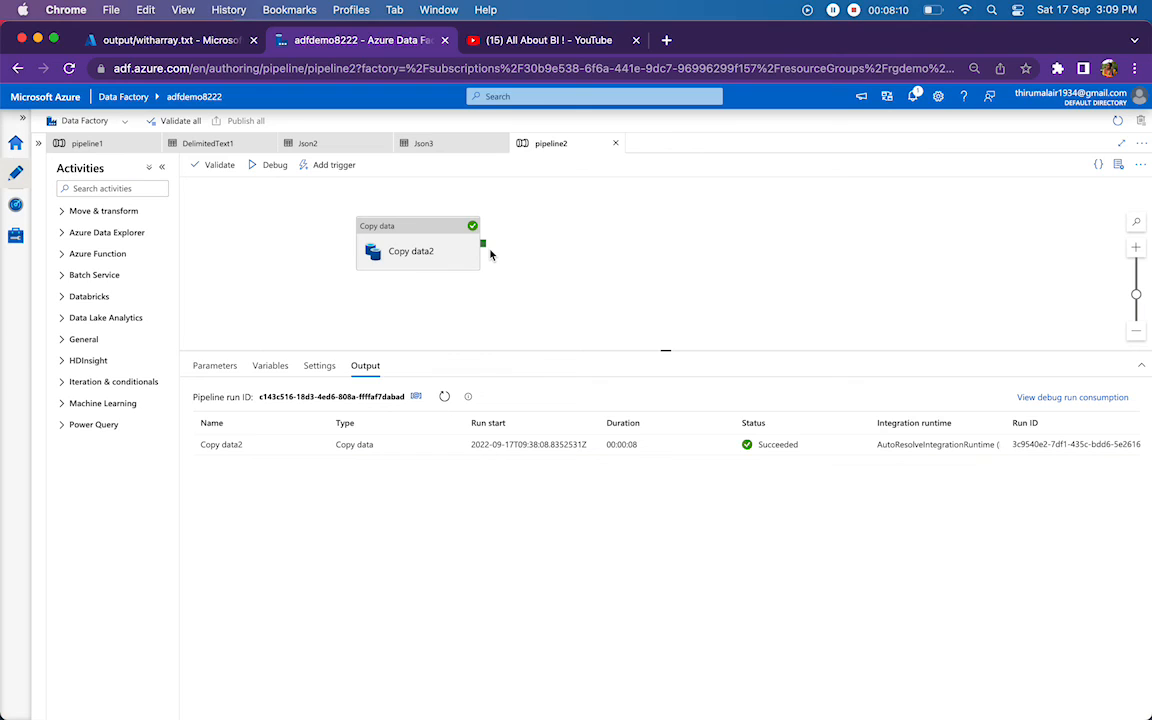
{"action": "mouse_move", "coordinate": [660, 352]}
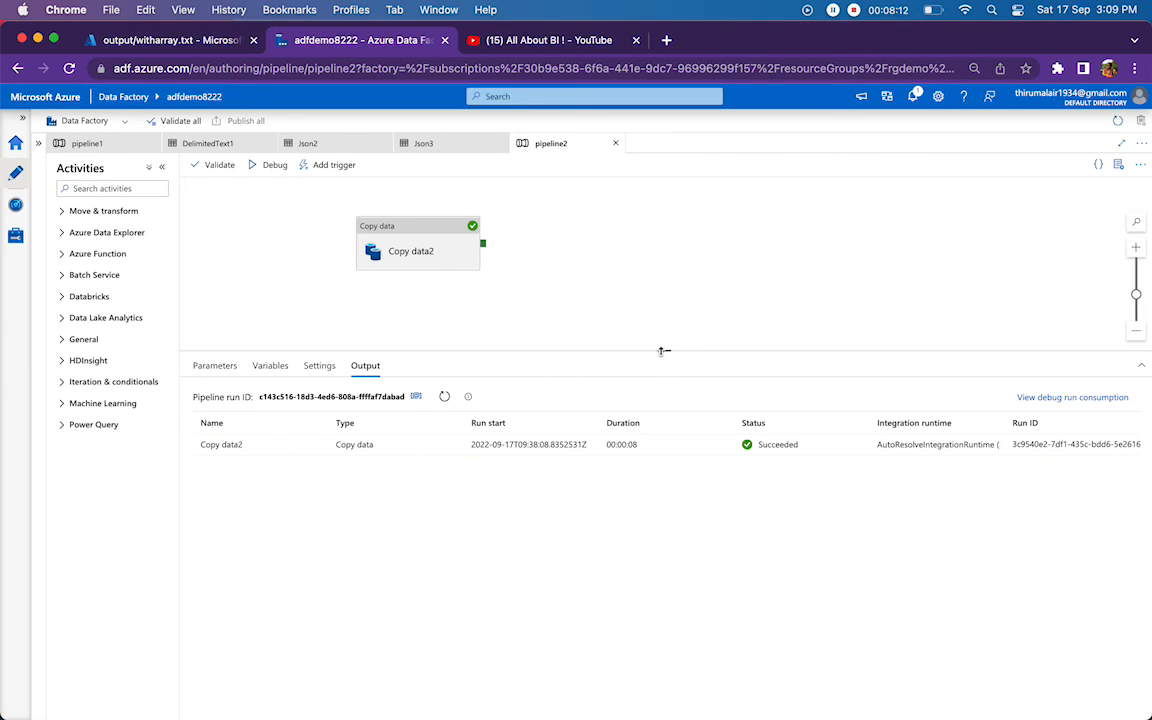
{"action": "mouse_move", "coordinate": [684, 304]}
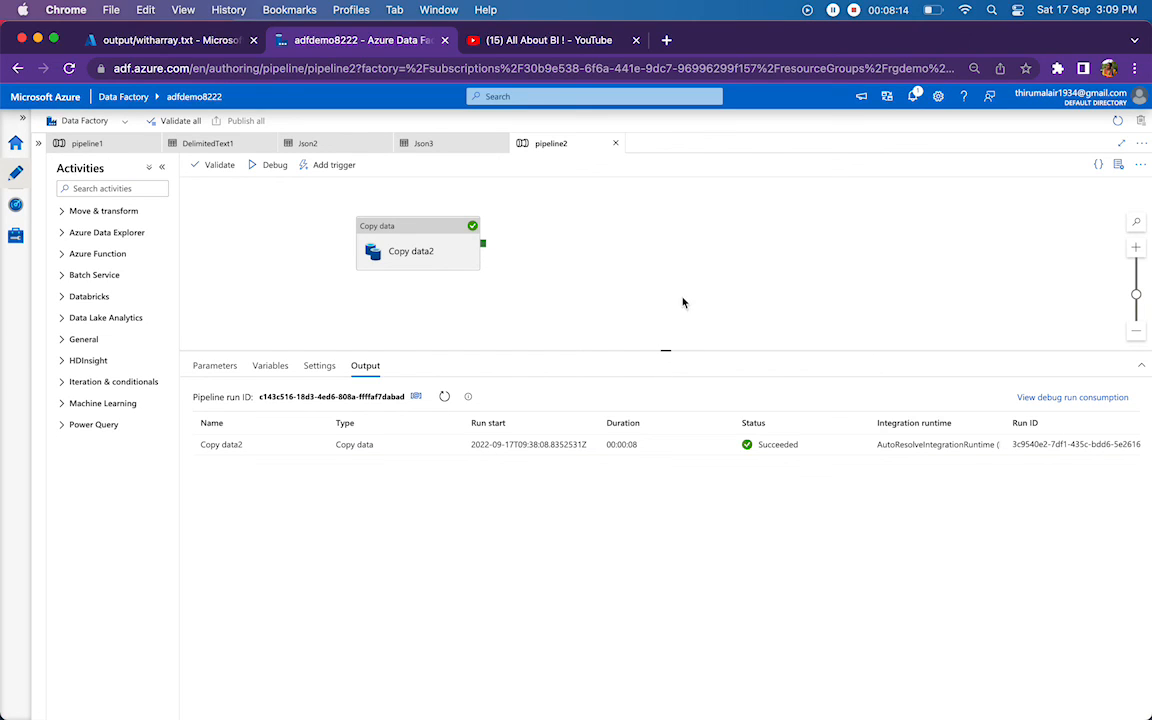